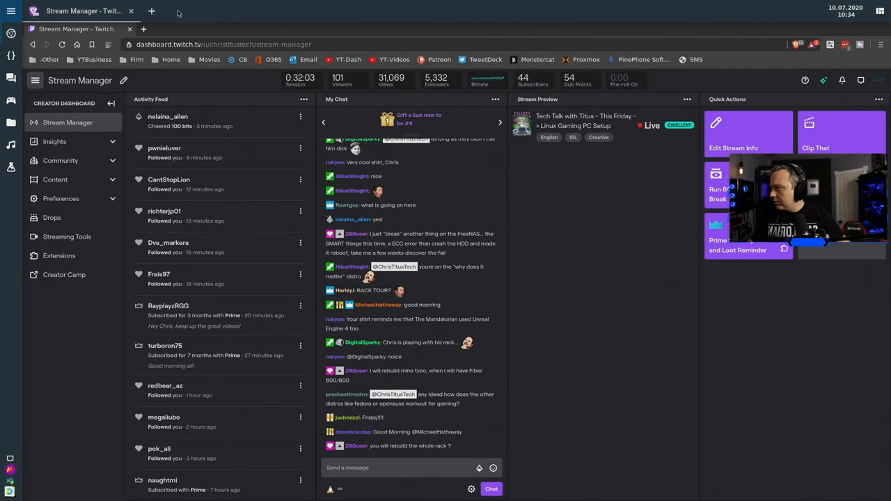
Step: Switch from the Twitch stream dashboard to the zsh terminal in Terminator
{"action": "left_click", "coordinate": [151, 11]}
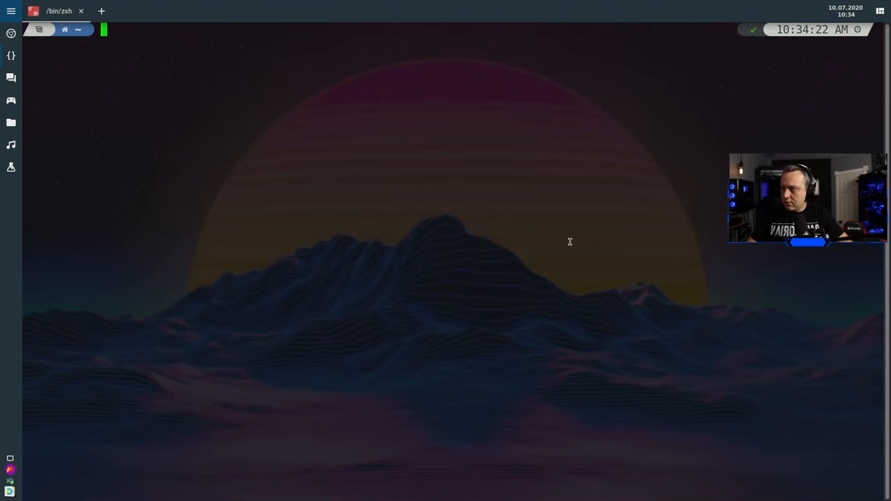
Step: Run neofetch to print the Linux Mint 20 system details
{"action": "type", "text": "neofetch"}
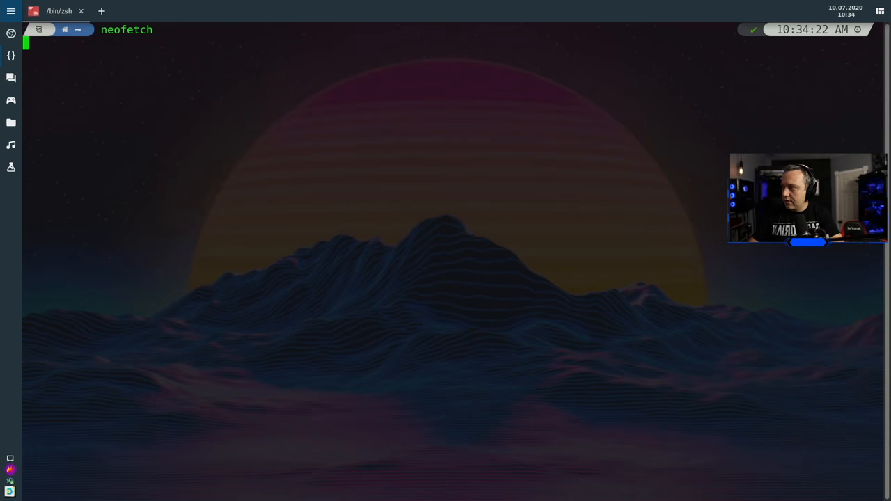
{"action": "key", "text": "Return"}
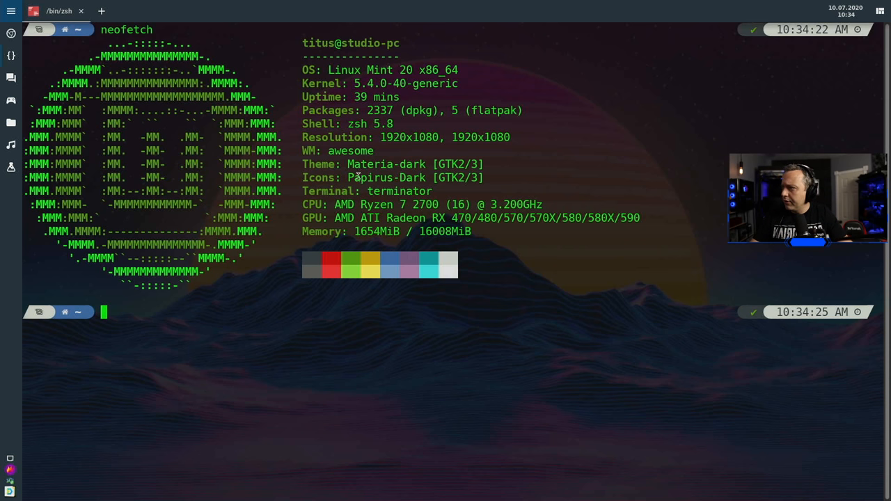
{"action": "mouse_move", "coordinate": [345, 107]}
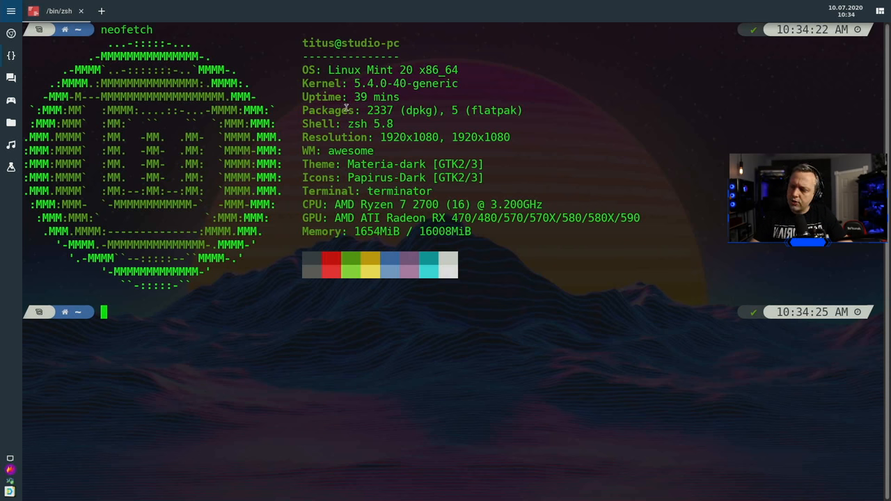
{"action": "mouse_move", "coordinate": [298, 189]}
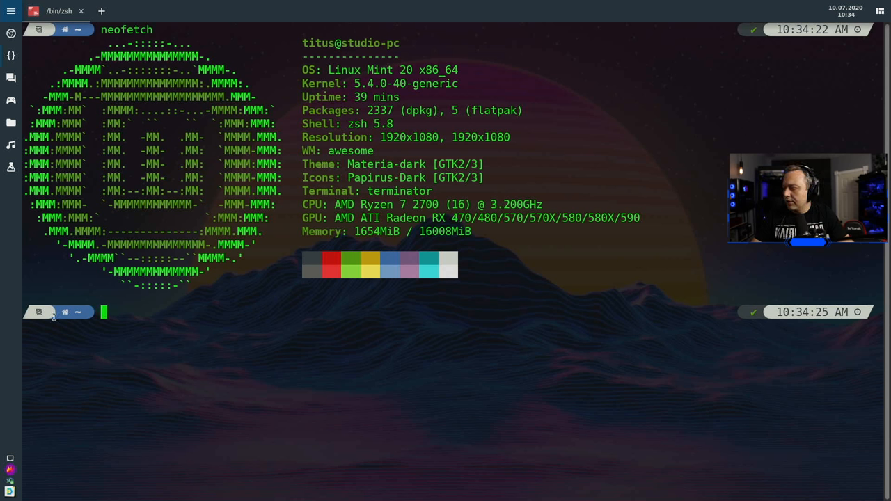
{"action": "mouse_move", "coordinate": [346, 96]}
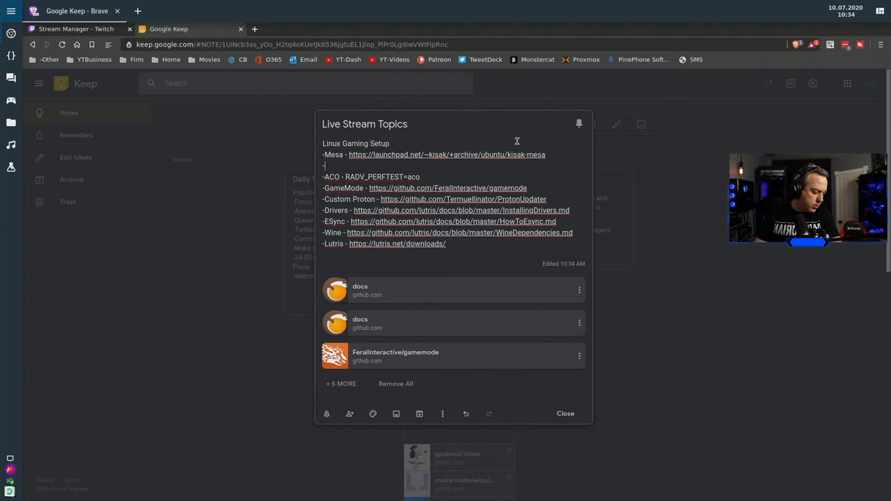
Step: Type the Xanmod entry beneath the Mesa line in the note
{"action": "type", "text": "Ze"}
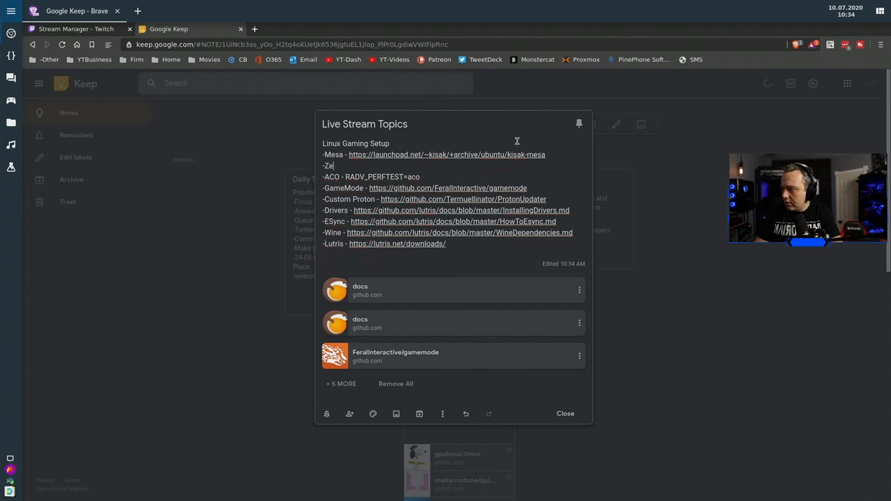
{"action": "type", "text": "nmod"}
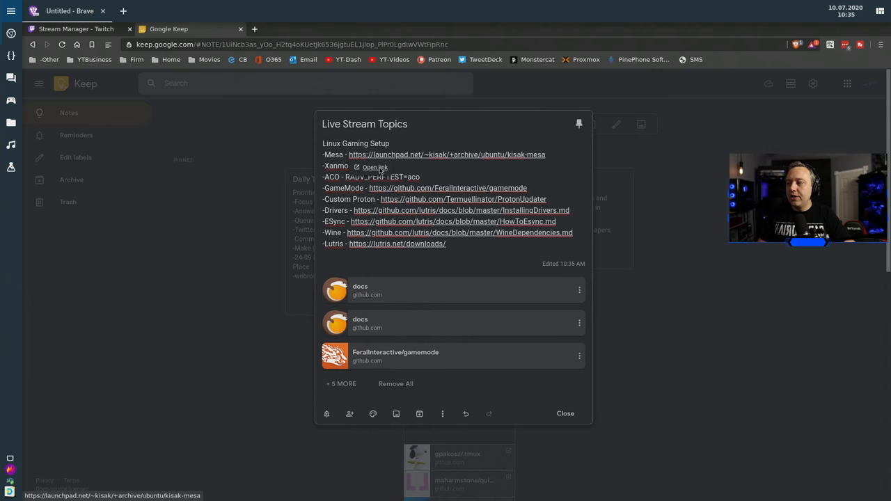
Step: Open the kisak-mesa PPA page, read its description, and scroll to the install commands
{"action": "left_click", "coordinate": [377, 154]}
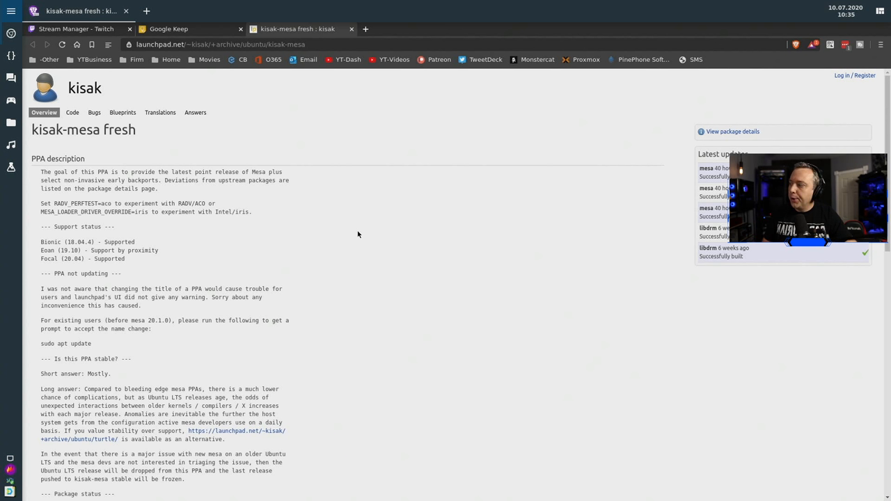
{"action": "mouse_move", "coordinate": [342, 242]}
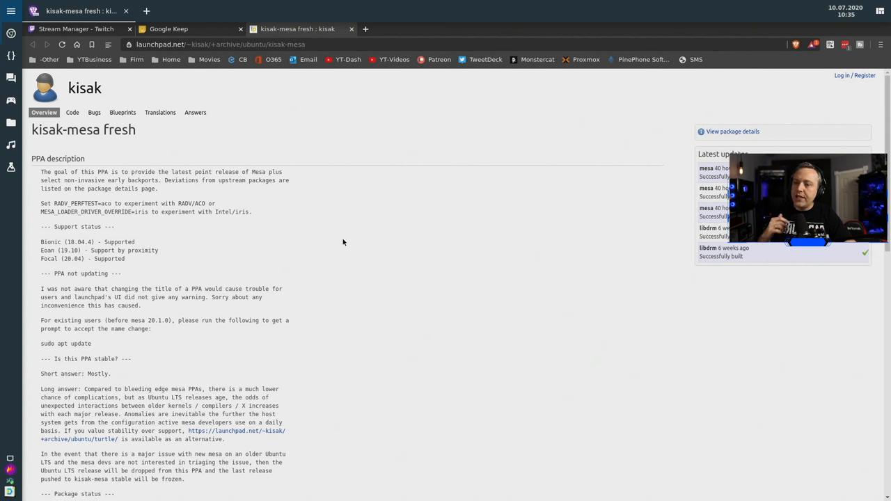
{"action": "mouse_move", "coordinate": [326, 267]}
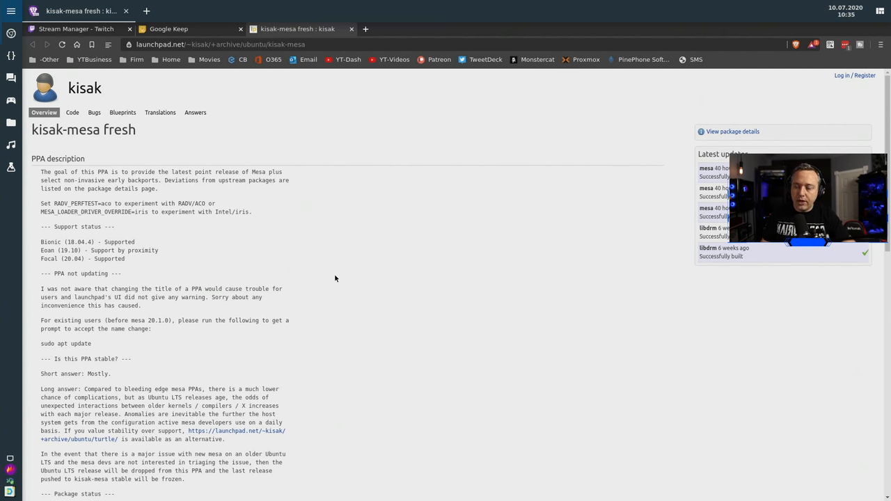
{"action": "mouse_move", "coordinate": [341, 284]}
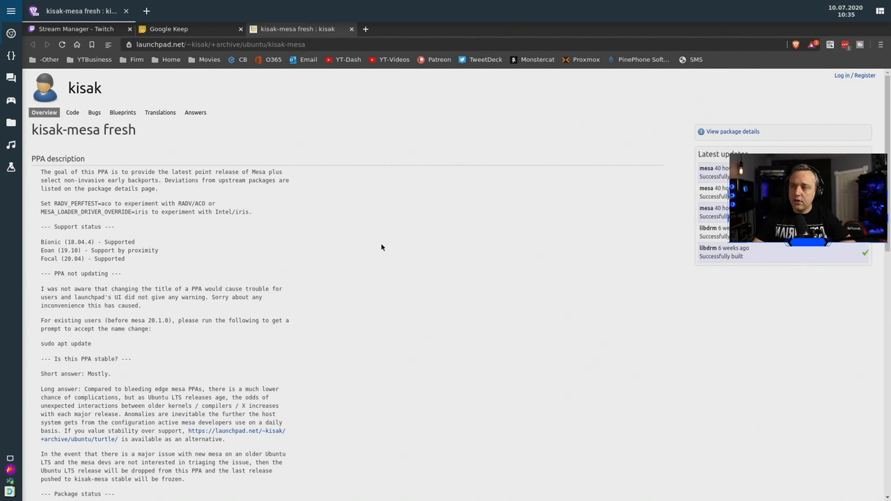
{"action": "mouse_move", "coordinate": [330, 184]}
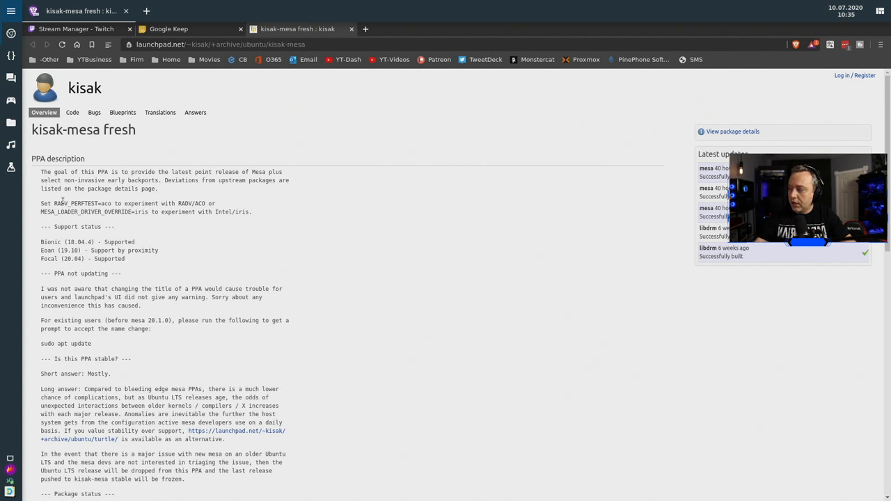
{"action": "double_click", "coordinate": [82, 203]}
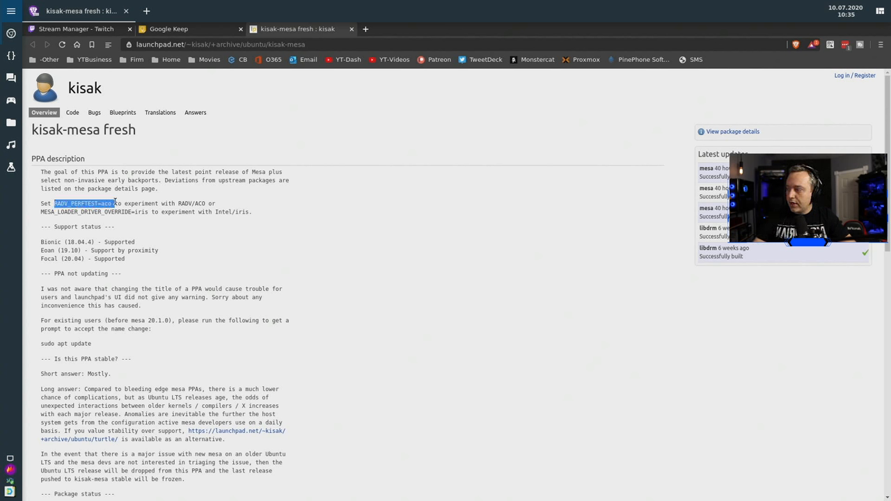
{"action": "left_click", "coordinate": [256, 242]}
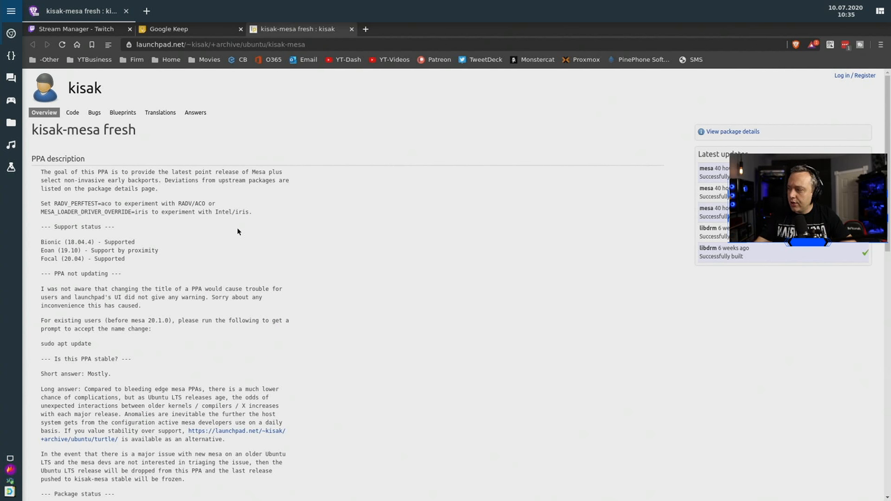
{"action": "mouse_move", "coordinate": [73, 200]}
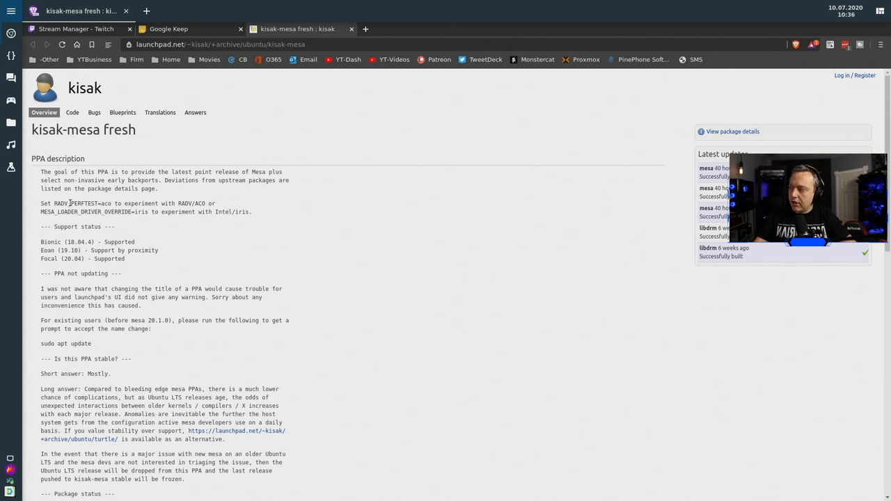
{"action": "mouse_move", "coordinate": [165, 248]}
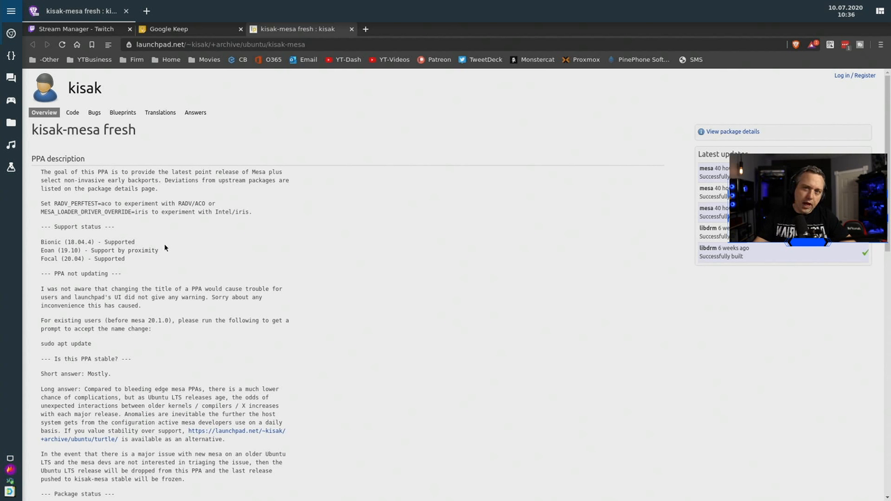
{"action": "mouse_move", "coordinate": [88, 207]}
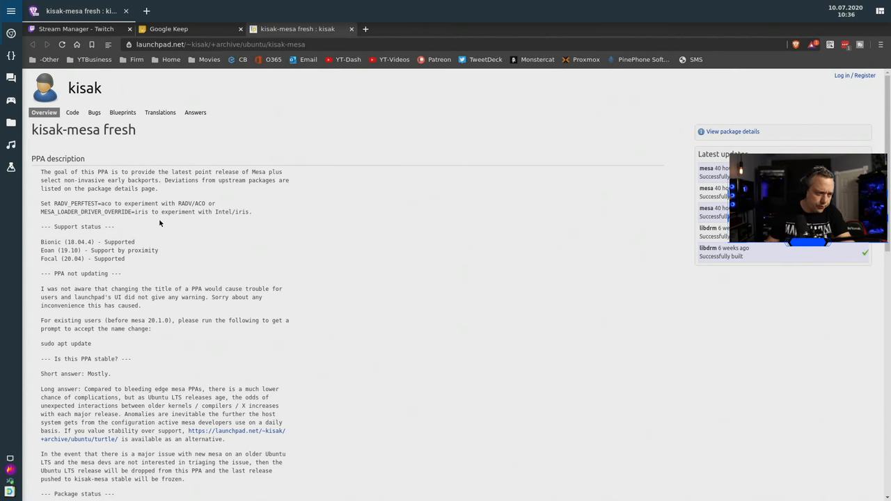
{"action": "mouse_move", "coordinate": [171, 218]}
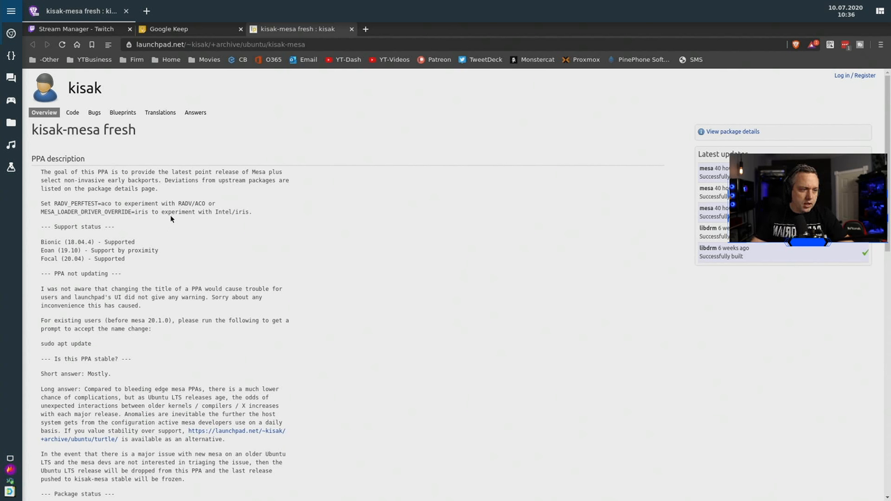
{"action": "mouse_move", "coordinate": [144, 203]}
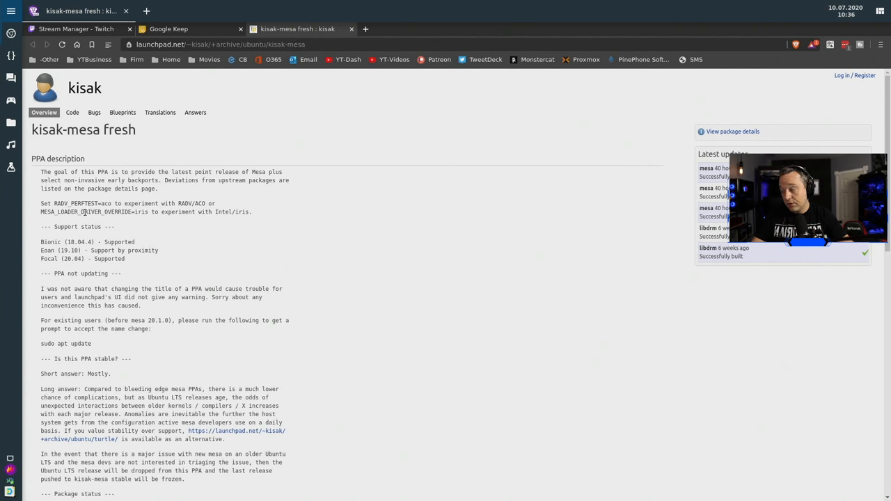
{"action": "mouse_move", "coordinate": [244, 133]}
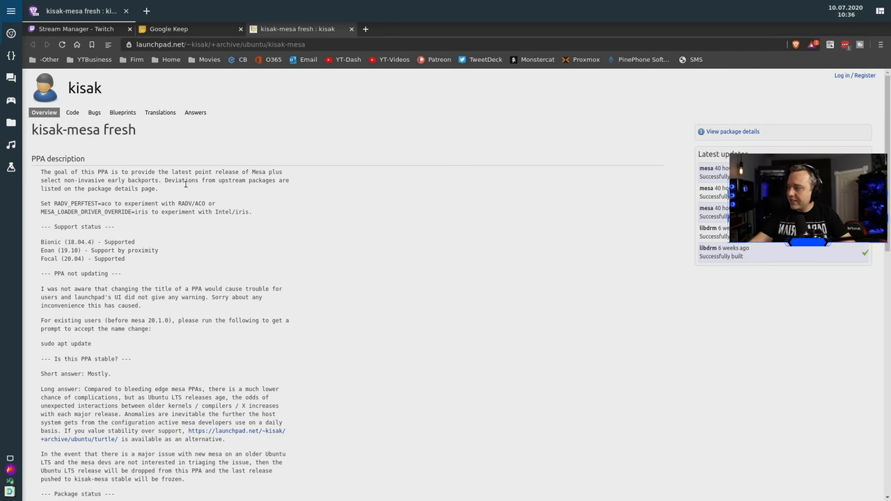
{"action": "mouse_move", "coordinate": [177, 354]}
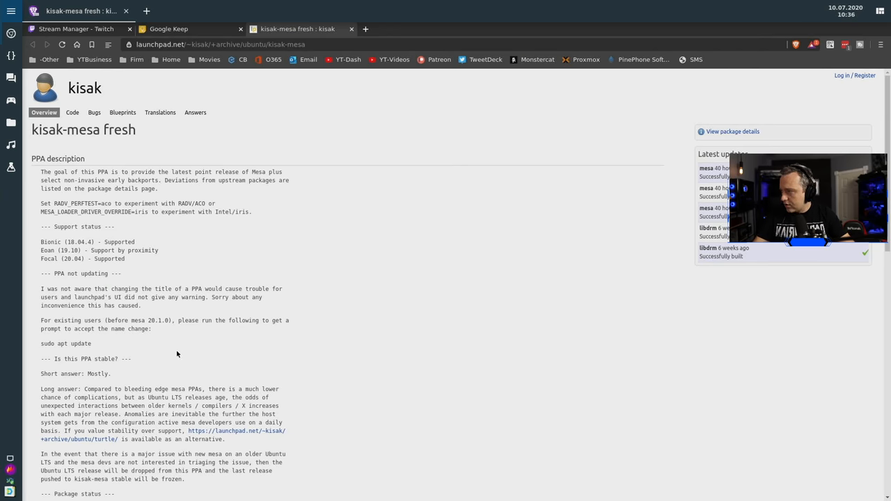
{"action": "scroll", "scroll_direction": "down", "scroll_amount": 3}
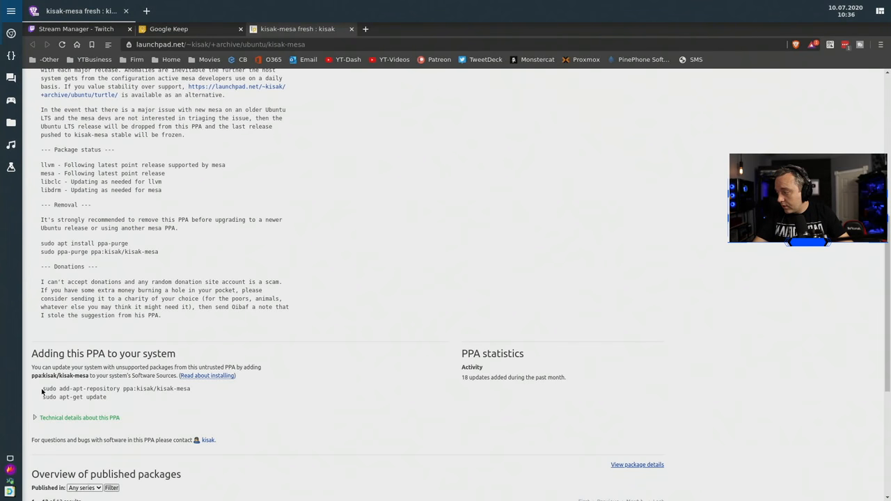
Step: Copy and run the kisak-mesa add-apt-repository command, then start typing the apt command
{"action": "right_click", "coordinate": [115, 389]}
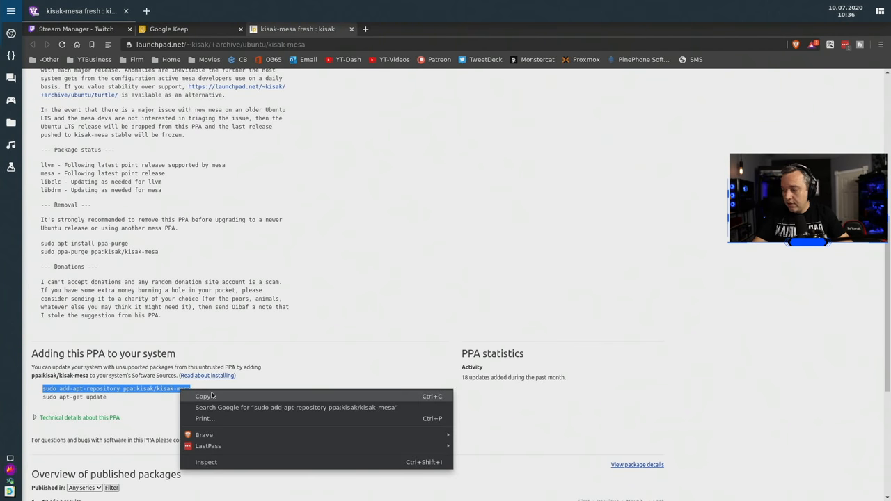
{"action": "left_click", "coordinate": [204, 396]}
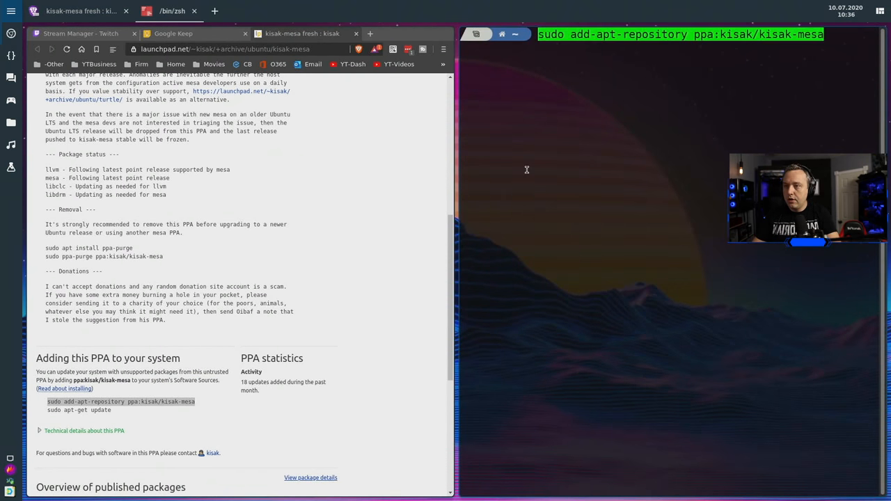
{"action": "key", "text": "Return"}
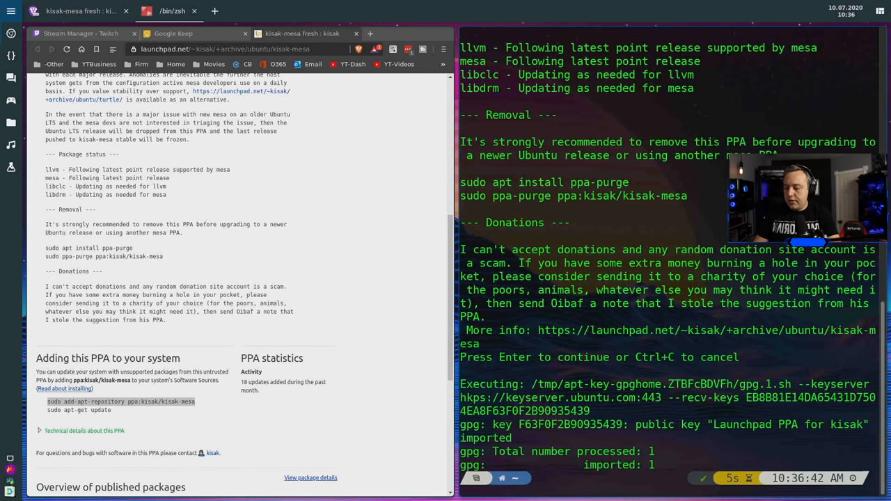
{"action": "type", "text": "sudo apt instal"}
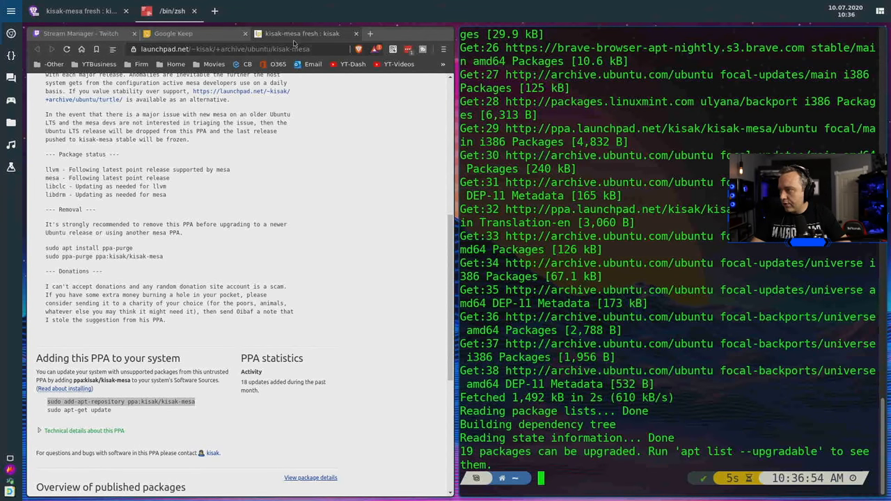
{"action": "mouse_move", "coordinate": [287, 110]}
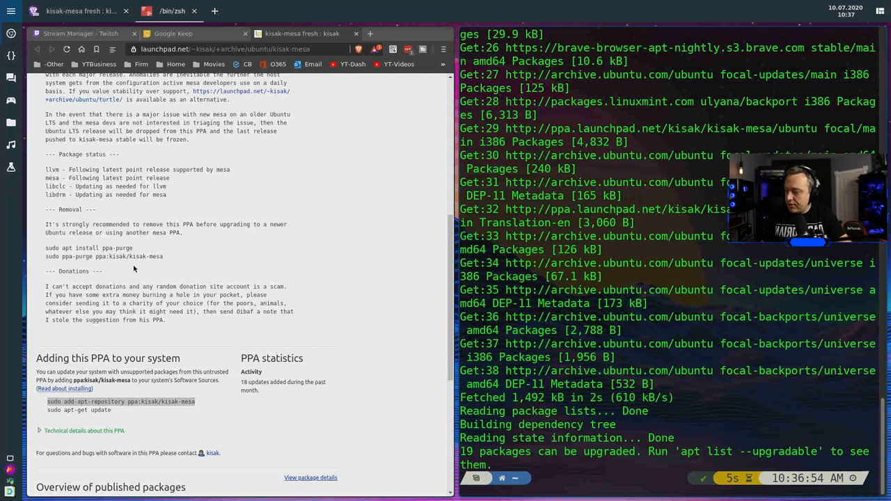
{"action": "scroll", "scroll_direction": "down", "scroll_amount": 3}
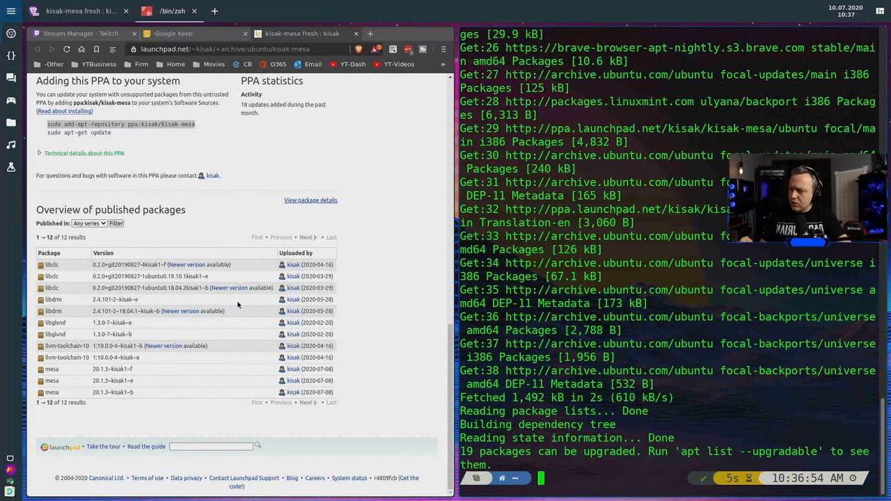
{"action": "mouse_move", "coordinate": [235, 304]}
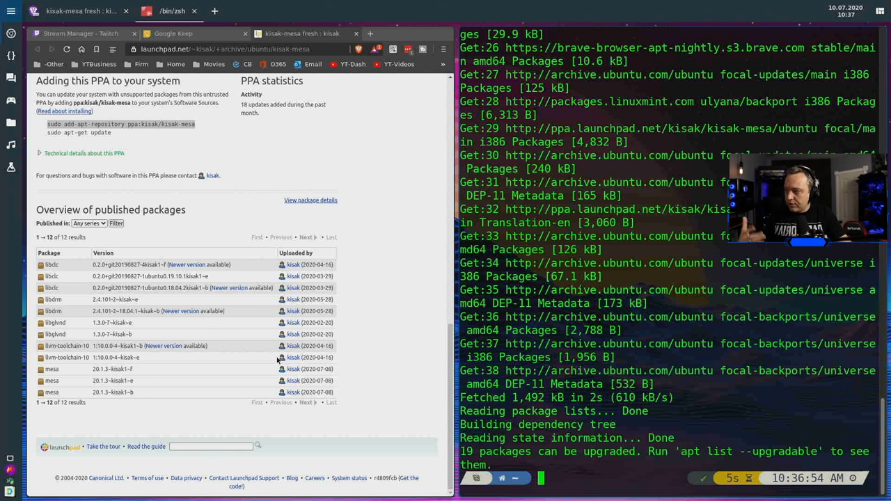
{"action": "mouse_move", "coordinate": [282, 346]}
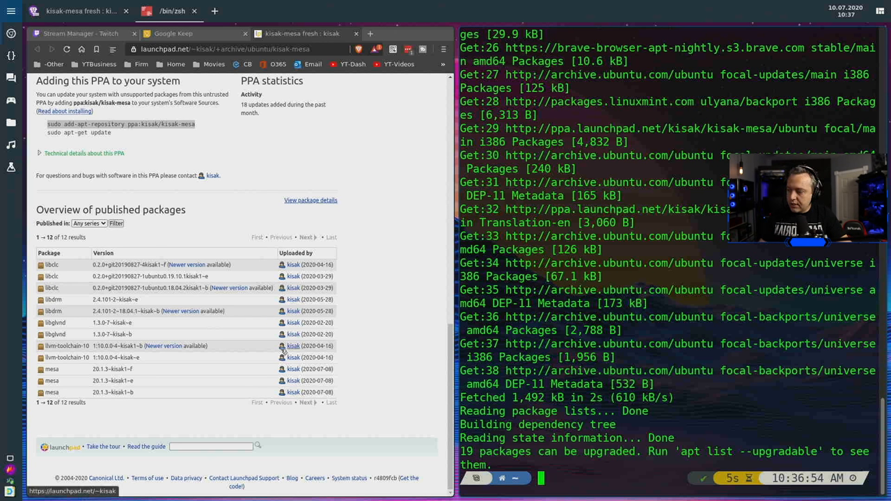
{"action": "mouse_move", "coordinate": [247, 316]}
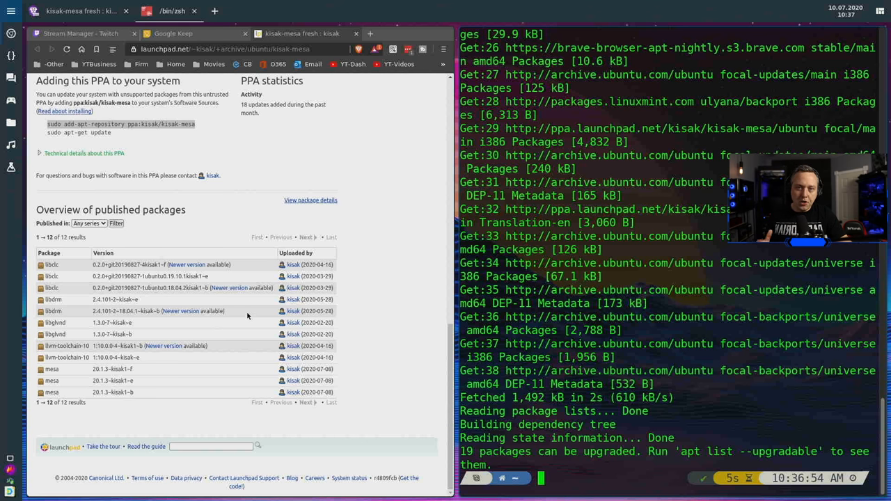
{"action": "mouse_move", "coordinate": [250, 320]}
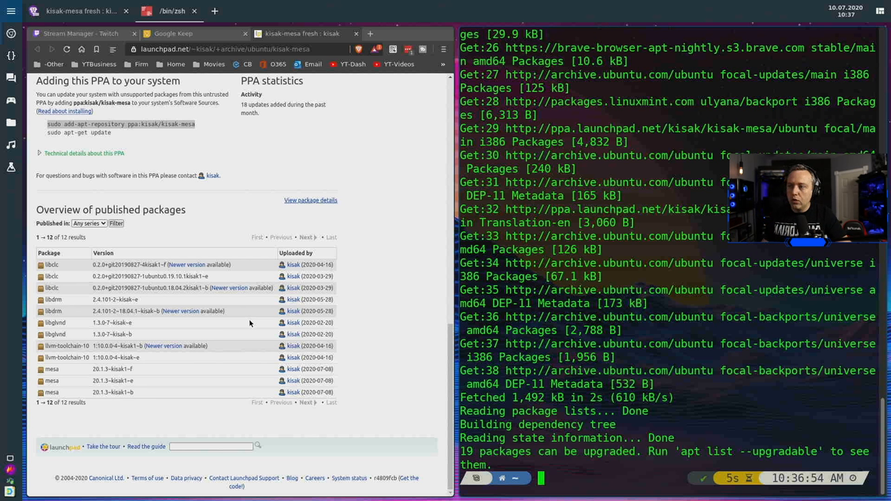
{"action": "mouse_move", "coordinate": [306, 234]}
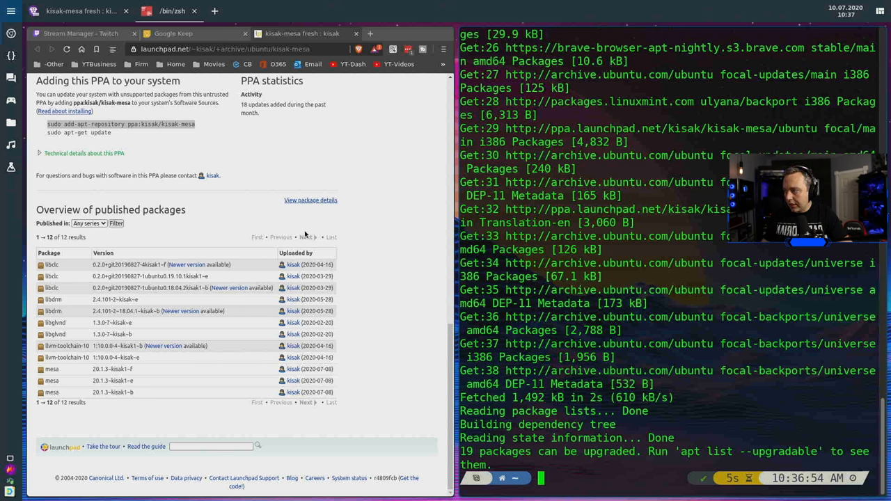
{"action": "mouse_move", "coordinate": [309, 323]}
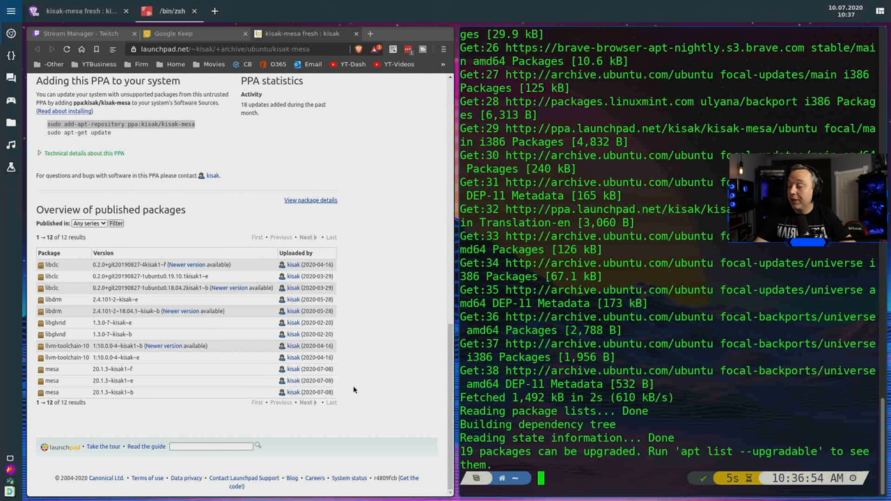
{"action": "mouse_move", "coordinate": [398, 388]}
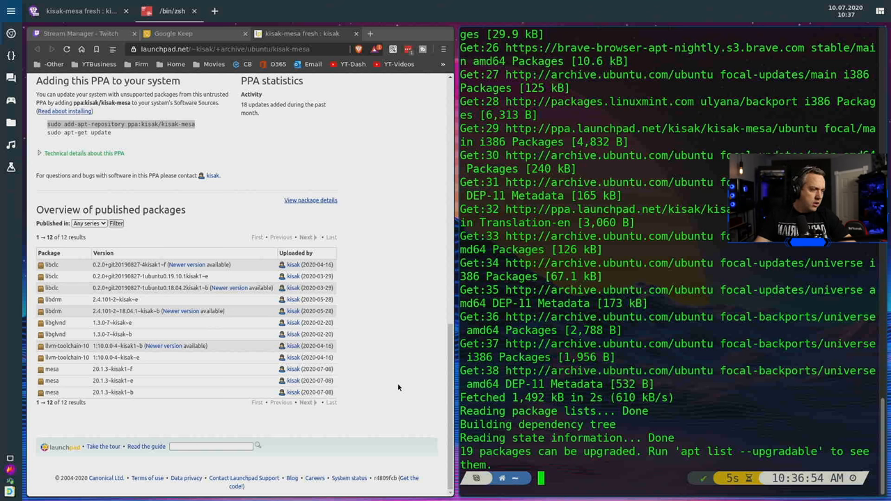
{"action": "mouse_move", "coordinate": [303, 215]}
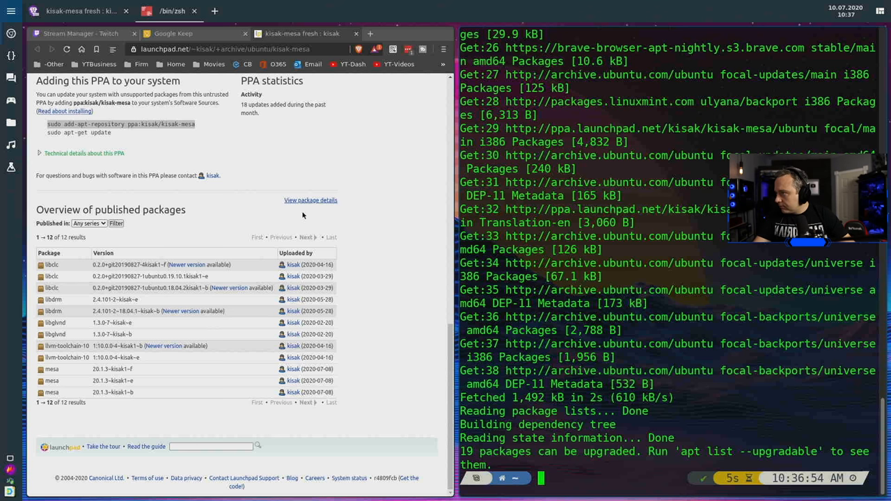
Step: Search Google for the note's Xanmod entry and open the xanmod.org homepage tab
{"action": "left_click", "coordinate": [173, 33]}
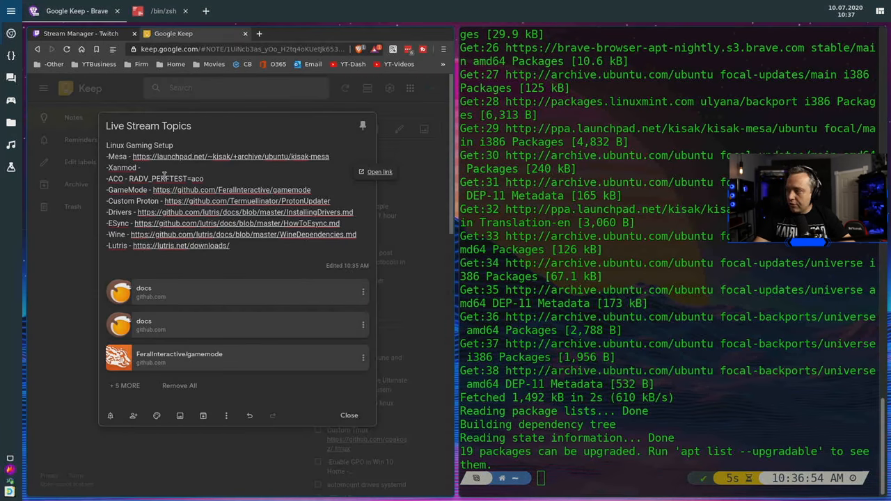
{"action": "right_click", "coordinate": [123, 167]}
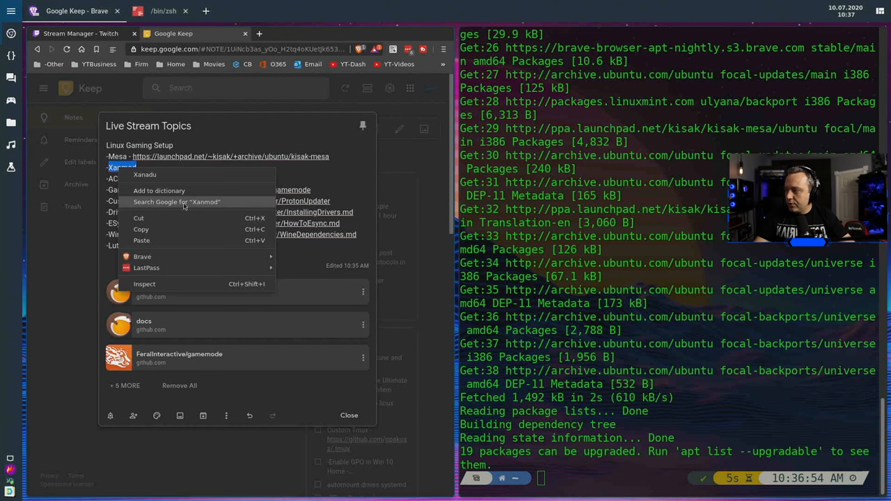
{"action": "left_click", "coordinate": [176, 202]}
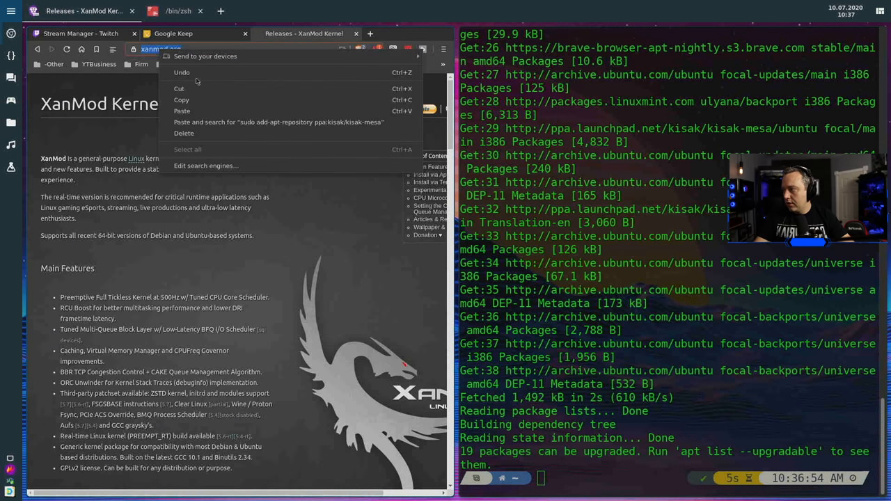
{"action": "left_click", "coordinate": [174, 33]}
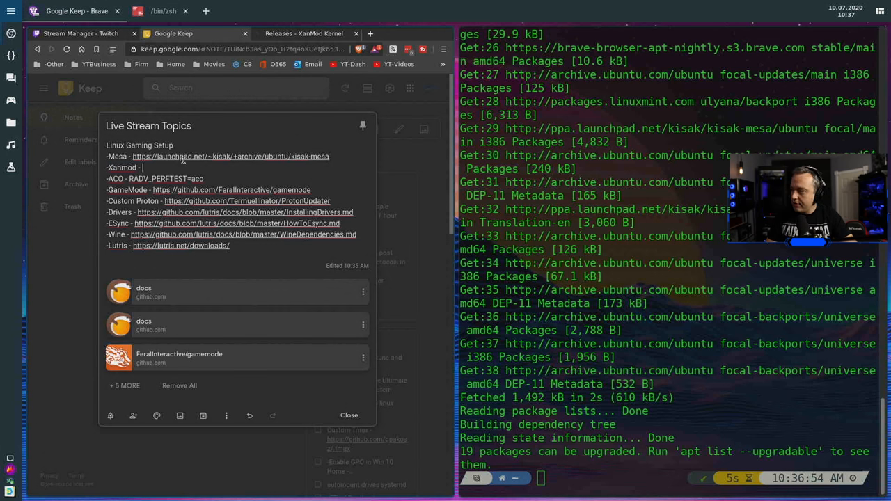
{"action": "left_click", "coordinate": [304, 34]}
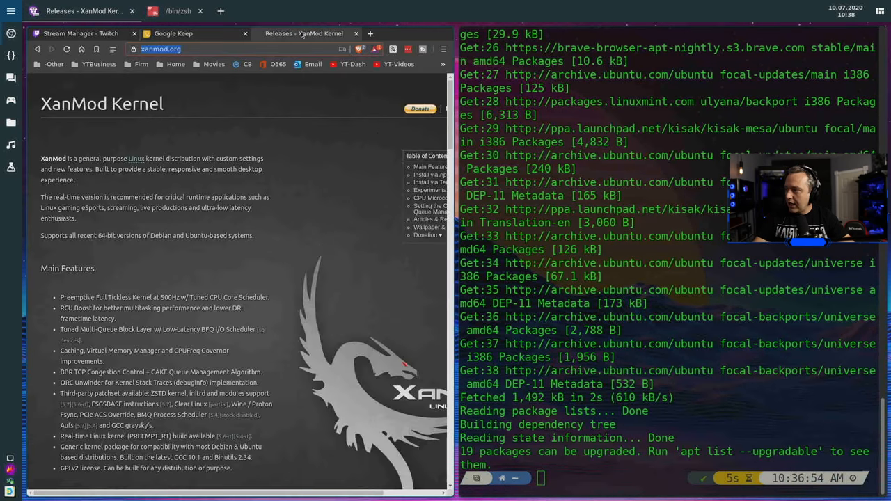
Step: Try the AptURL linux-xanmod install, dismiss the not-found error, and scroll to the commands
{"action": "scroll", "scroll_direction": "down", "scroll_amount": 3}
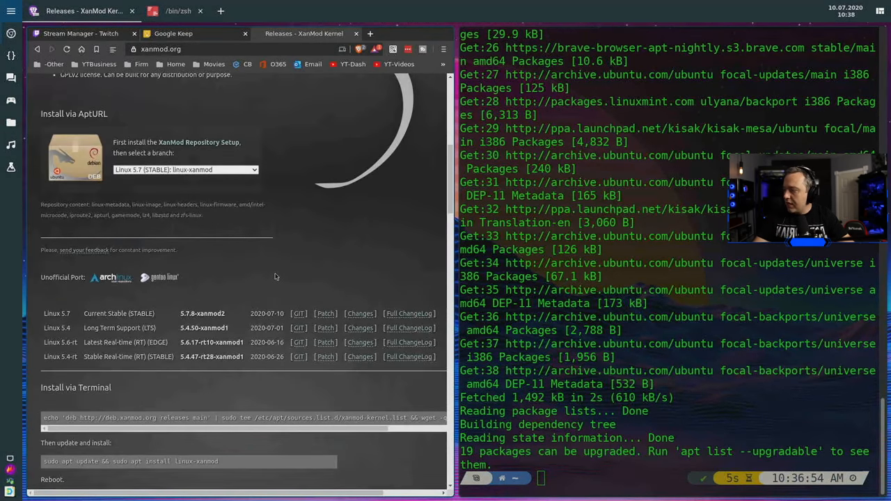
{"action": "left_click", "coordinate": [185, 170]}
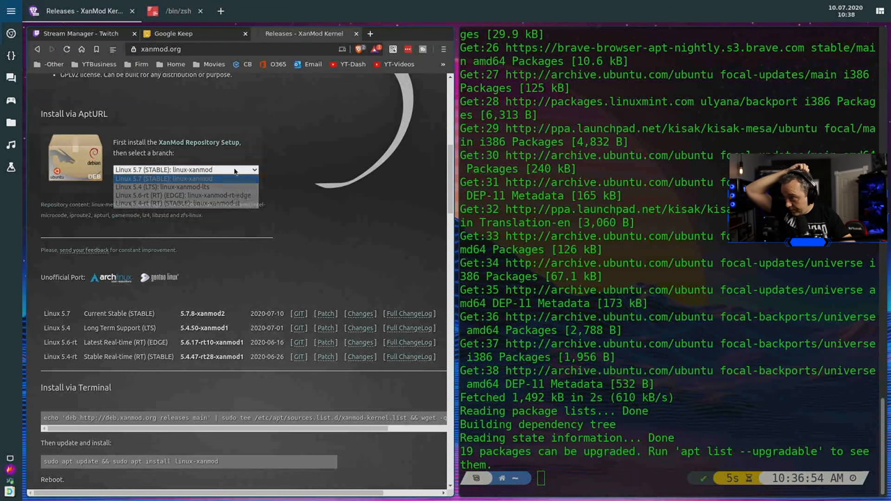
{"action": "mouse_move", "coordinate": [185, 195]}
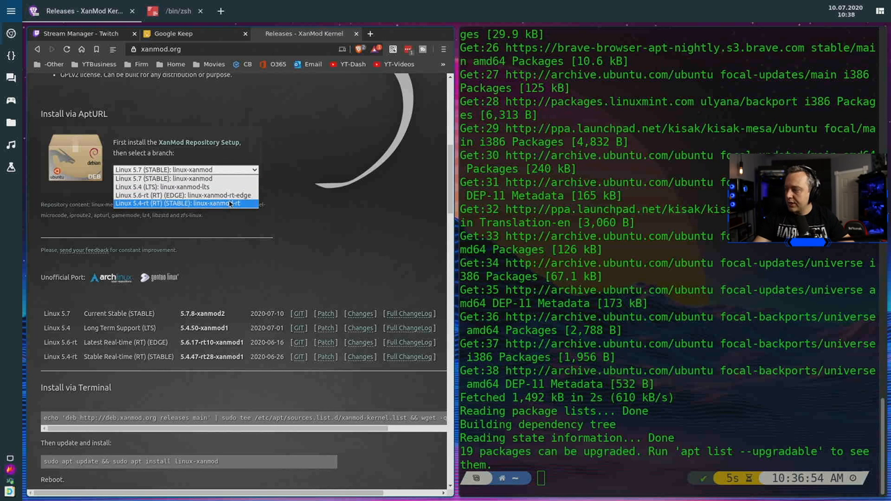
{"action": "mouse_move", "coordinate": [184, 187]}
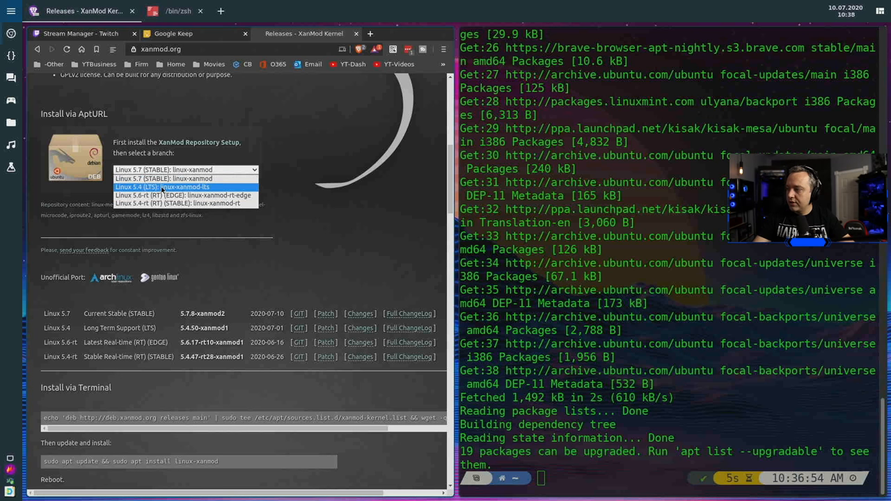
{"action": "left_click", "coordinate": [178, 186]}
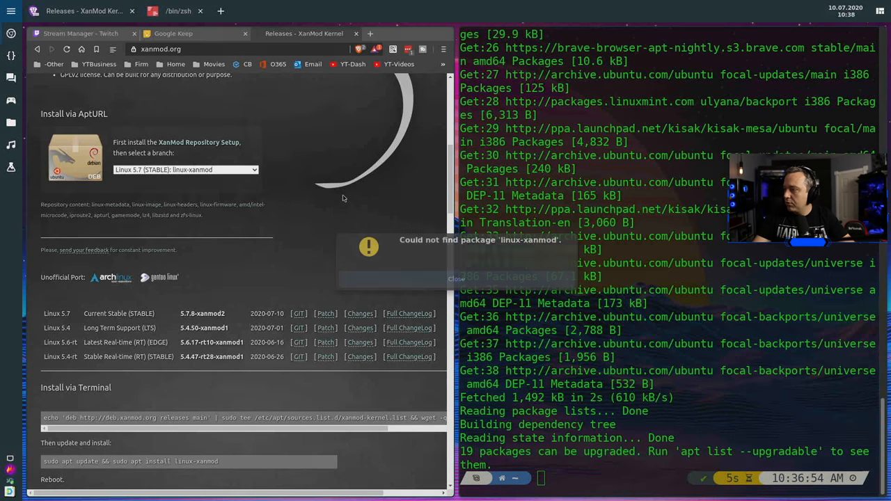
{"action": "left_click", "coordinate": [456, 279]}
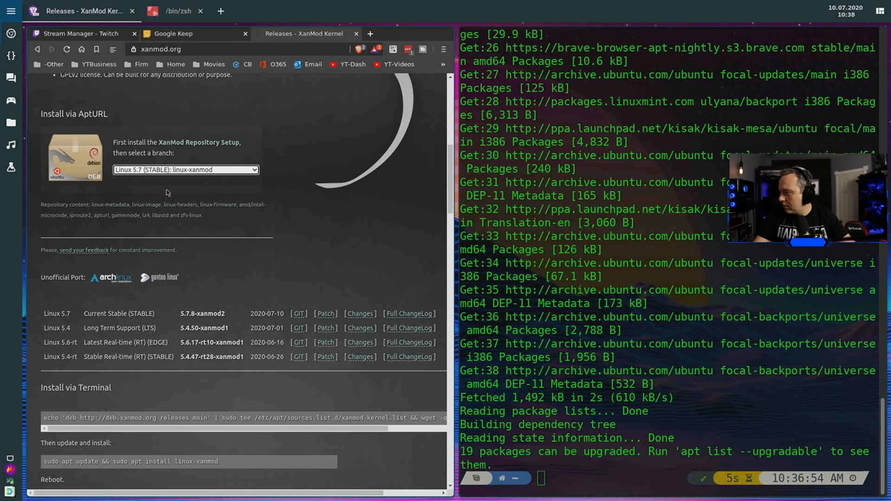
{"action": "mouse_move", "coordinate": [341, 315]}
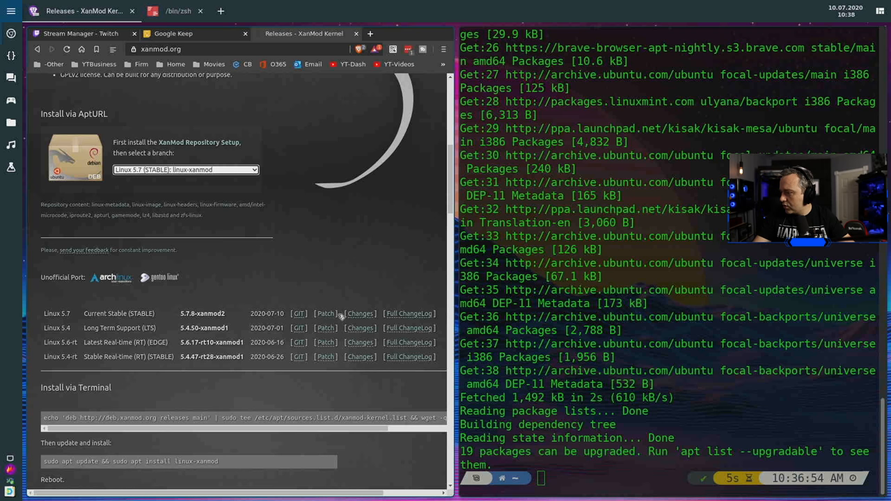
{"action": "scroll", "scroll_direction": "down", "scroll_amount": 3}
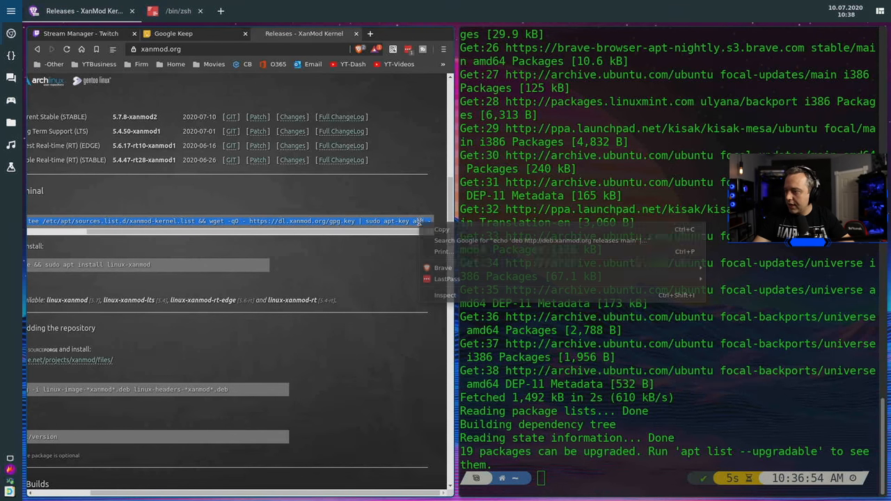
Step: Copy the XanMod repository command and the 'sudo apt update && sudo apt install linux-xanmod' command
{"action": "left_click", "coordinate": [424, 200]}
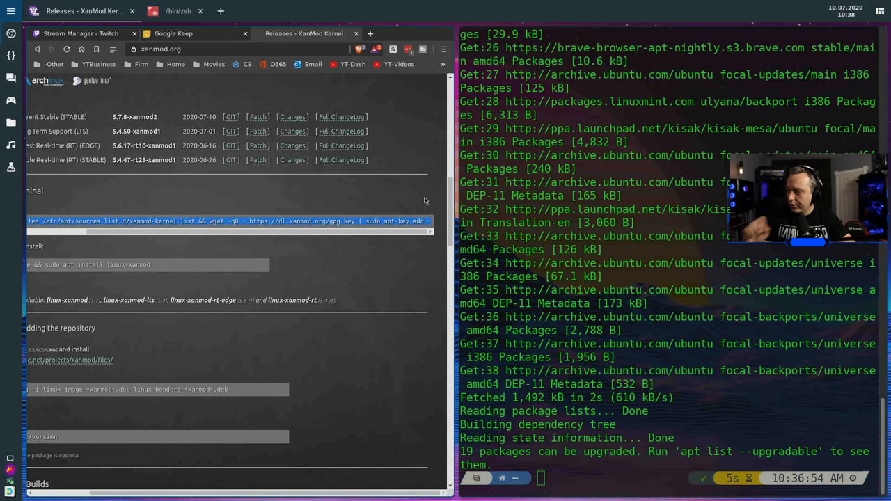
{"action": "mouse_move", "coordinate": [436, 226]}
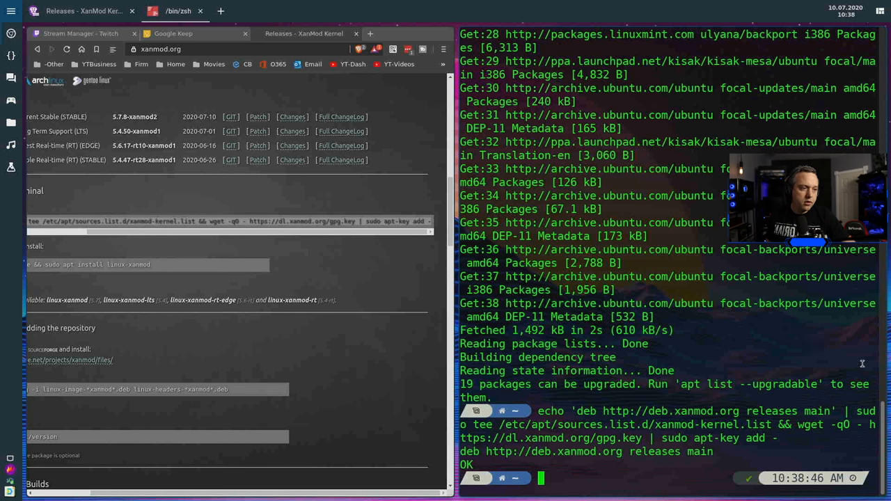
{"action": "mouse_move", "coordinate": [858, 368]}
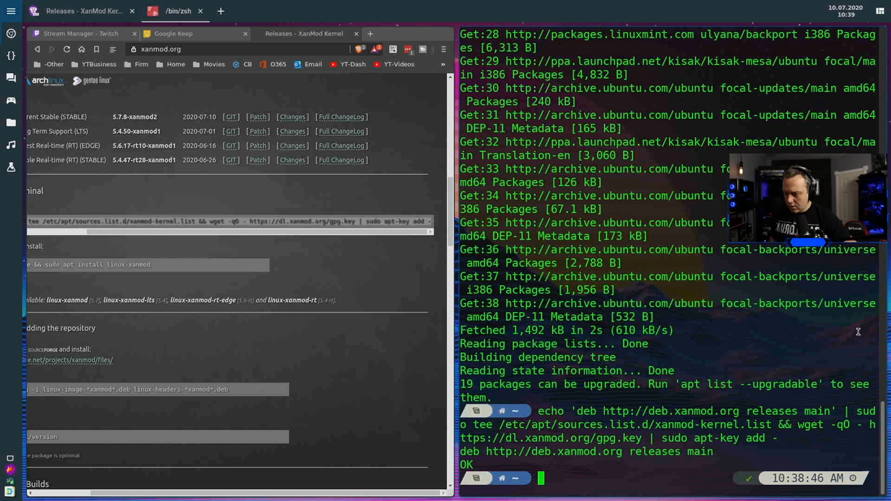
{"action": "mouse_move", "coordinate": [858, 324]}
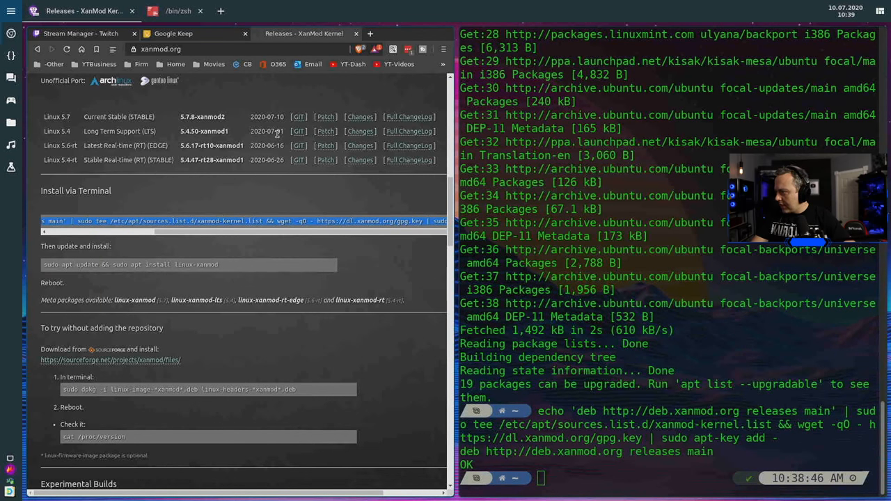
{"action": "scroll", "scroll_direction": "up", "scroll_amount": 3}
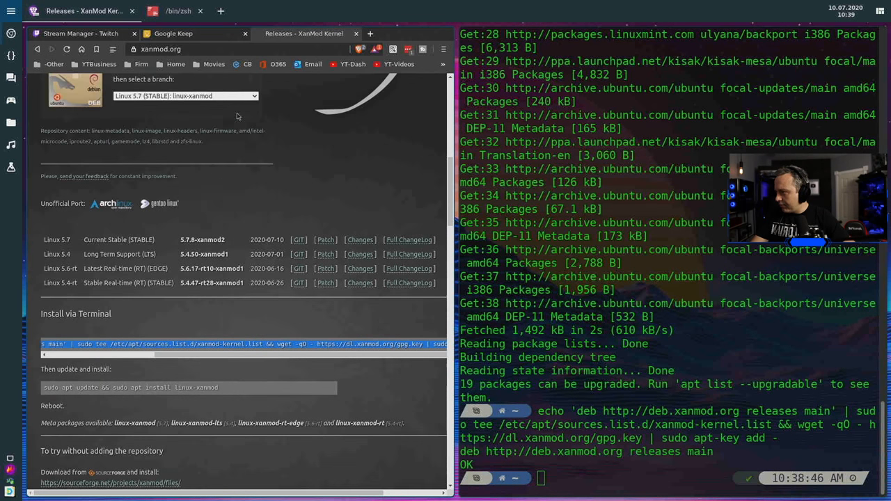
{"action": "left_click", "coordinate": [186, 96]}
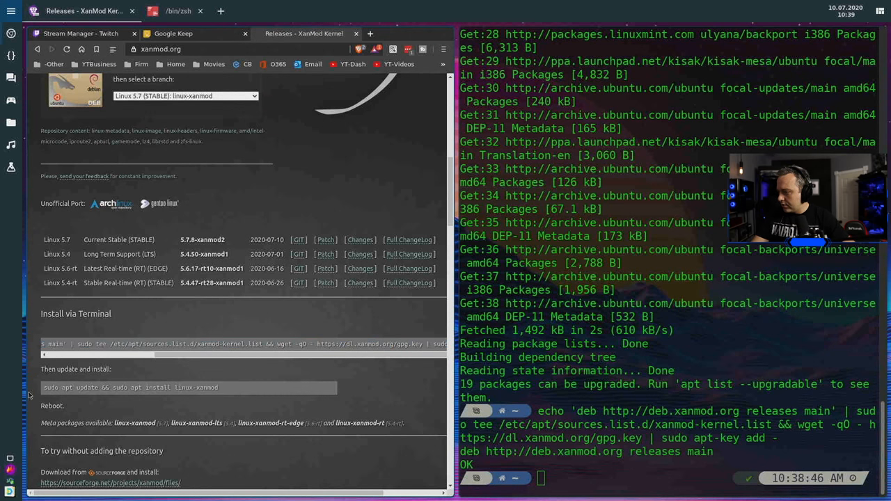
{"action": "right_click", "coordinate": [139, 388]}
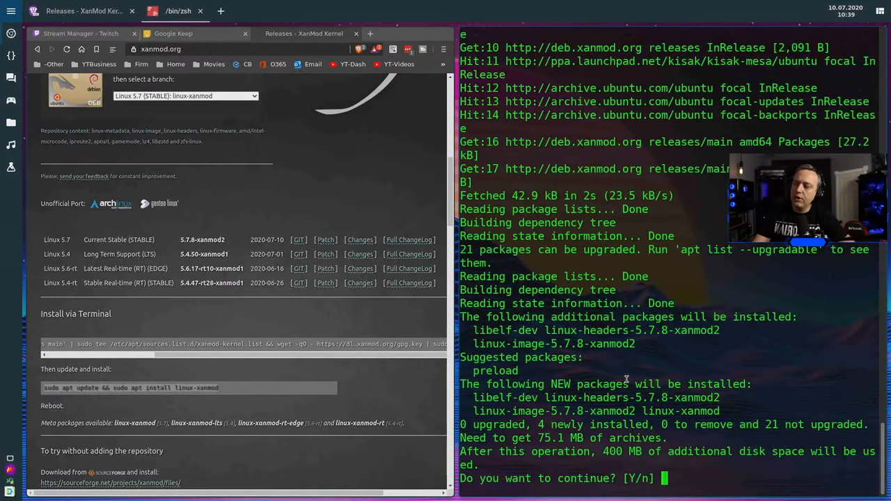
{"action": "mouse_move", "coordinate": [721, 371]}
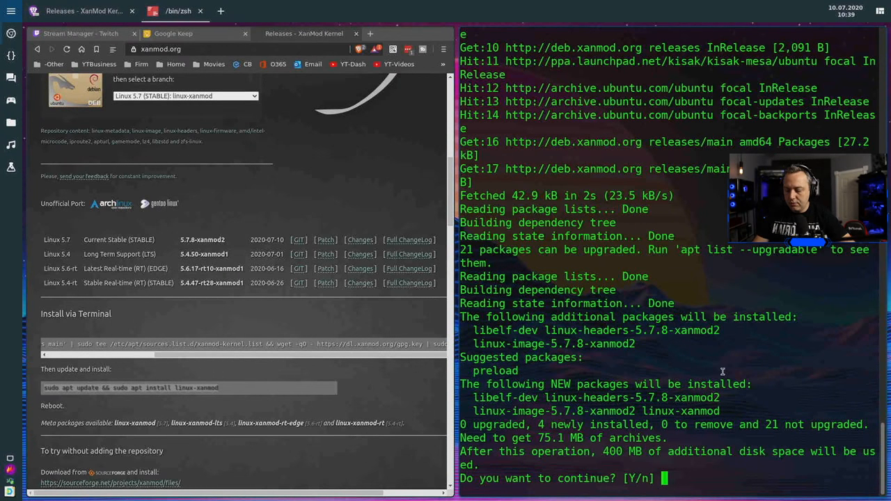
Step: Confirm the linux-xanmod 5.7.8 install with Y and follow output until update-grub finishes
{"action": "type", "text": "Y"}
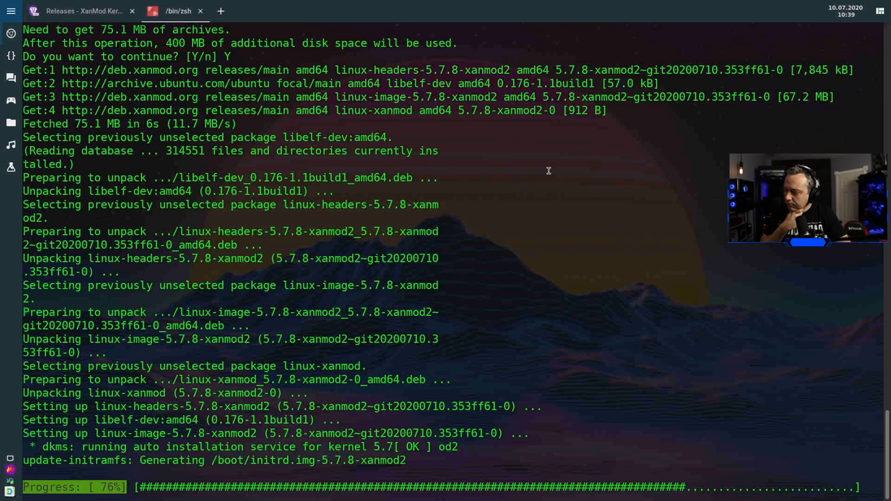
{"action": "scroll", "scroll_direction": "down", "scroll_amount": 3}
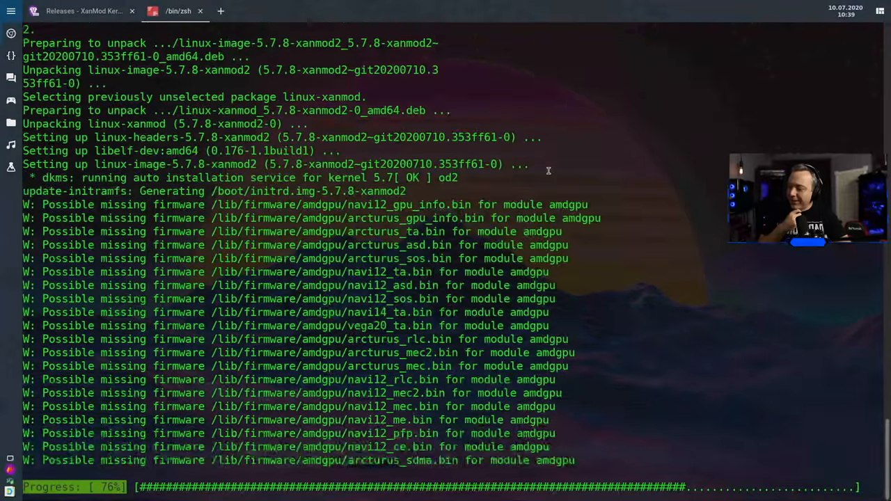
{"action": "scroll", "scroll_direction": "down", "scroll_amount": 3}
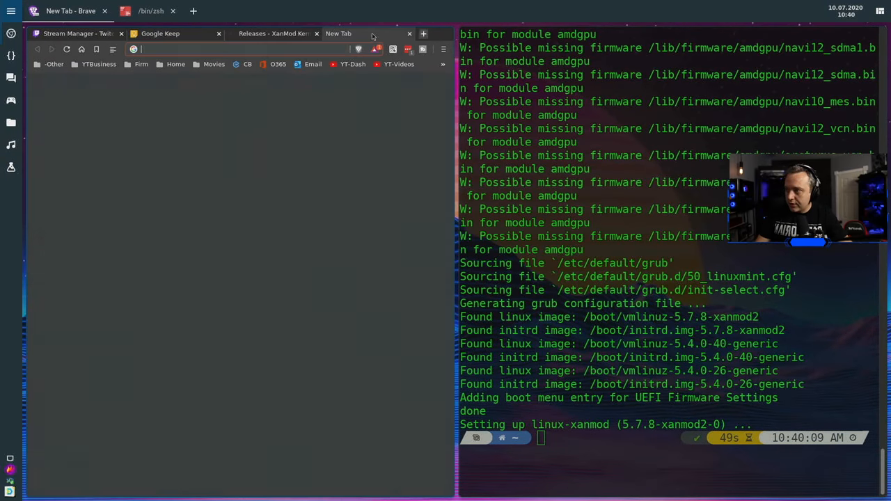
Step: Search 'nerd' and open nerdfonts.com, scrolling to its glyph-collection overview
{"action": "type", "text": "nerd"}
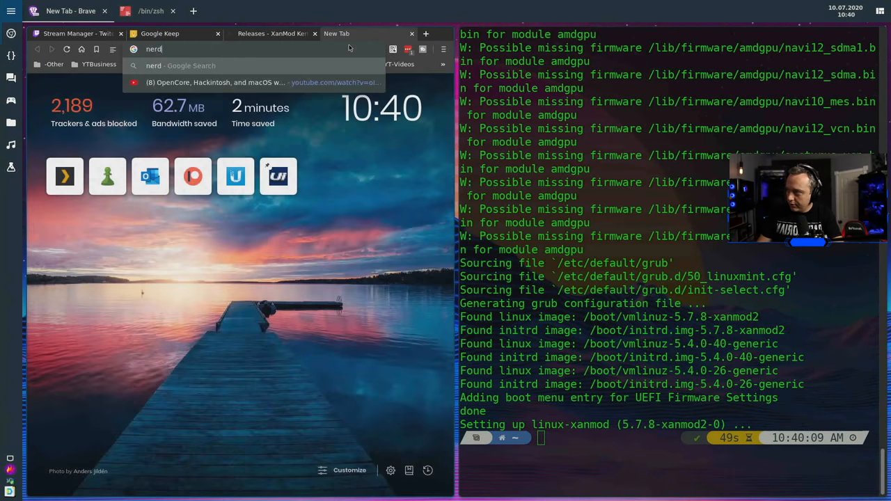
{"action": "key", "text": "Return"}
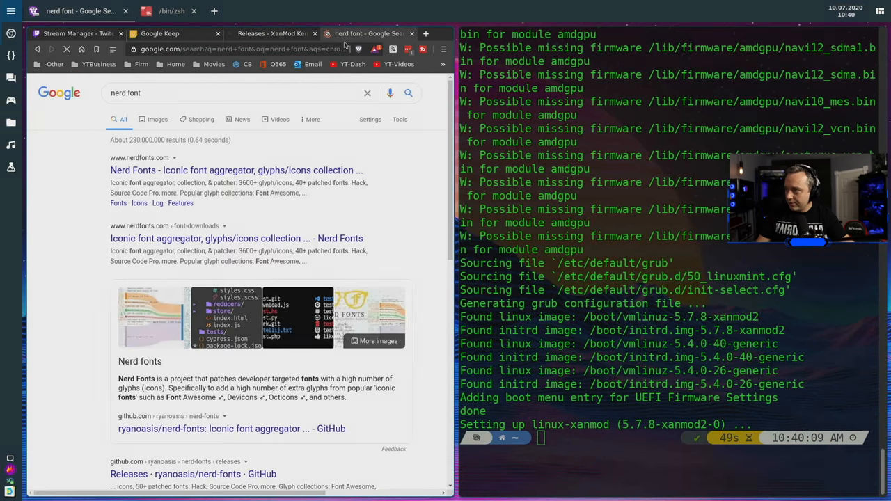
{"action": "left_click", "coordinate": [236, 170]}
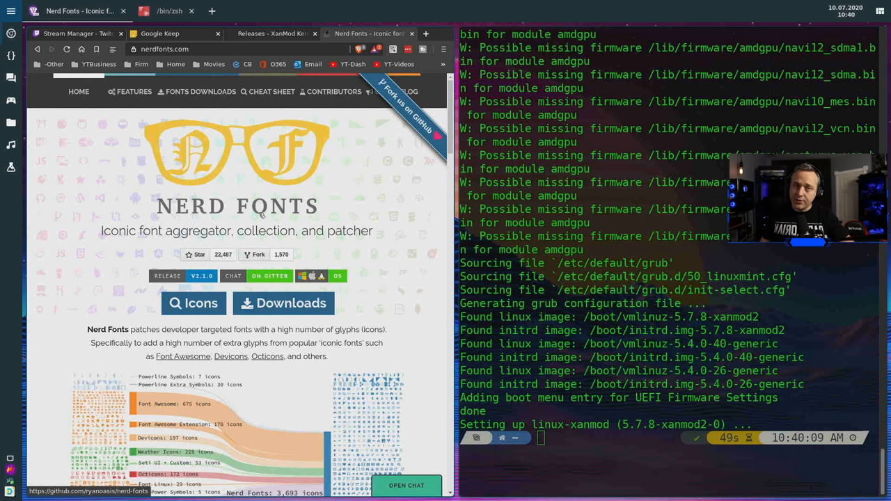
{"action": "scroll", "scroll_direction": "down", "scroll_amount": 3}
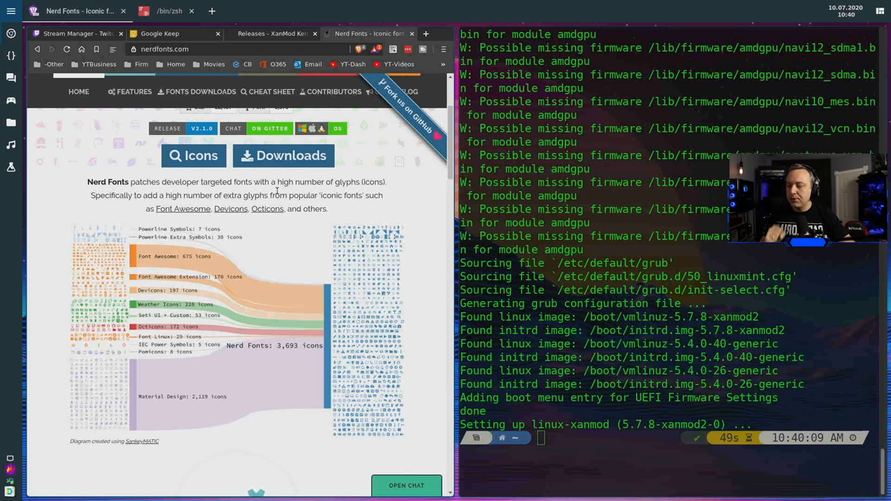
{"action": "mouse_move", "coordinate": [291, 231]}
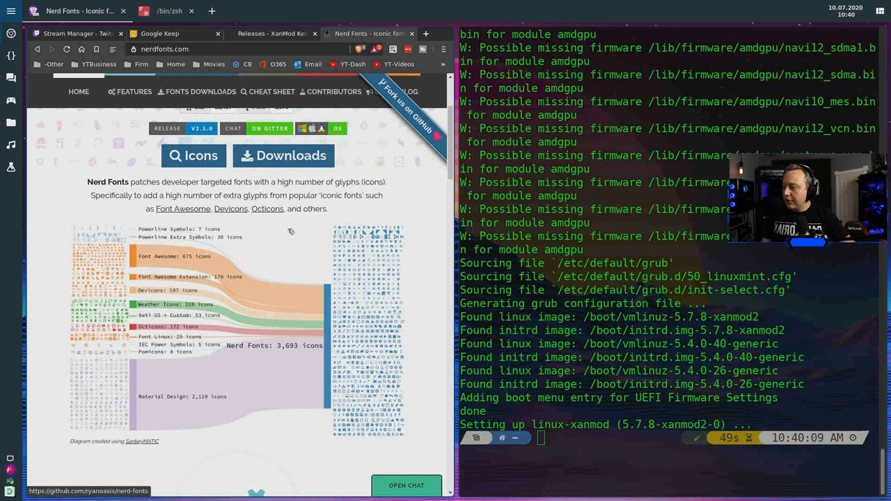
{"action": "mouse_move", "coordinate": [271, 91]}
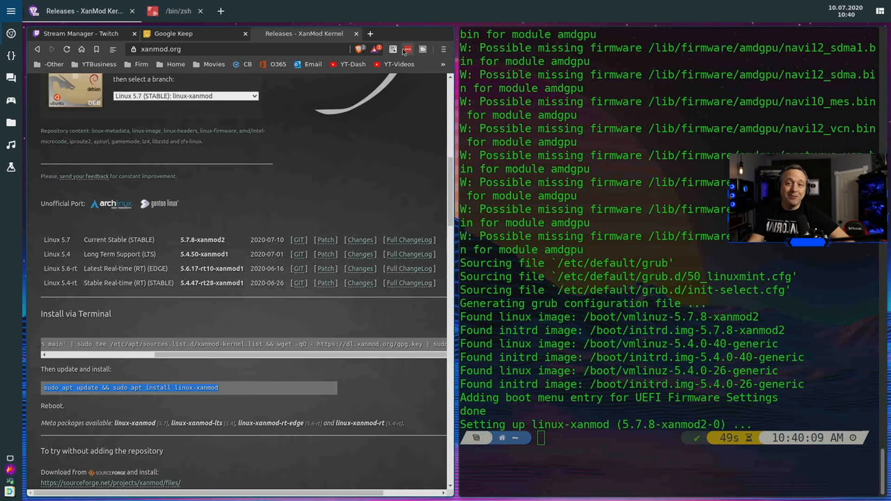
{"action": "mouse_move", "coordinate": [425, 89]}
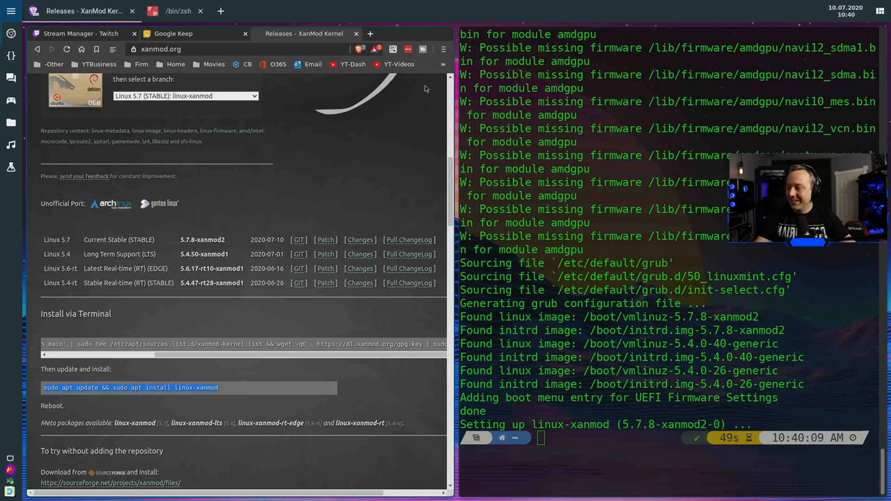
{"action": "mouse_move", "coordinate": [390, 182]}
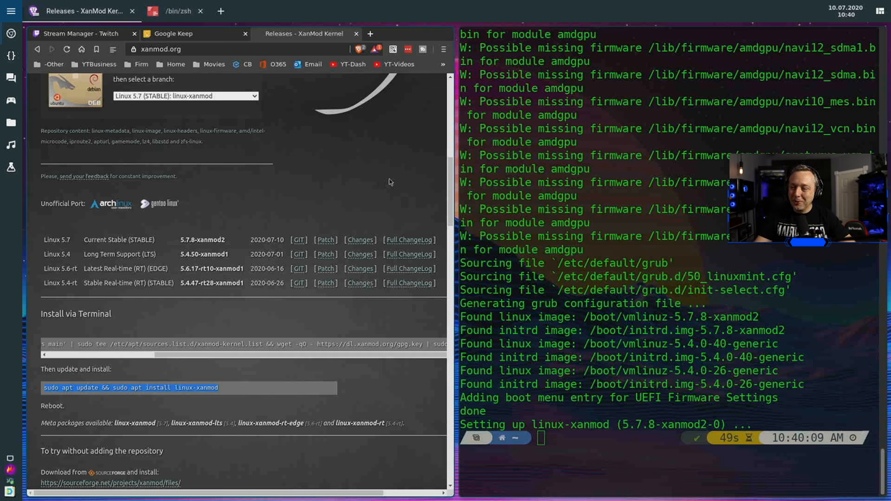
Step: Scroll the XanMod page down to the Install via Terminal instructions
{"action": "scroll", "scroll_direction": "down", "scroll_amount": 3}
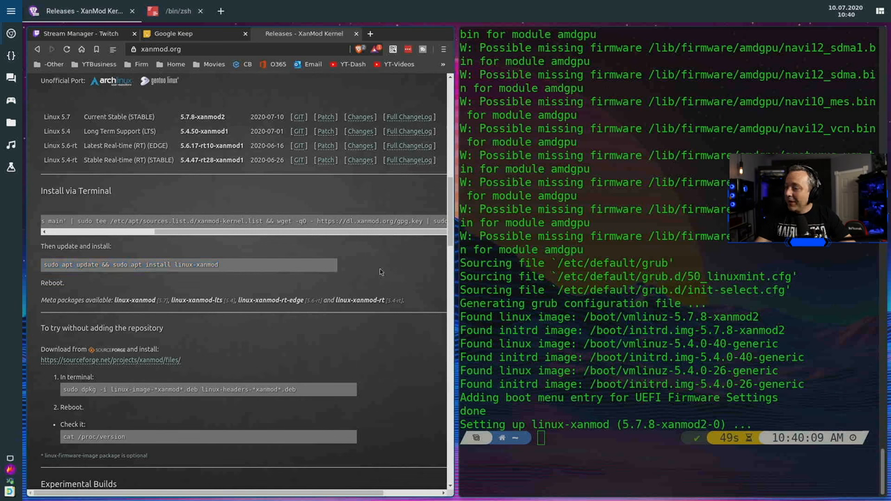
{"action": "mouse_move", "coordinate": [383, 272]}
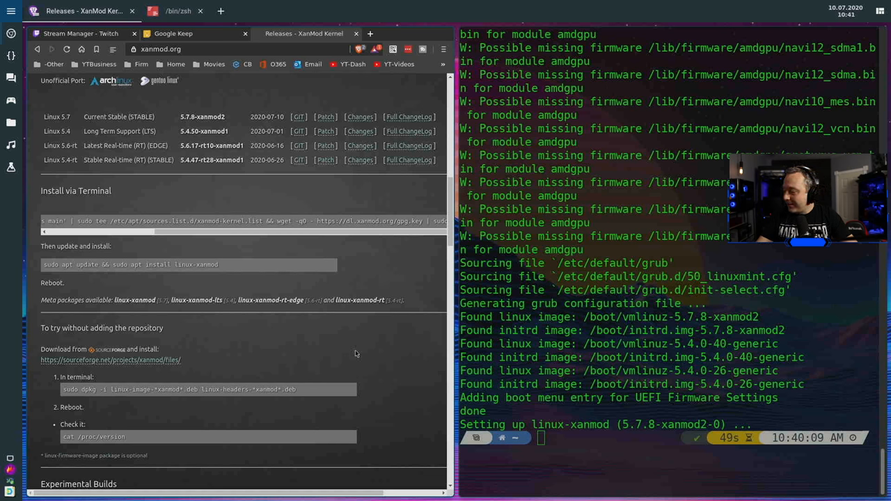
{"action": "mouse_move", "coordinate": [331, 350]}
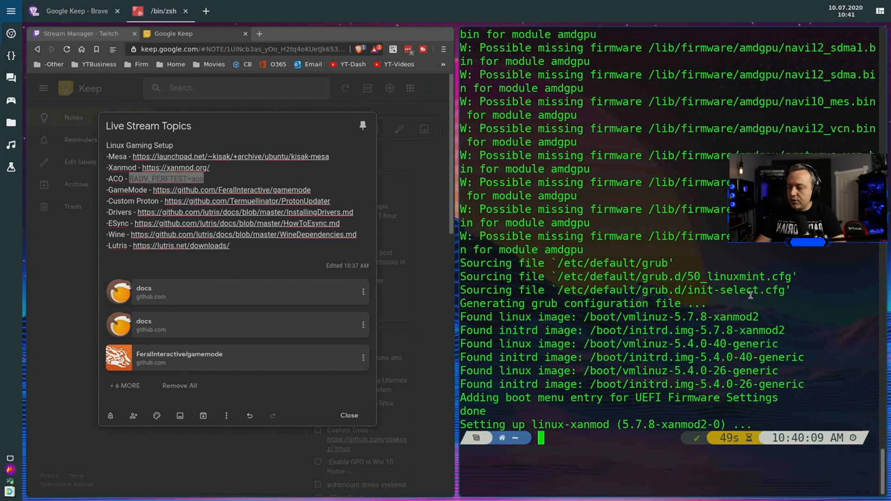
Step: Add the line RADV_PERFTEST=aco to /etc/environment using sudo vim
{"action": "type", "text": "vim /e"}
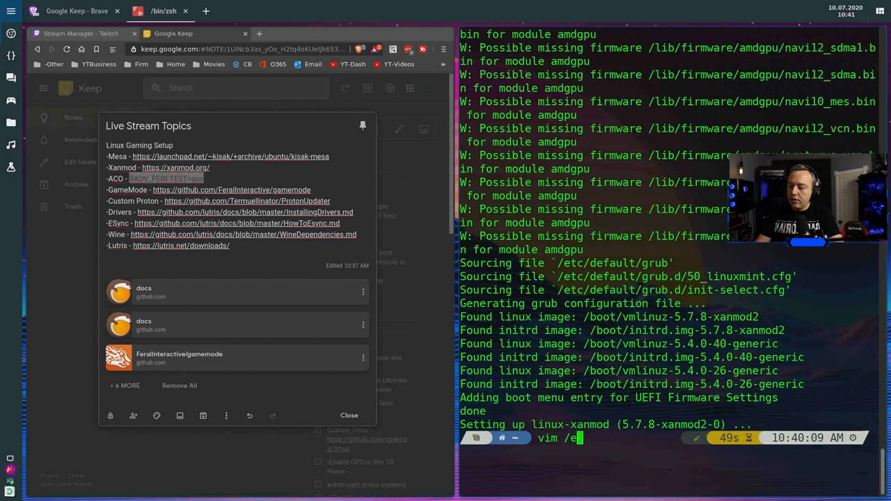
{"action": "type", "text": "sudo vim"}
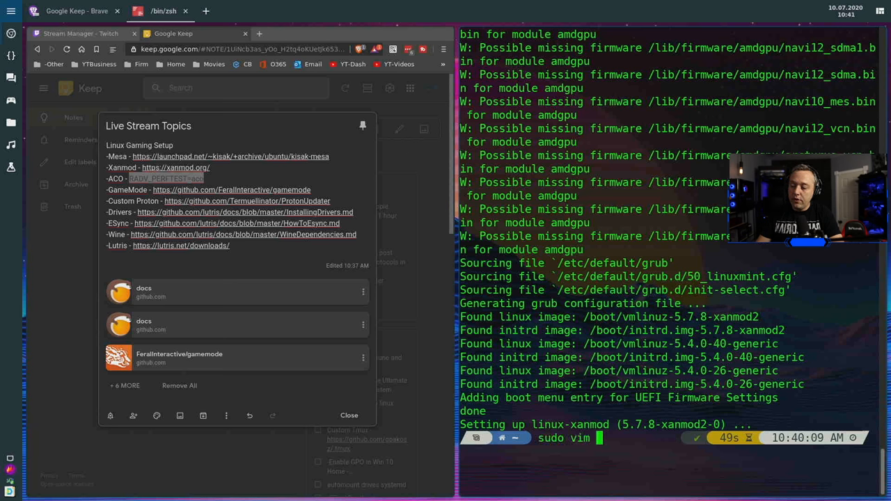
{"action": "type", "text": "/etc/environm"}
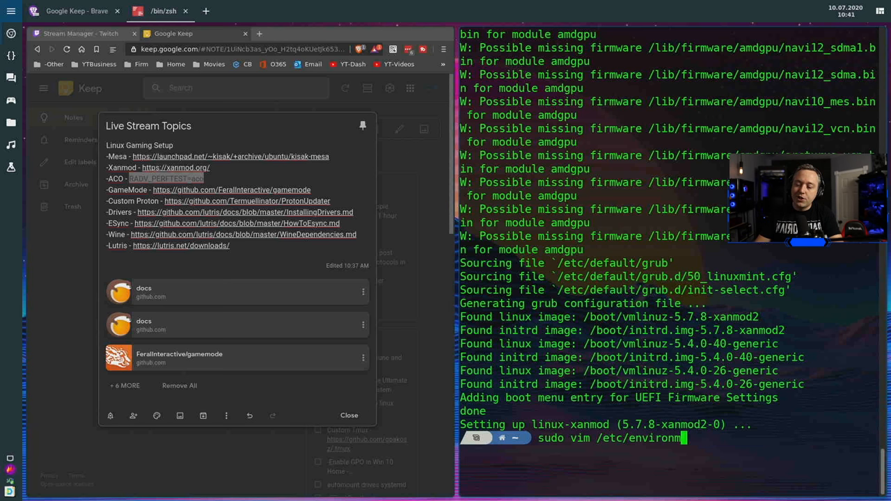
{"action": "key", "text": "Return"}
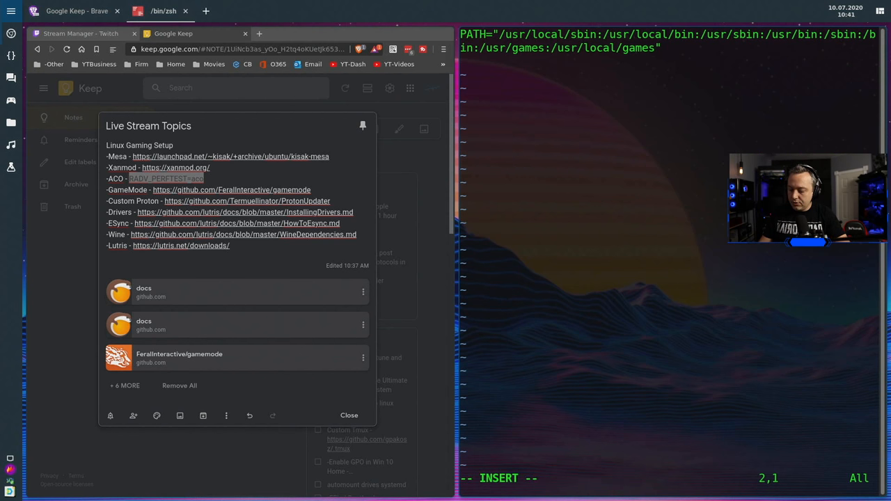
{"action": "type", "text": "RADV_PERFTEST=aco"}
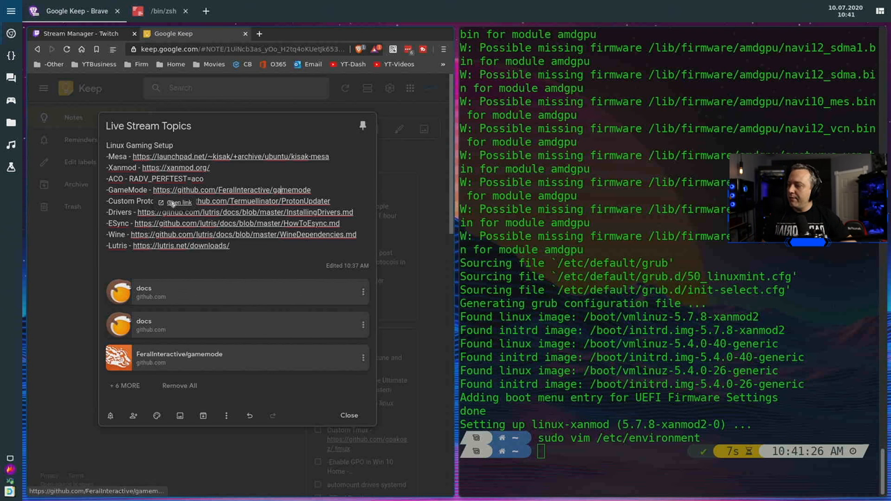
{"action": "left_click", "coordinate": [231, 189]}
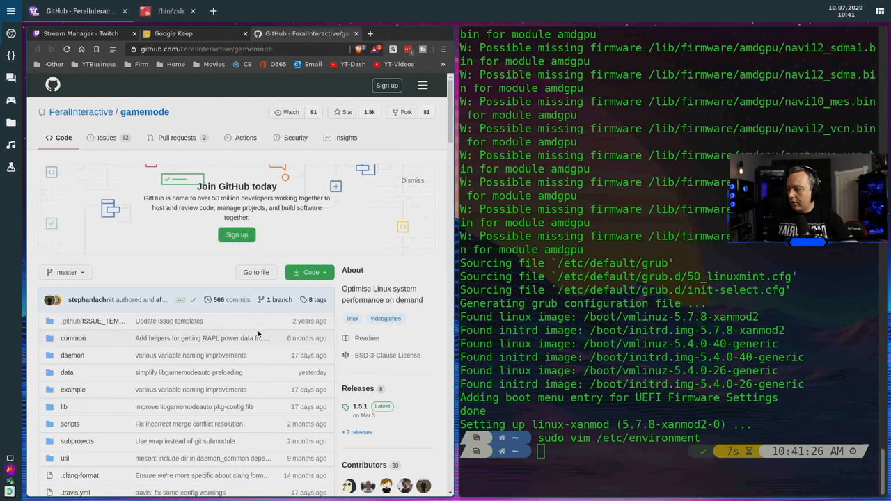
Step: Scroll the gamemode README down to the Ubuntu/Debian dependency install command
{"action": "scroll", "scroll_direction": "down", "scroll_amount": 3}
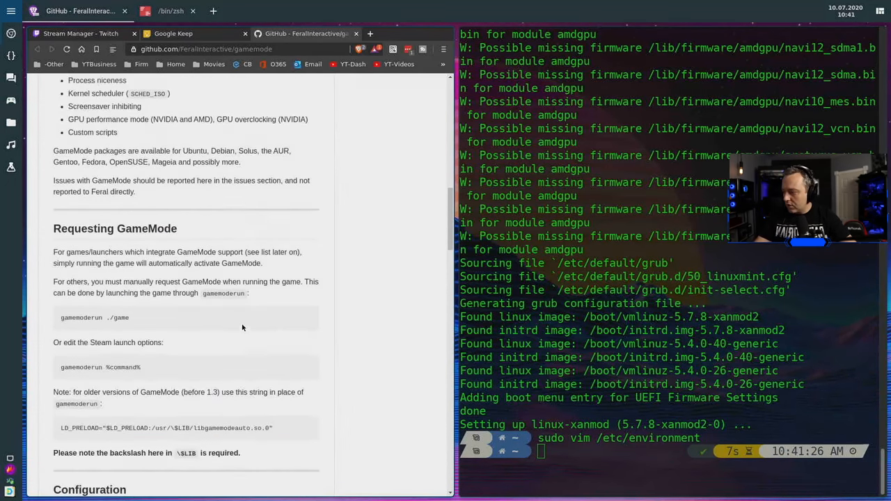
{"action": "scroll", "scroll_direction": "down", "scroll_amount": 3}
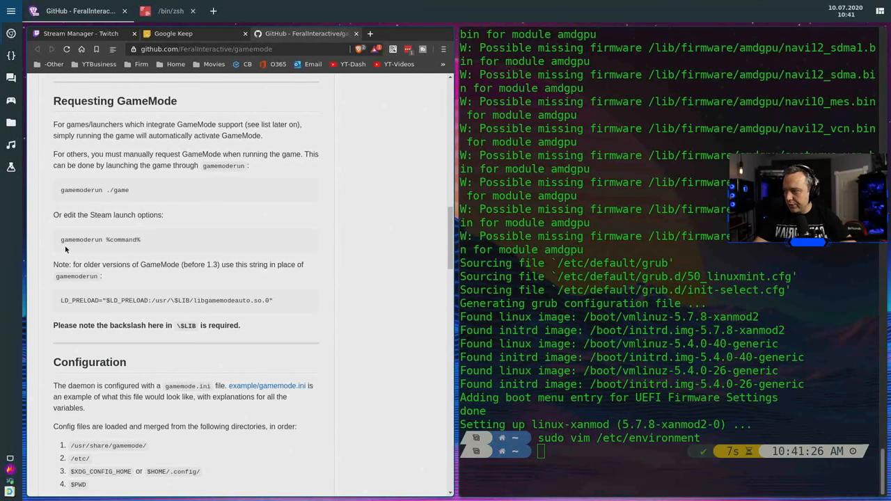
{"action": "mouse_move", "coordinate": [201, 268]}
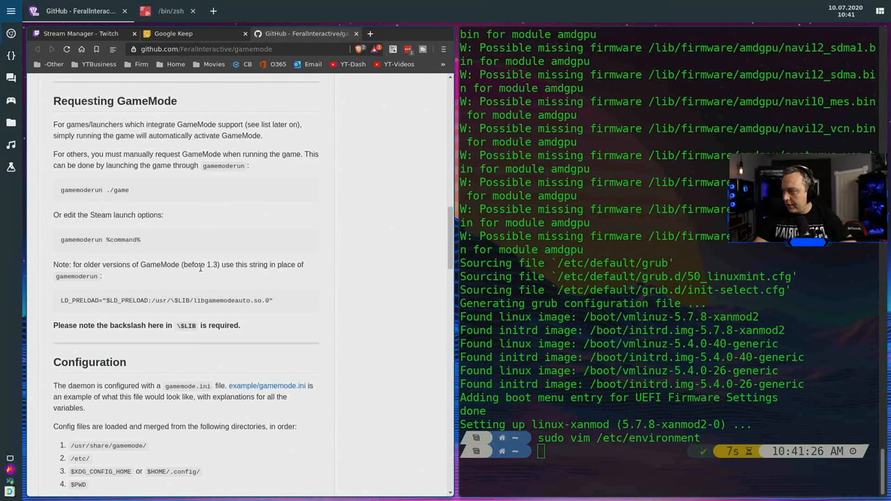
{"action": "scroll", "scroll_direction": "down", "scroll_amount": 3}
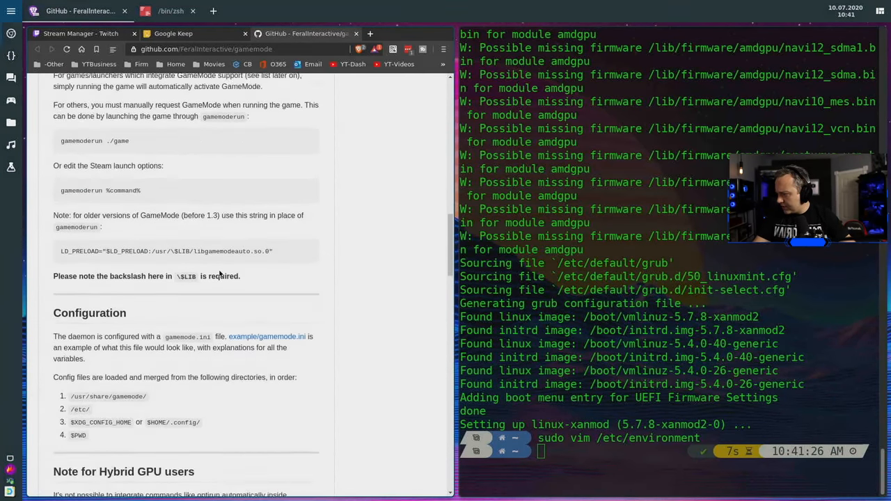
{"action": "scroll", "scroll_direction": "down", "scroll_amount": 3}
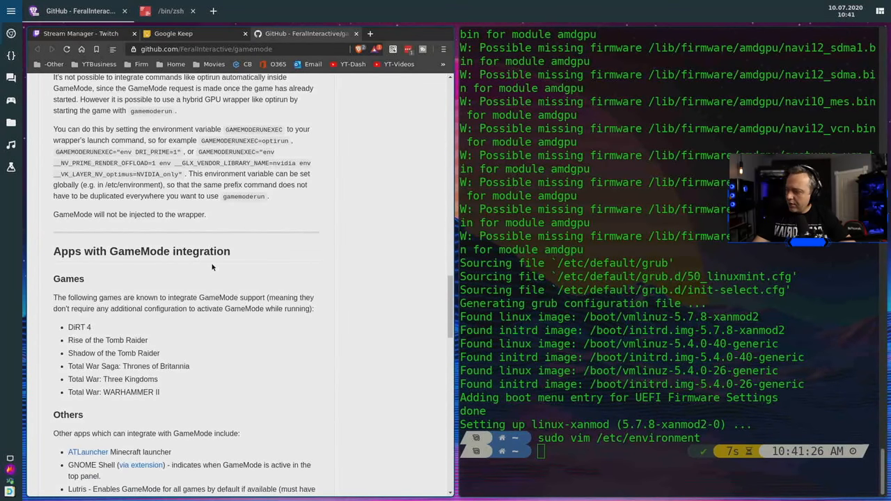
{"action": "scroll", "scroll_direction": "down", "scroll_amount": 3}
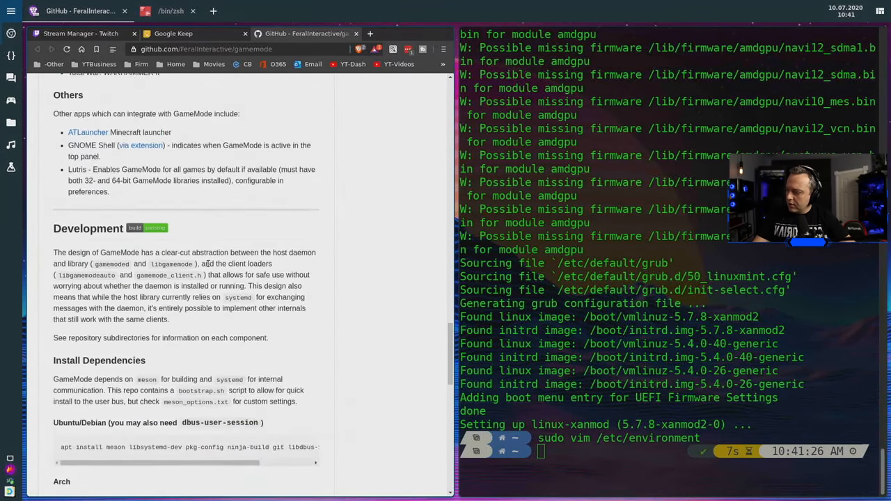
{"action": "scroll", "scroll_direction": "down", "scroll_amount": 3}
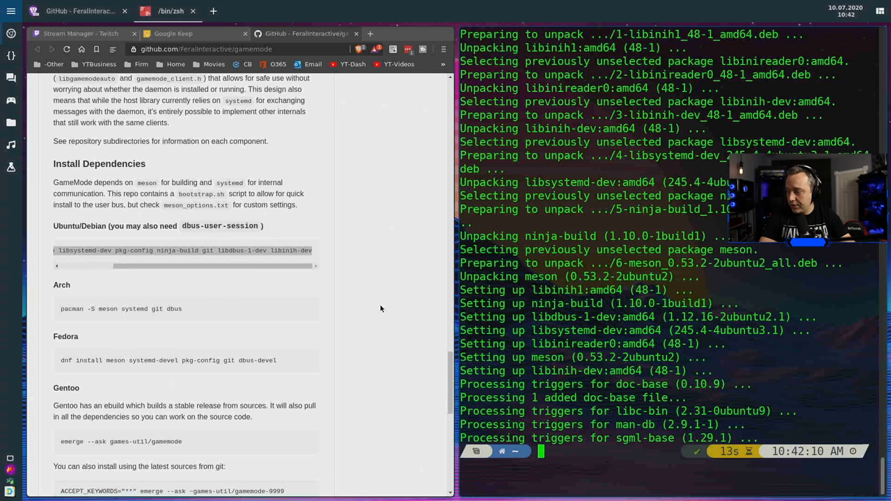
Step: Scroll the gamemode README to the Build and Install GameMode clone steps
{"action": "scroll", "scroll_direction": "down", "scroll_amount": 3}
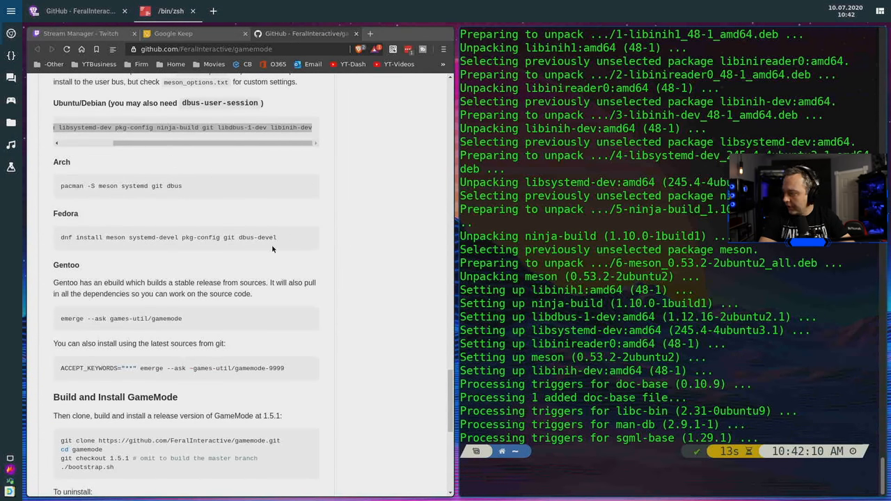
{"action": "scroll", "scroll_direction": "down", "scroll_amount": 3}
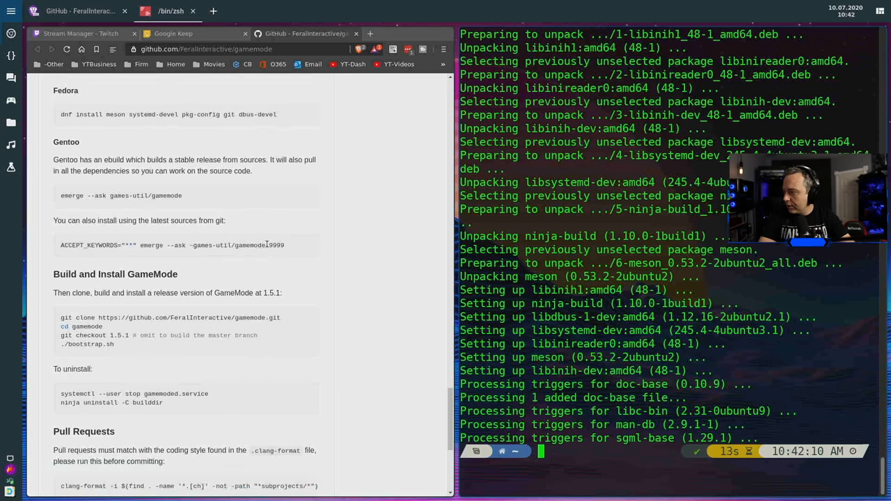
{"action": "scroll", "scroll_direction": "up", "scroll_amount": 3}
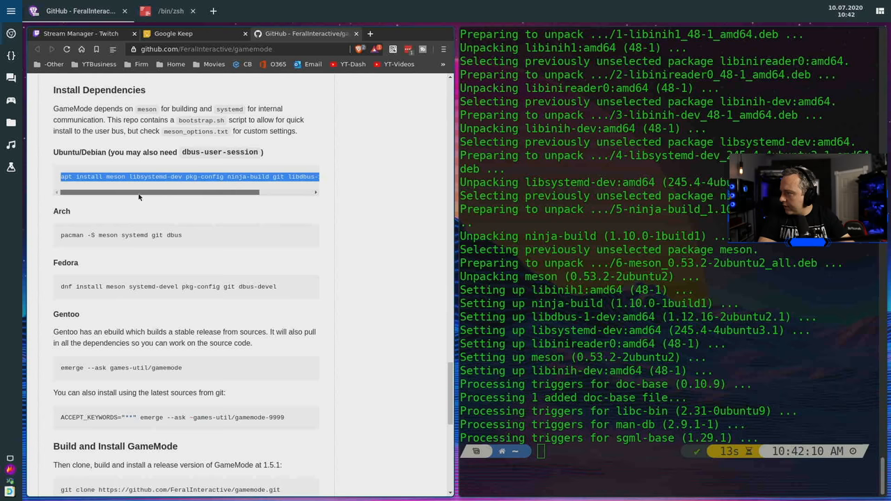
{"action": "scroll", "scroll_direction": "up", "scroll_amount": 3}
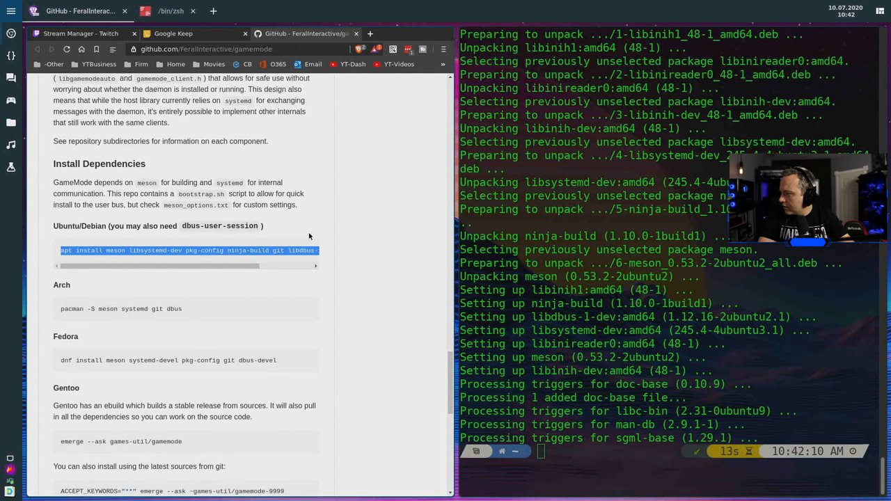
{"action": "scroll", "scroll_direction": "down", "scroll_amount": 3}
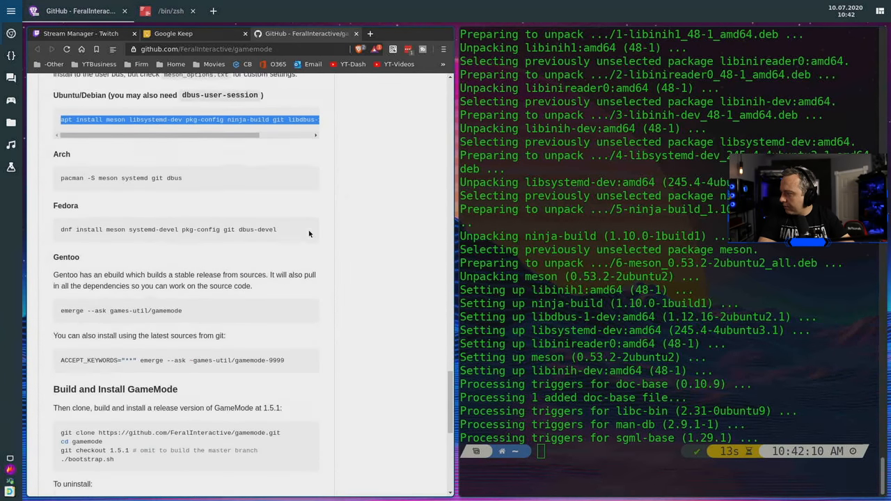
{"action": "scroll", "scroll_direction": "down", "scroll_amount": 3}
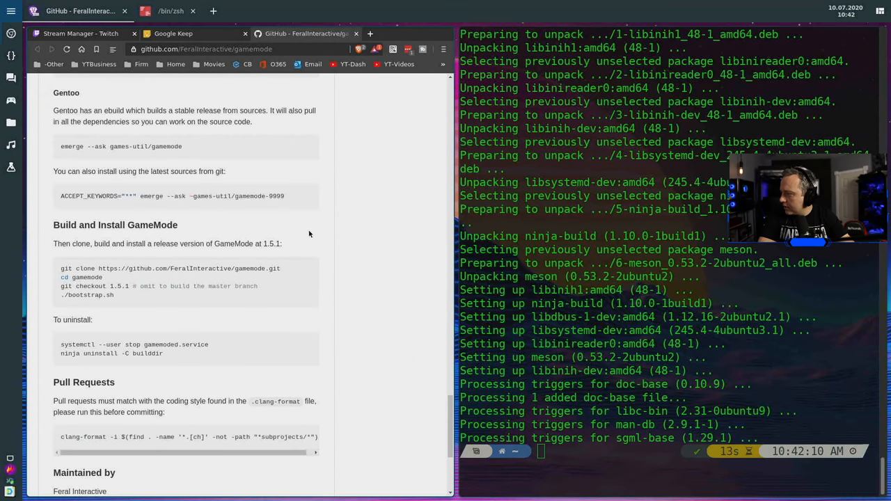
{"action": "mouse_move", "coordinate": [283, 272]}
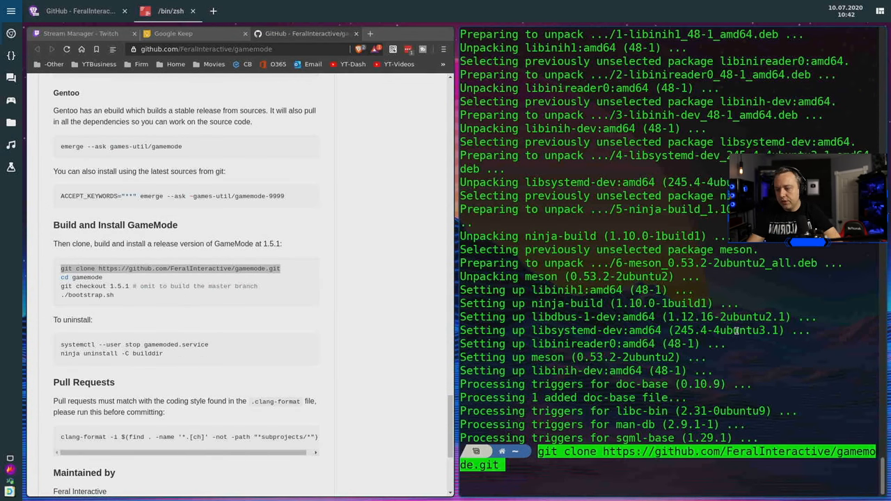
Step: Run the gamemode git clone, then cd into the gamemode/ directory
{"action": "key", "text": "Return"}
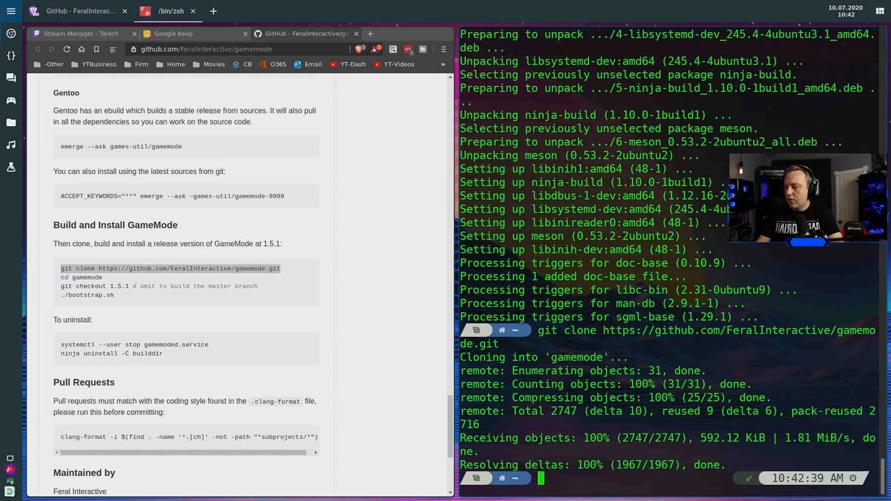
{"action": "type", "text": "cd gamemode/"}
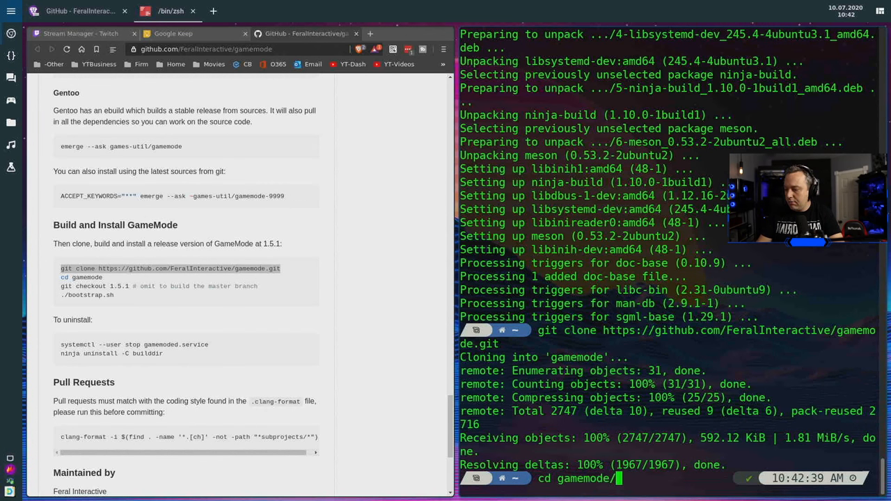
{"action": "key", "text": "Return"}
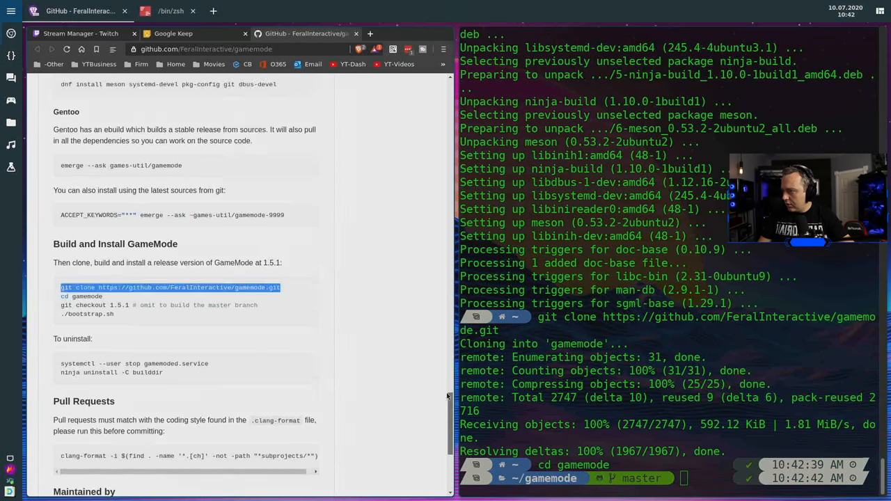
{"action": "scroll", "scroll_direction": "up", "scroll_amount": 3}
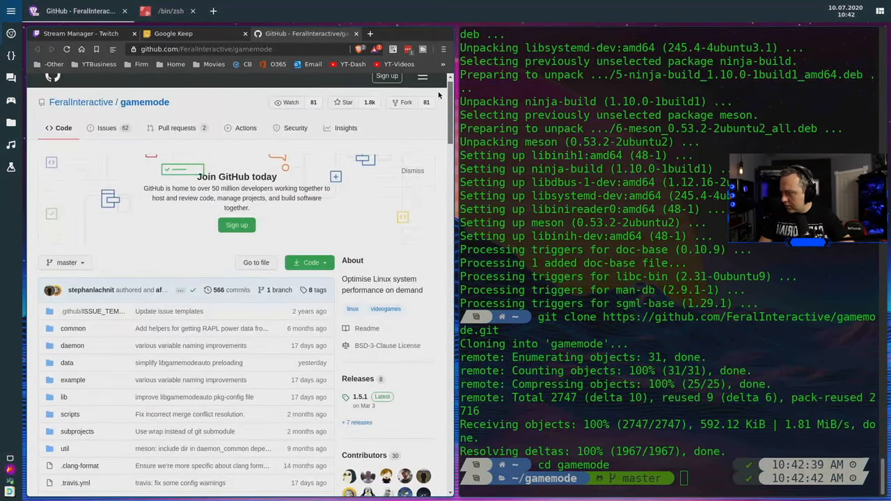
{"action": "scroll", "scroll_direction": "down", "scroll_amount": 3}
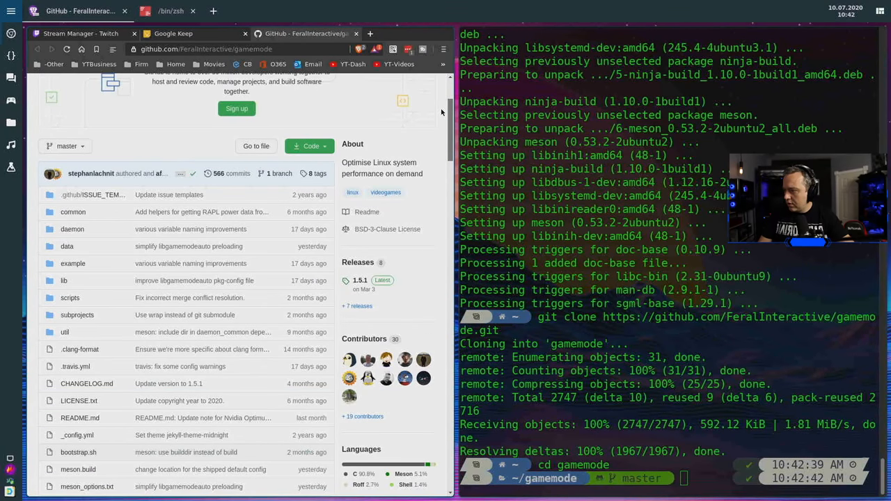
{"action": "scroll", "scroll_direction": "down", "scroll_amount": 3}
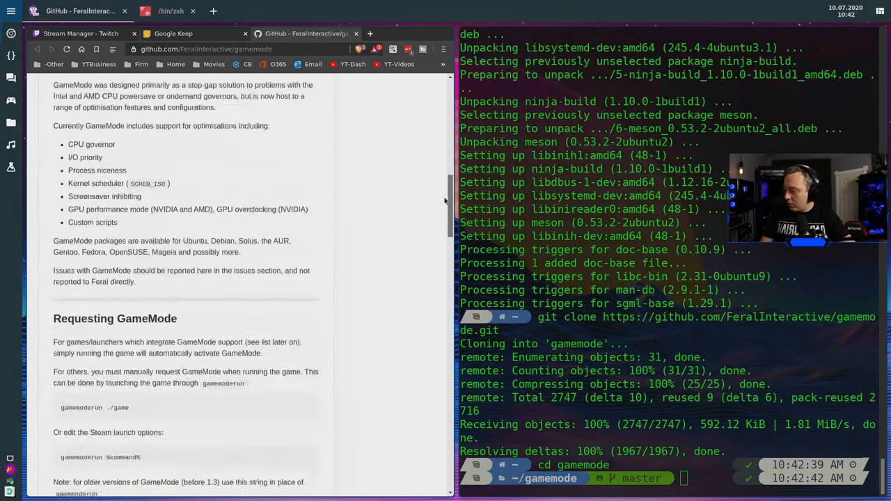
{"action": "scroll", "scroll_direction": "down", "scroll_amount": 3}
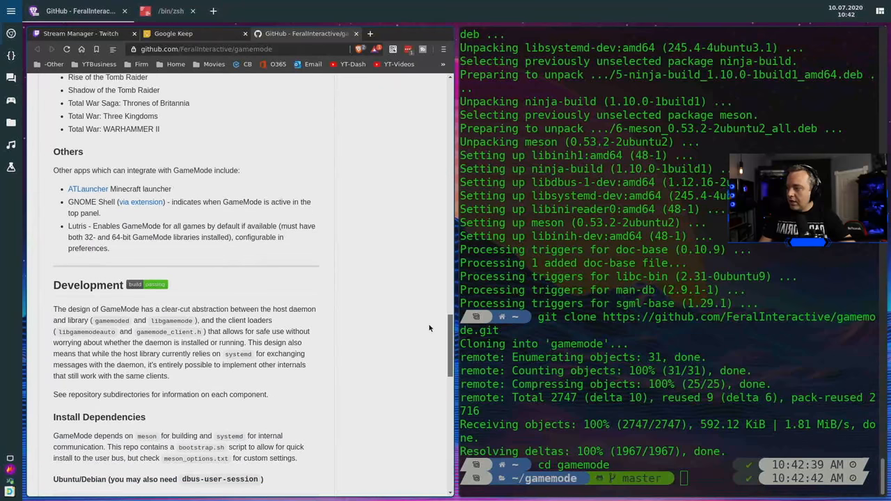
{"action": "scroll", "scroll_direction": "up", "scroll_amount": 3}
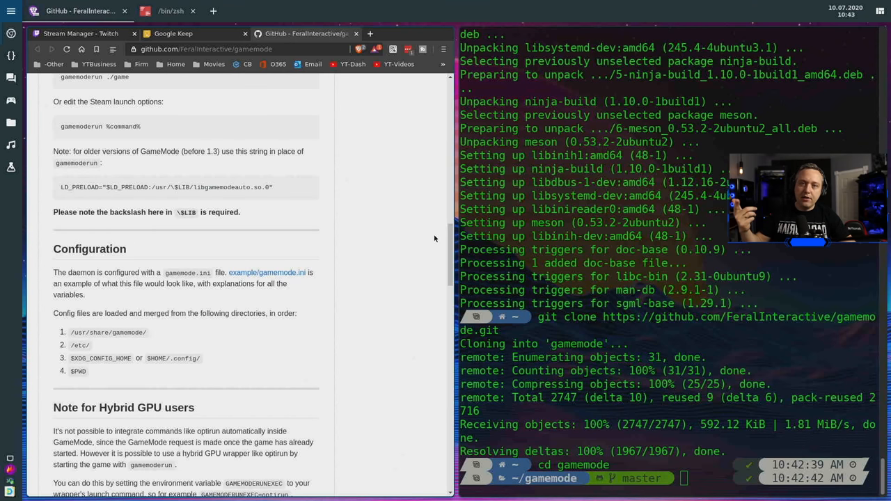
{"action": "mouse_move", "coordinate": [409, 274]}
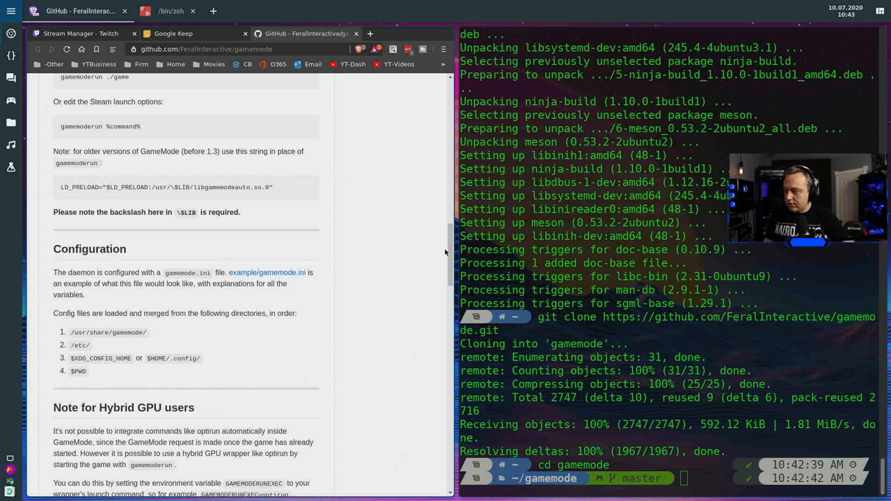
{"action": "scroll", "scroll_direction": "down", "scroll_amount": 3}
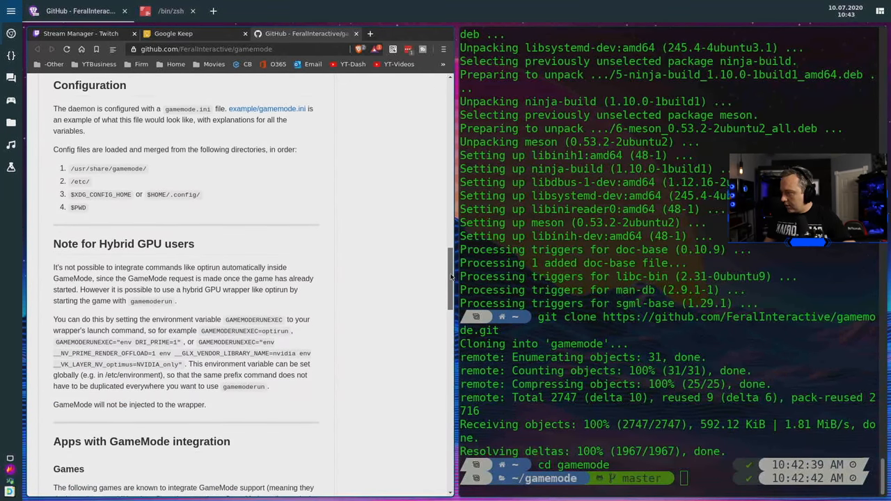
{"action": "scroll", "scroll_direction": "down", "scroll_amount": 3}
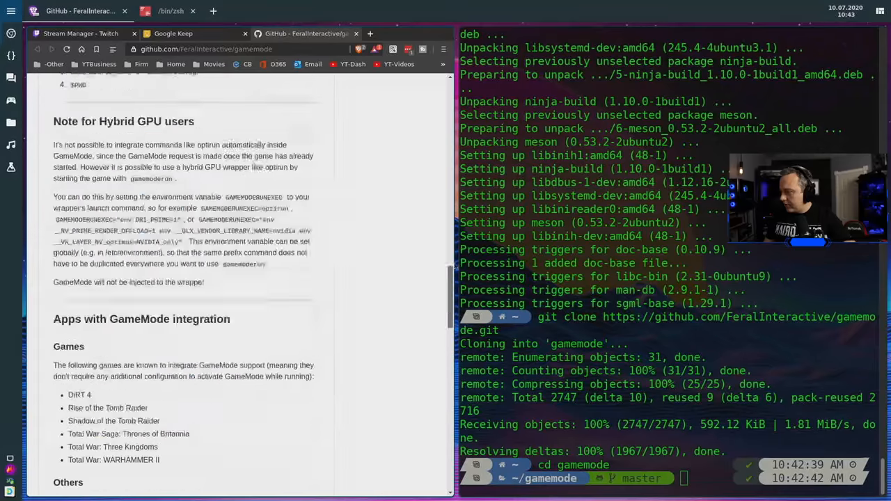
{"action": "scroll", "scroll_direction": "up", "scroll_amount": 3}
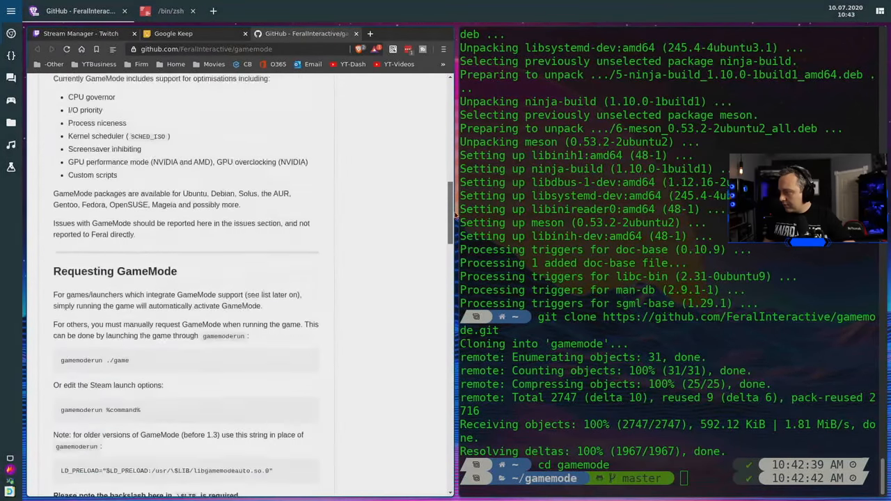
{"action": "scroll", "scroll_direction": "down", "scroll_amount": 3}
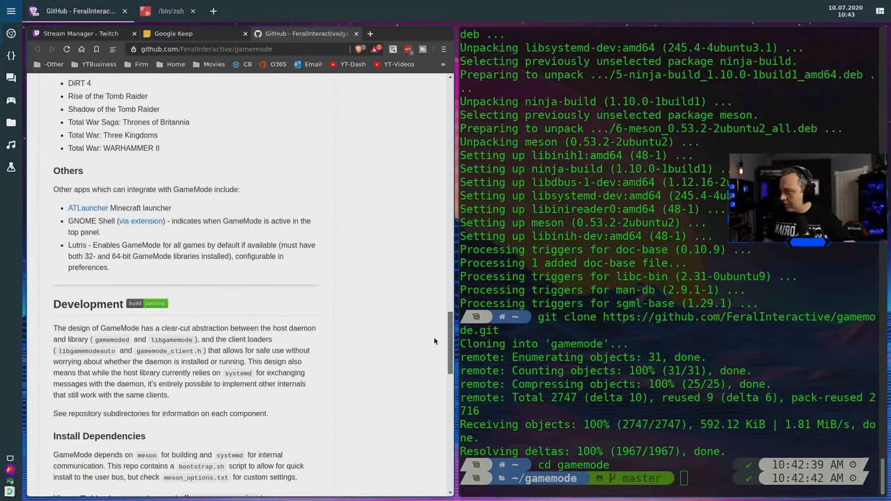
{"action": "scroll", "scroll_direction": "down", "scroll_amount": 3}
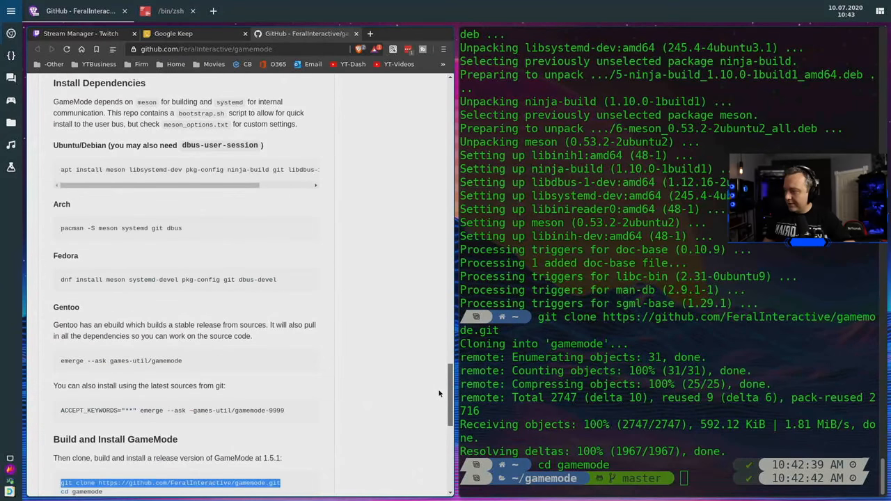
{"action": "scroll", "scroll_direction": "down", "scroll_amount": 3}
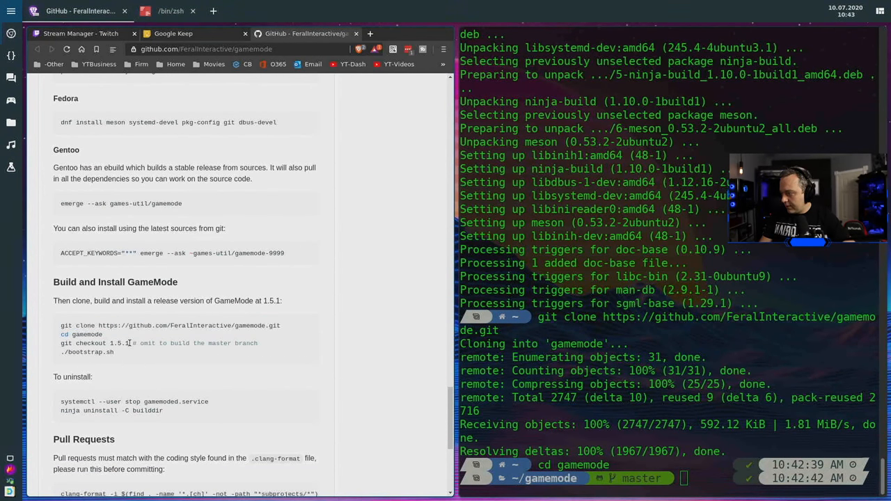
Step: Copy and run git checkout 1.5.1, then run ./bootstrap.sh to build and install
{"action": "right_click", "coordinate": [94, 342]}
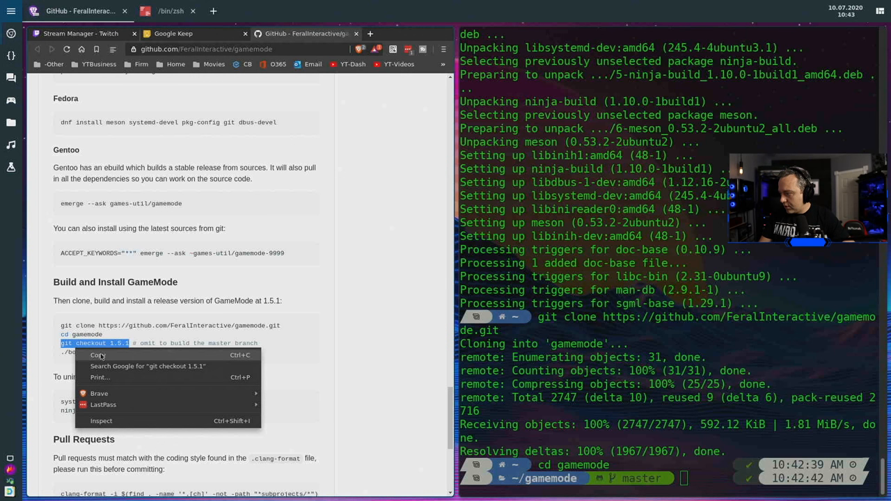
{"action": "left_click", "coordinate": [99, 355]}
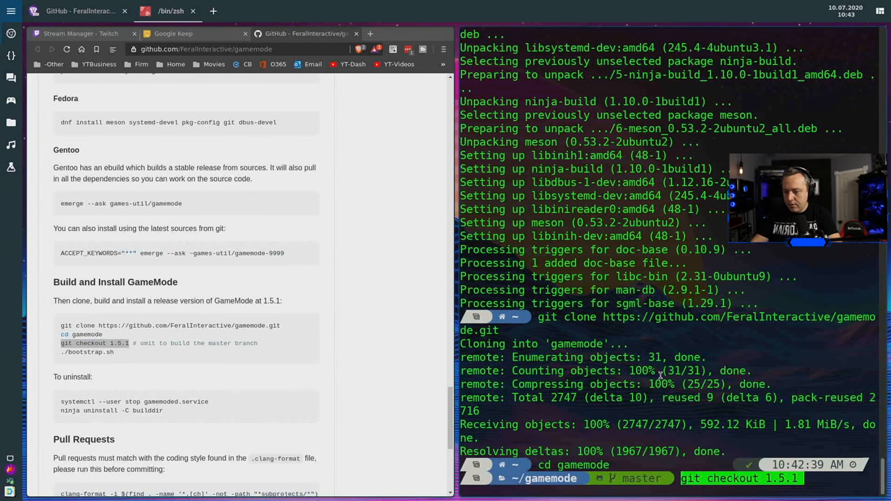
{"action": "key", "text": "Return"}
{"action": "type", "text": "./b"}
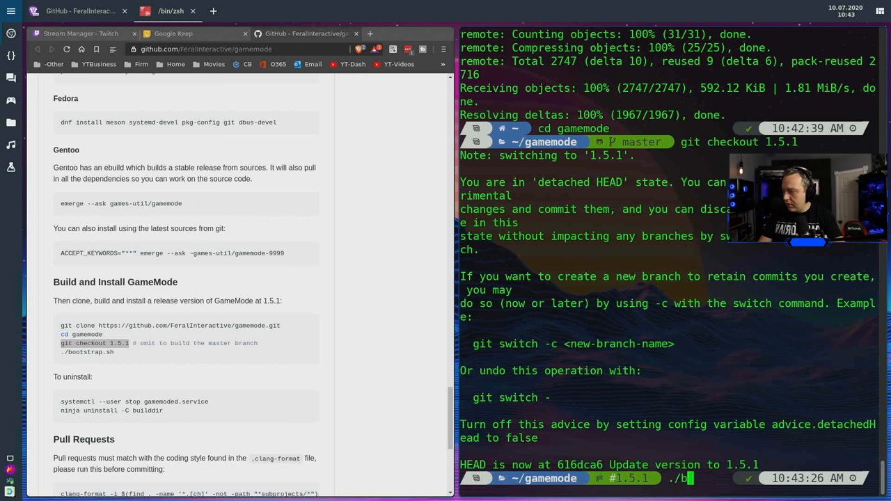
{"action": "key", "text": "Return"}
{"action": "type", "text": "y"}
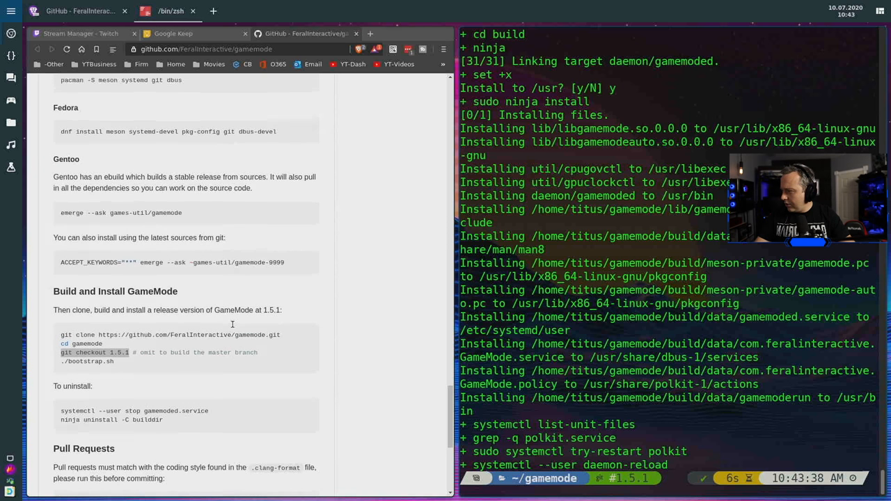
{"action": "scroll", "scroll_direction": "up", "scroll_amount": 3}
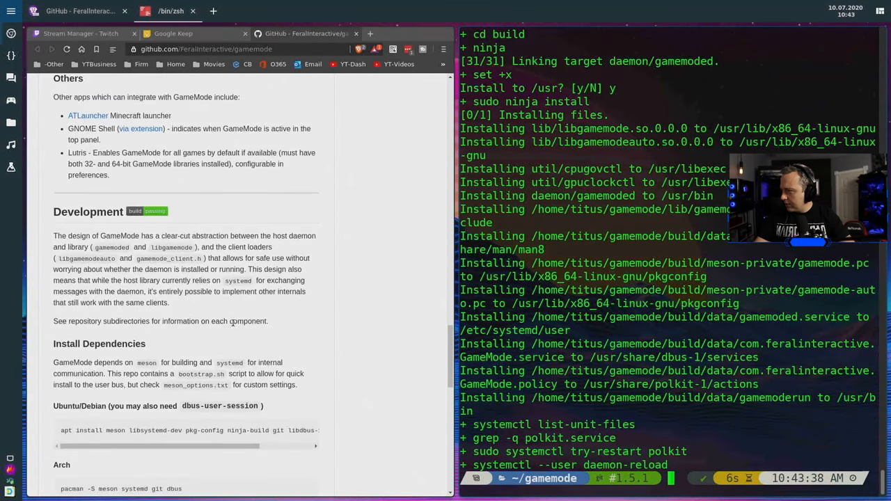
{"action": "scroll", "scroll_direction": "up", "scroll_amount": 3}
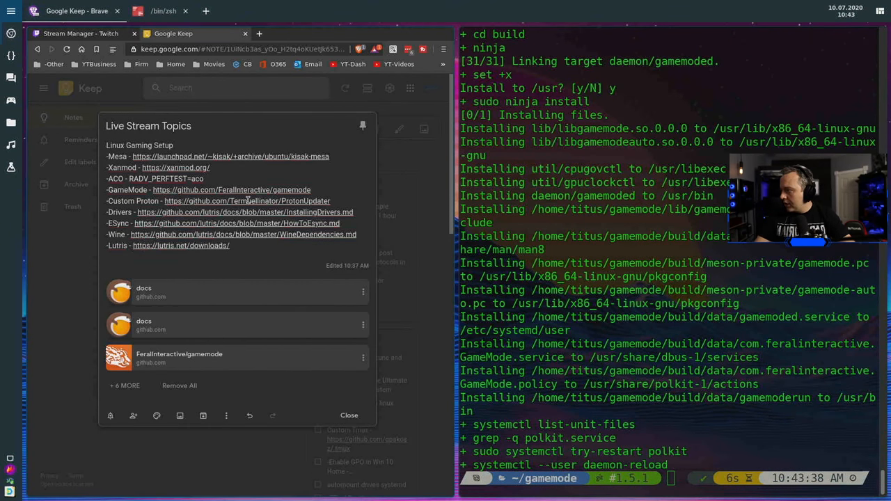
Step: Open the ProtonUpdater repository from the note, skim its README, and open cproton.sh
{"action": "left_click", "coordinate": [247, 200]}
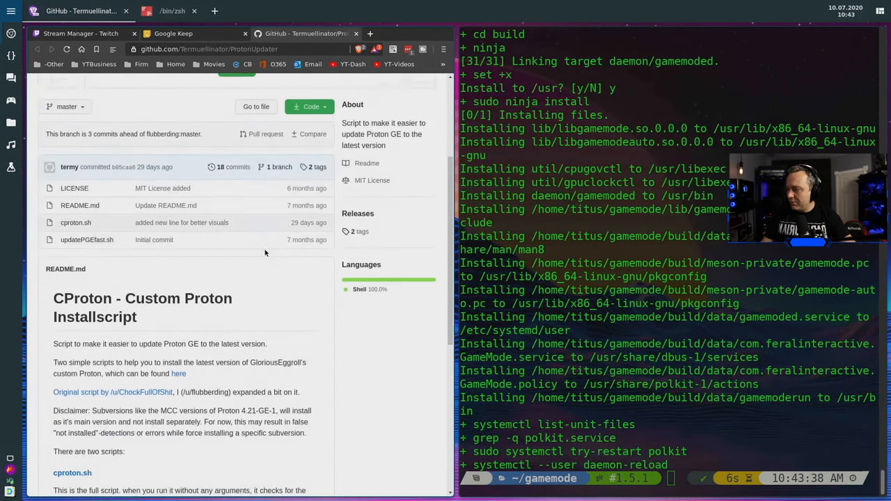
{"action": "scroll", "scroll_direction": "up", "scroll_amount": 3}
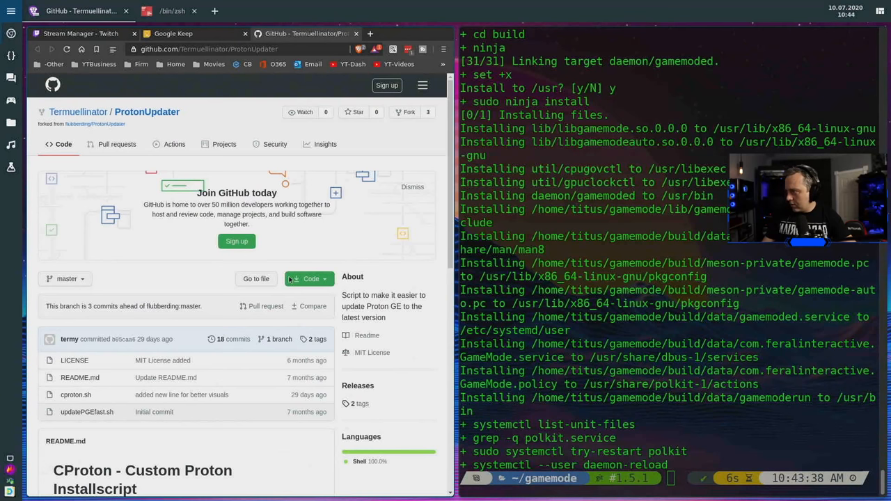
{"action": "mouse_move", "coordinate": [78, 112]}
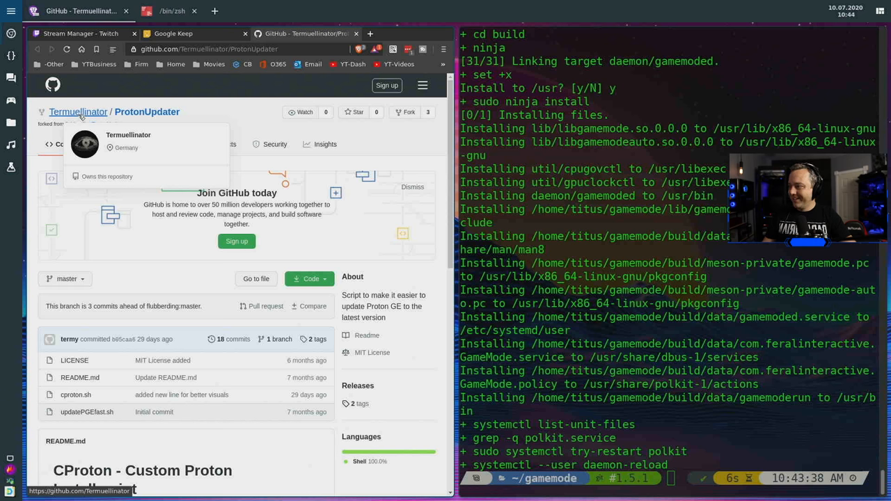
{"action": "mouse_move", "coordinate": [95, 124]}
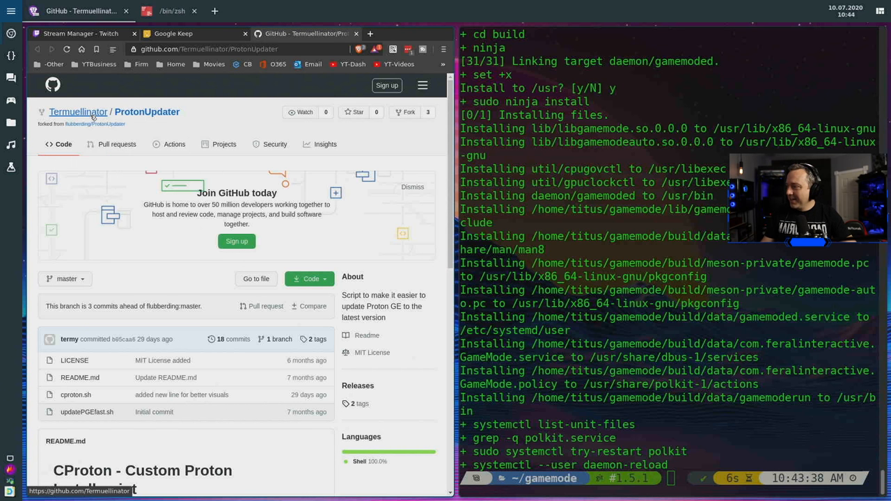
{"action": "scroll", "scroll_direction": "down", "scroll_amount": 3}
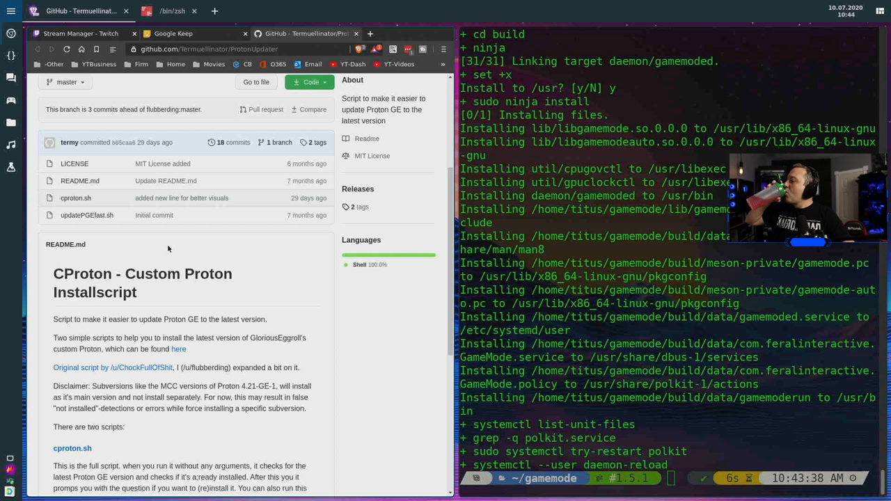
{"action": "mouse_move", "coordinate": [172, 259]}
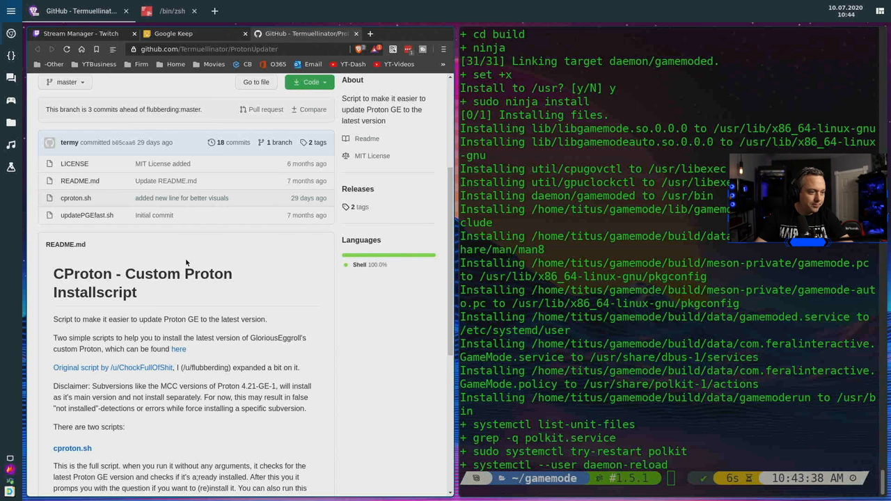
{"action": "mouse_move", "coordinate": [176, 310]}
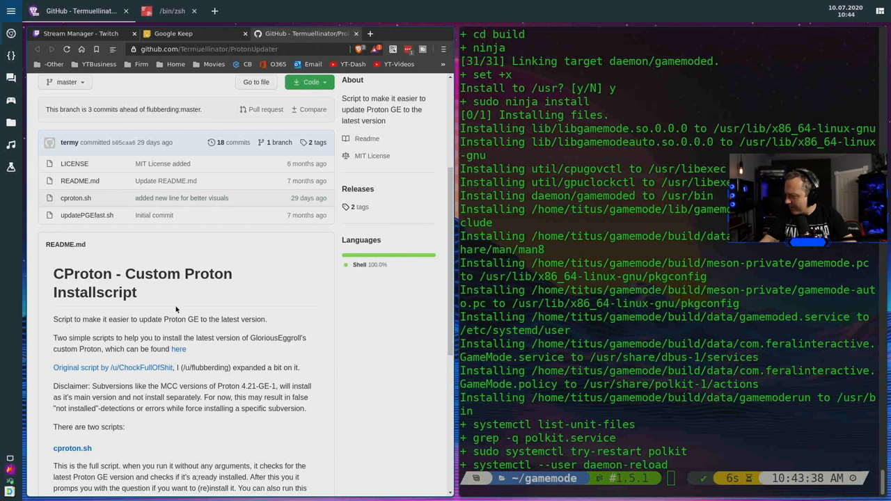
{"action": "scroll", "scroll_direction": "down", "scroll_amount": 3}
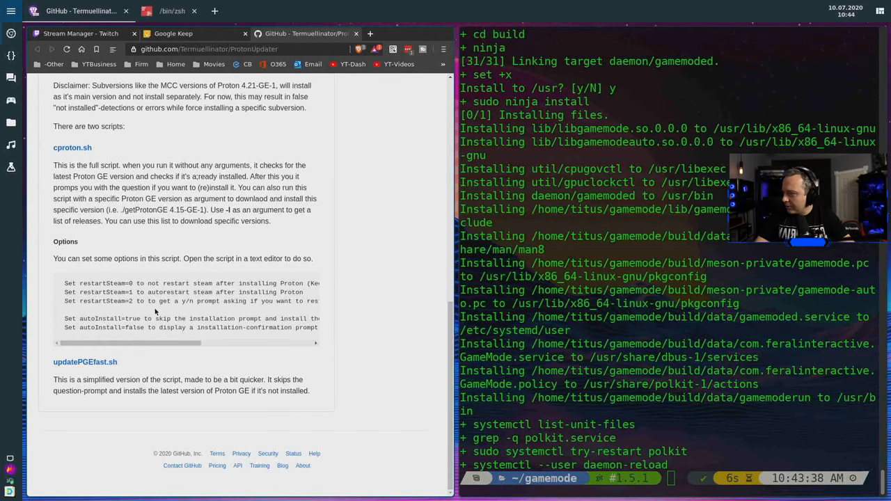
{"action": "scroll", "scroll_direction": "up", "scroll_amount": 3}
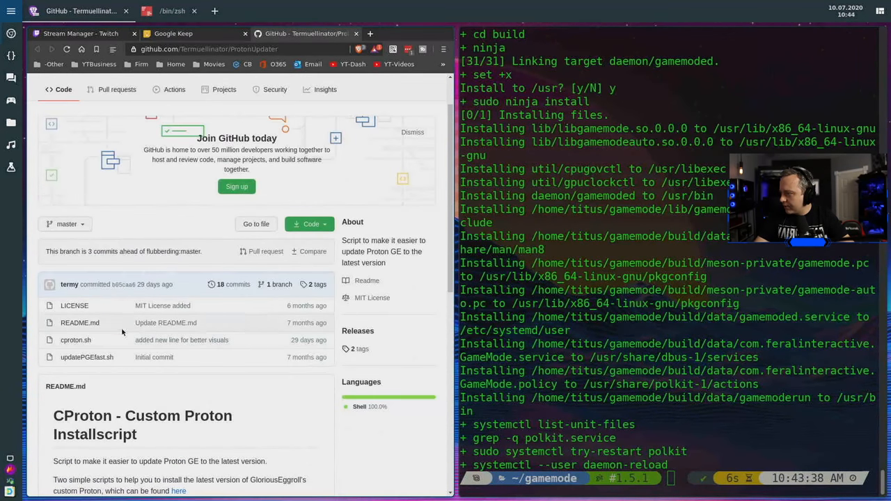
{"action": "mouse_move", "coordinate": [75, 340]}
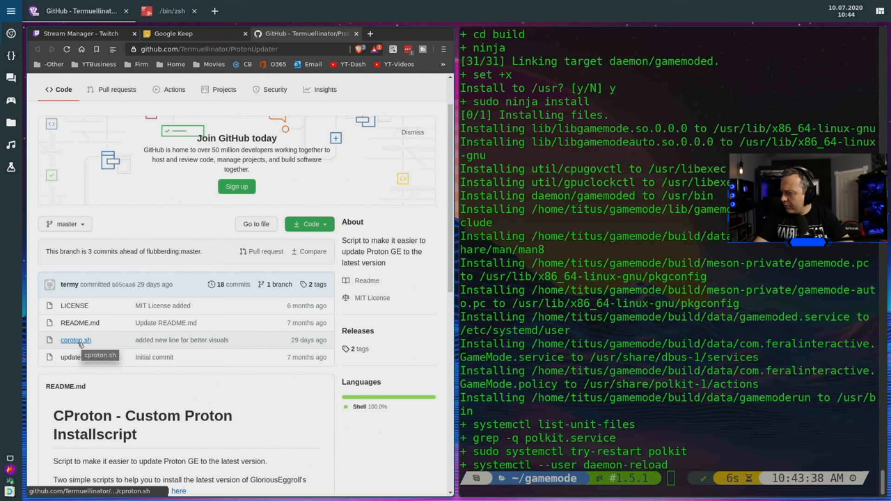
{"action": "left_click", "coordinate": [76, 339]}
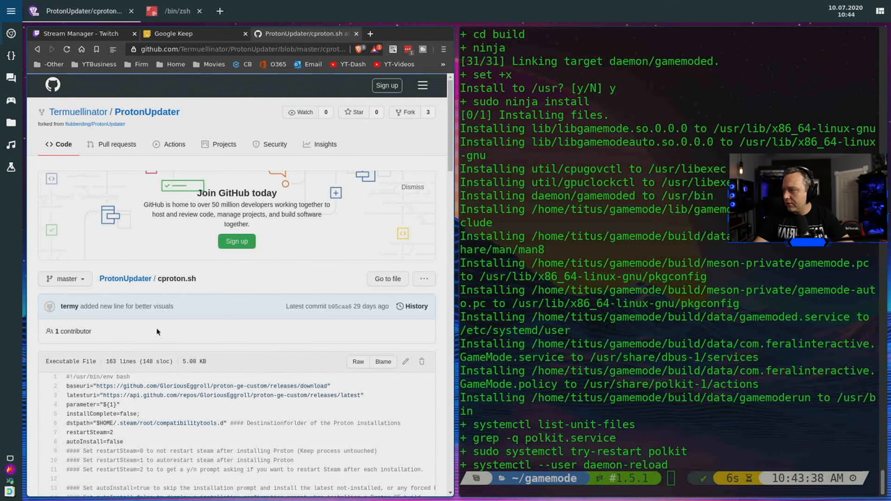
Step: Download the raw cproton.sh with wget and make it executable with chmod +x
{"action": "left_click", "coordinate": [358, 361]}
{"action": "type", "text": "cd"}
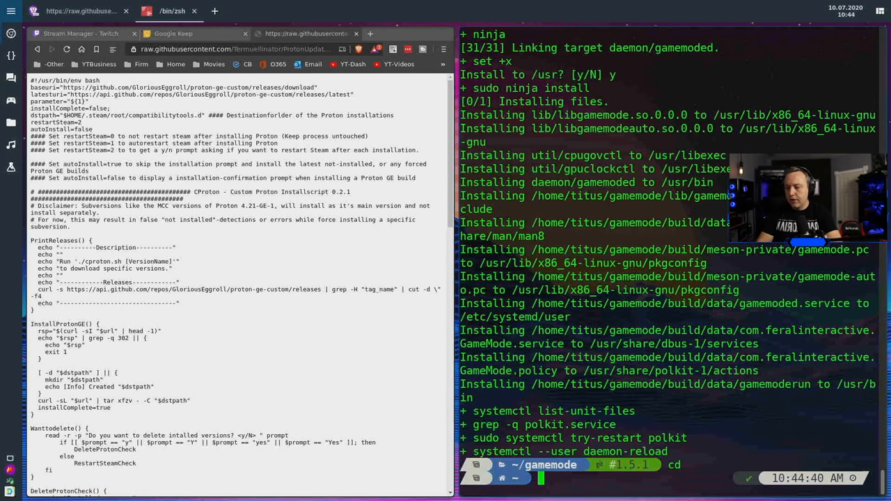
{"action": "type", "text": "wget"}
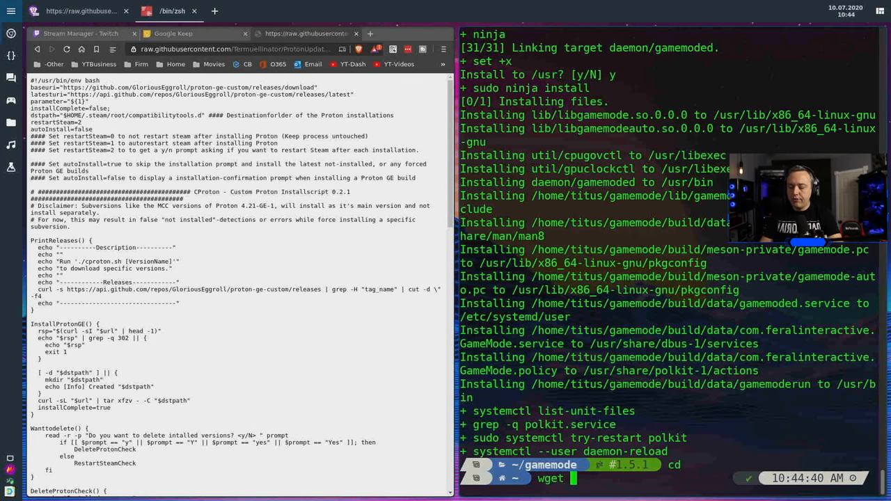
{"action": "key", "text": "Return"}
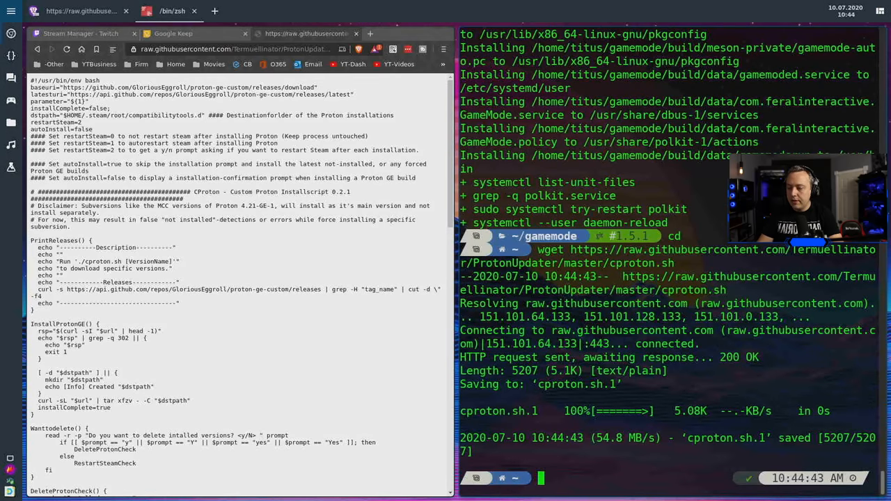
{"action": "type", "text": "chmod +x cpr"}
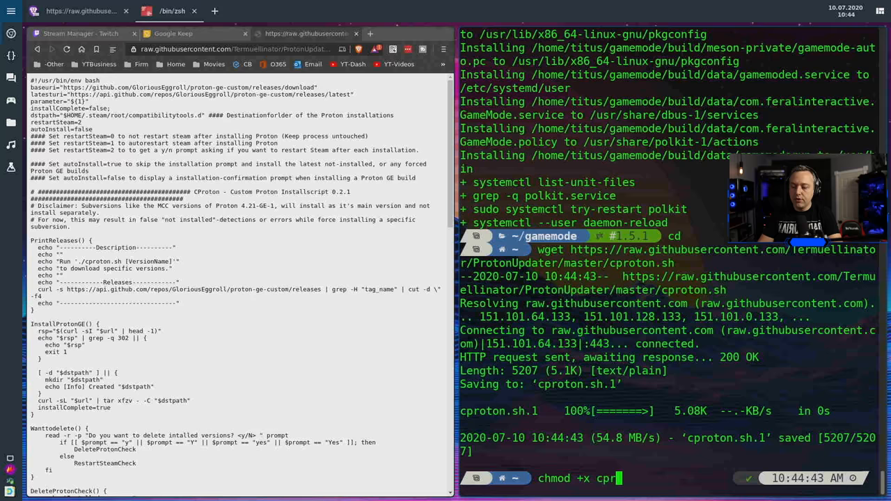
{"action": "key", "text": "Return"}
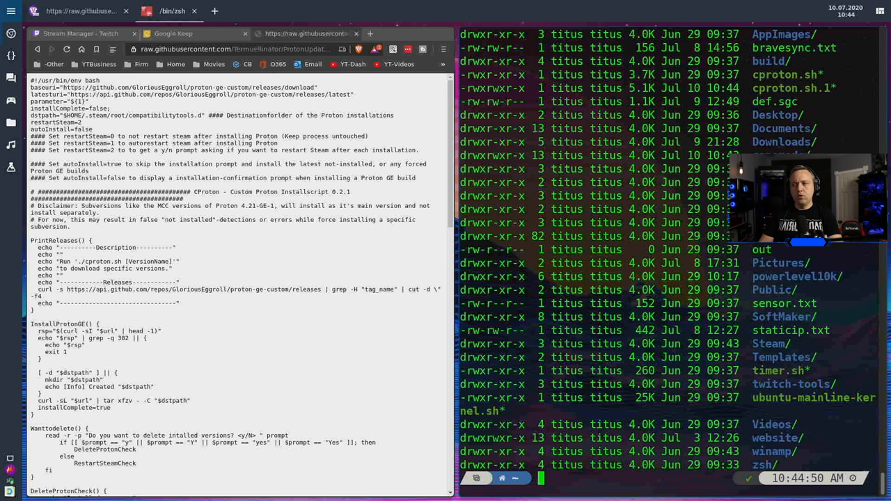
Step: Delete the old cproton.sh and rename cproton.sh.1 to cproton.sh
{"action": "type", "text": "rm cproton.sh"}
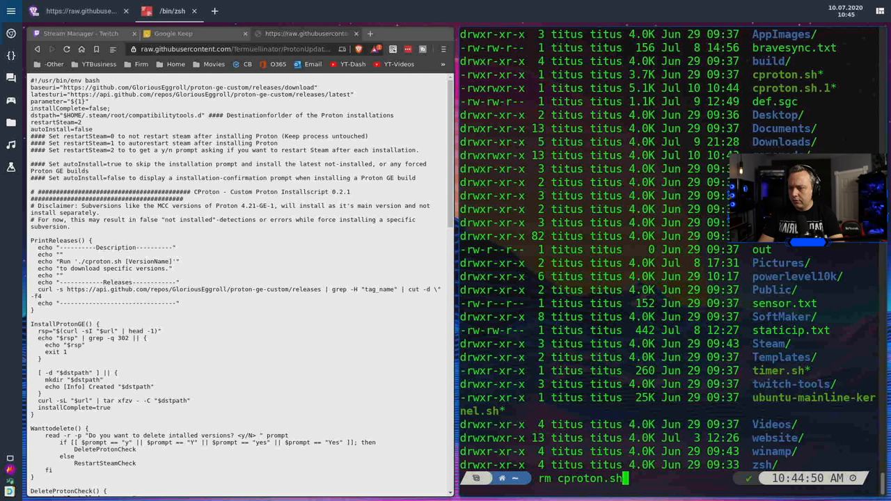
{"action": "key", "text": "Return"}
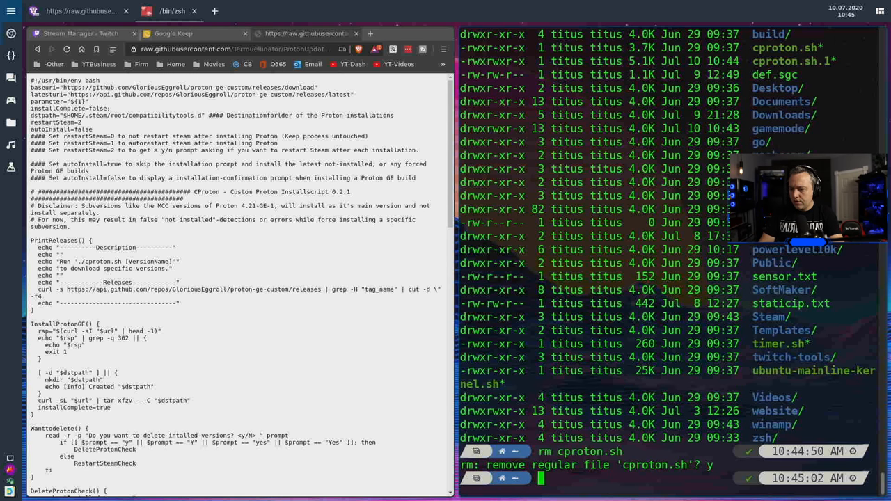
{"action": "type", "text": "mv cproton.sh.1"}
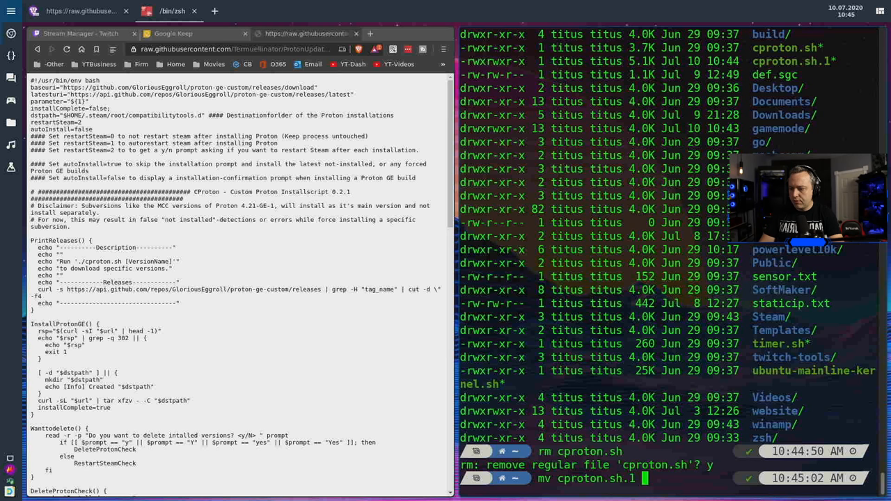
{"action": "type", "text": "cproton.sh.1"}
{"action": "type", "text": "./cproton.sh"}
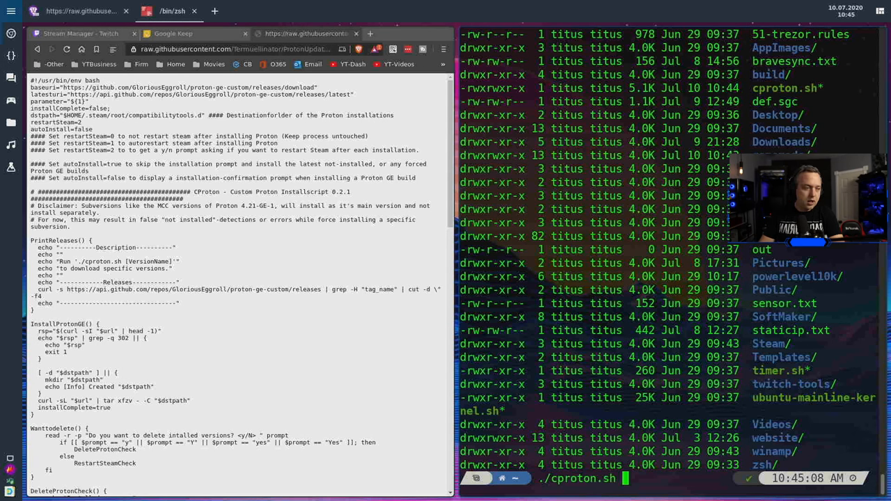
Step: Run ./cproton.sh and answer y to install Proton-5.9-GE-3-ST
{"action": "key", "text": "Return"}
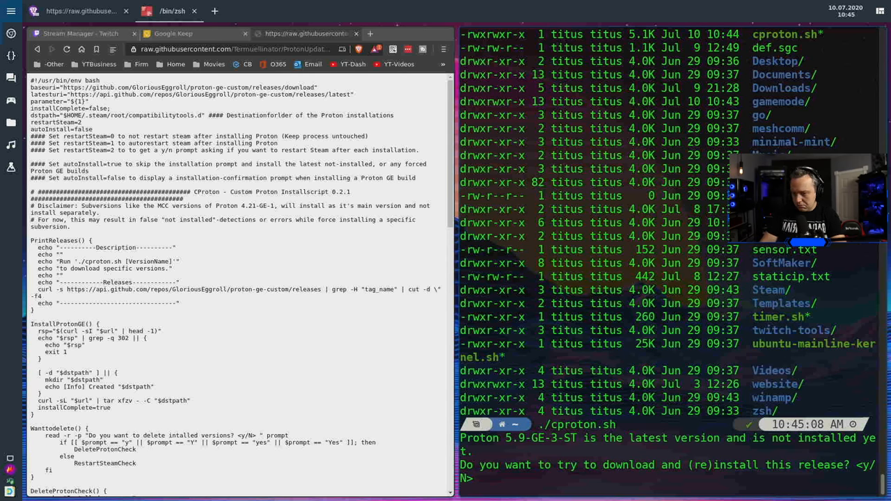
{"action": "type", "text": "y"}
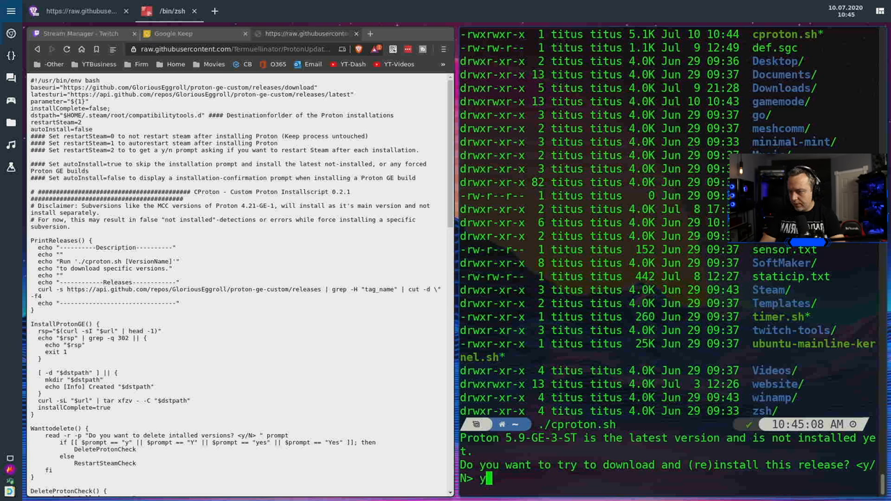
{"action": "key", "text": "Return"}
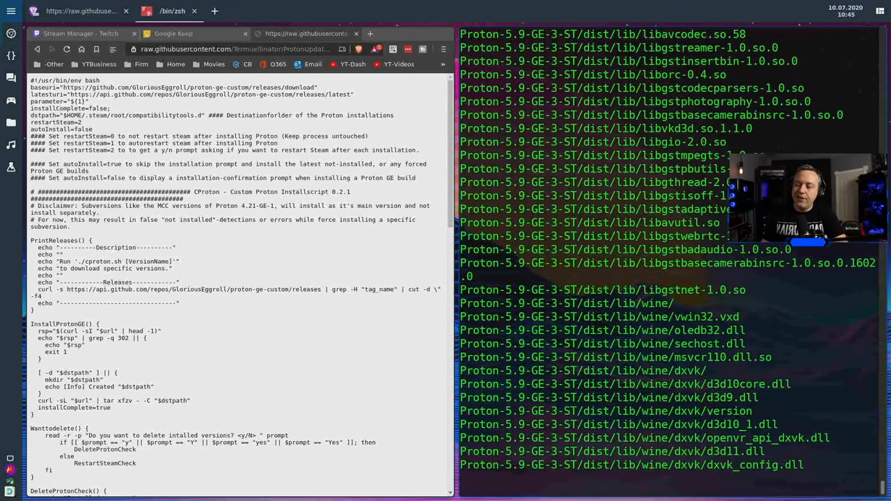
{"action": "scroll", "scroll_direction": "down", "scroll_amount": 3}
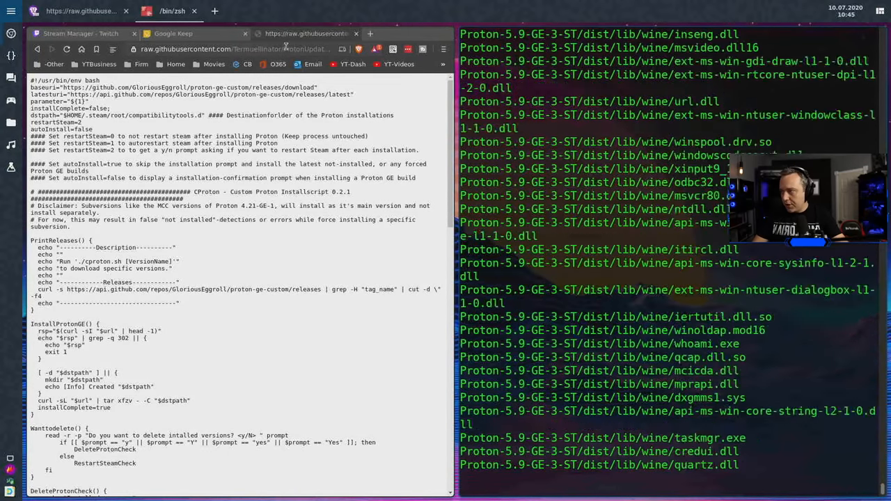
Step: Search Google for 'glorious eggroll' and open the proton-ge-custom repository's code page
{"action": "type", "text": "glo"}
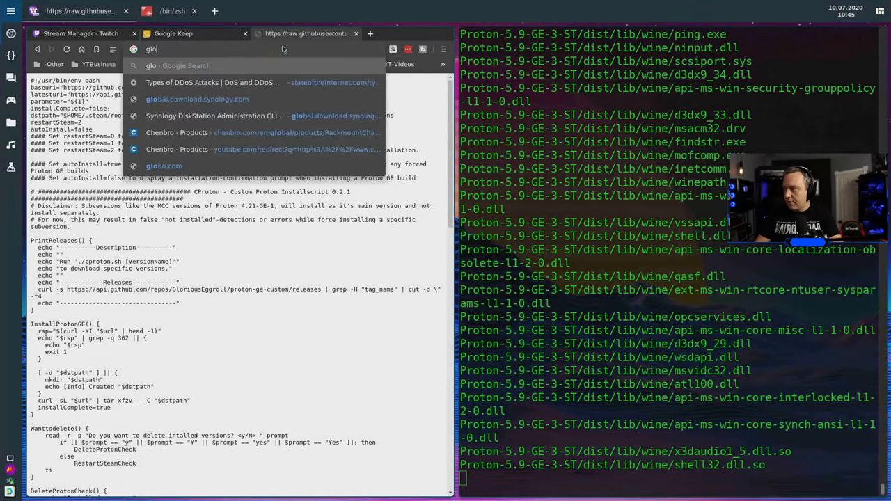
{"action": "type", "text": "rious eggro"}
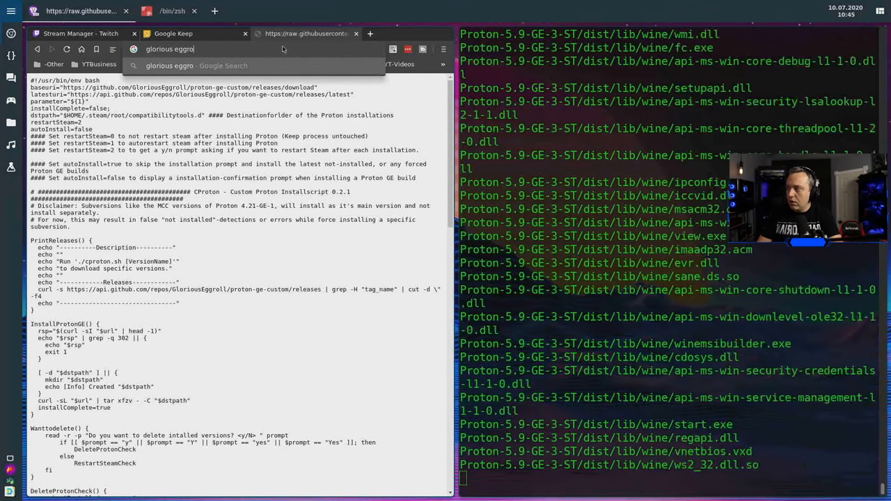
{"action": "key", "text": "Return"}
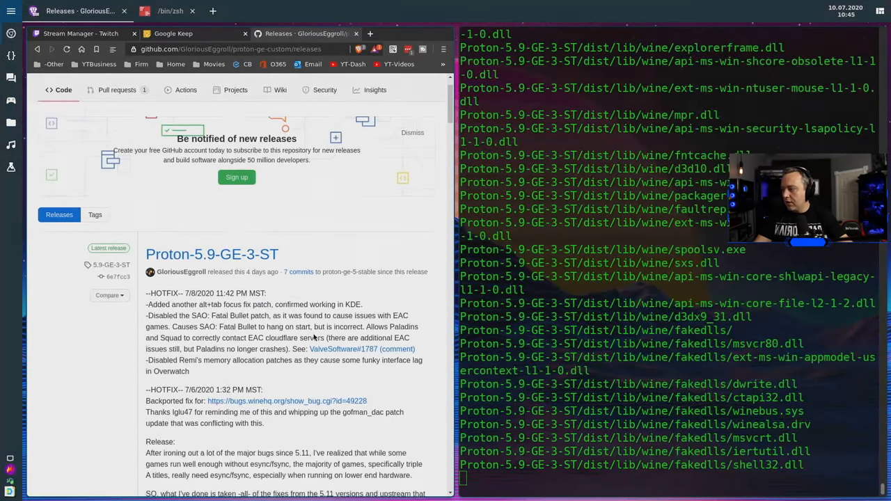
{"action": "scroll", "scroll_direction": "down", "scroll_amount": 3}
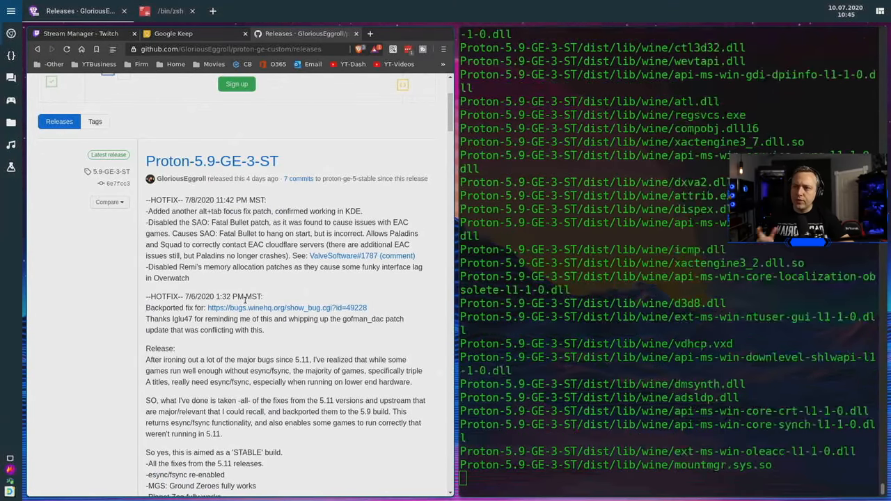
{"action": "scroll", "scroll_direction": "down", "scroll_amount": 3}
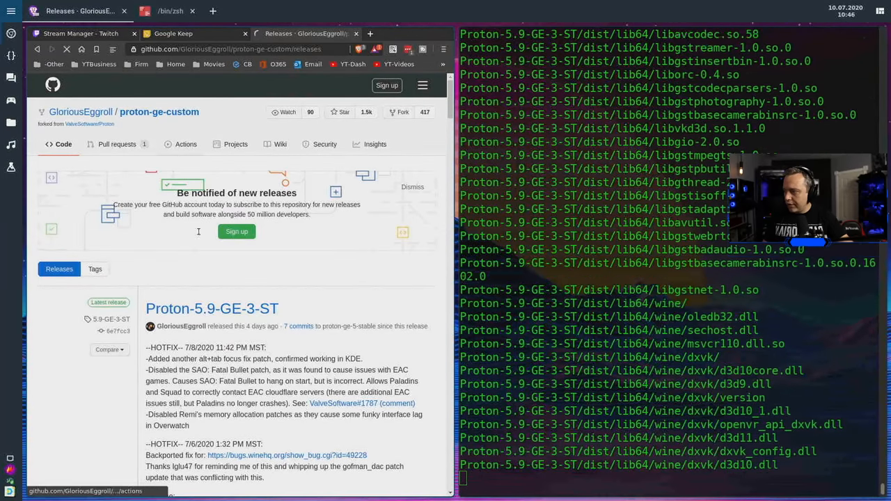
{"action": "left_click", "coordinate": [159, 112]}
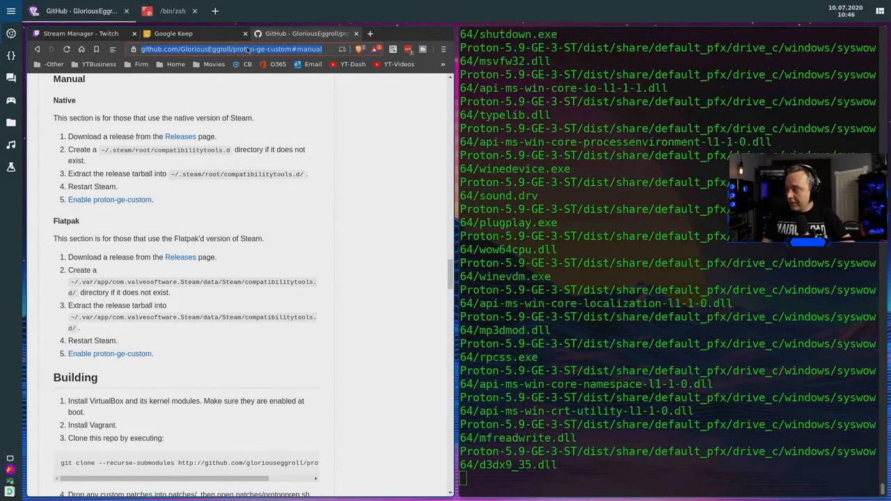
Step: Paste the proton-ge-custom #manual install link into the Live Stream Topics note and open the Drivers link
{"action": "left_click", "coordinate": [173, 34]}
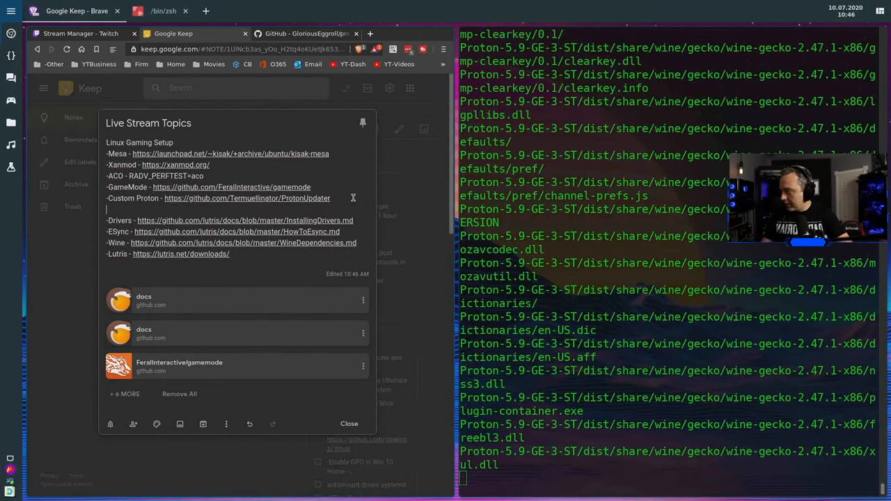
{"action": "type", "text": "https://github.com/GloriousEggroll/proton-ge-custom#manual"}
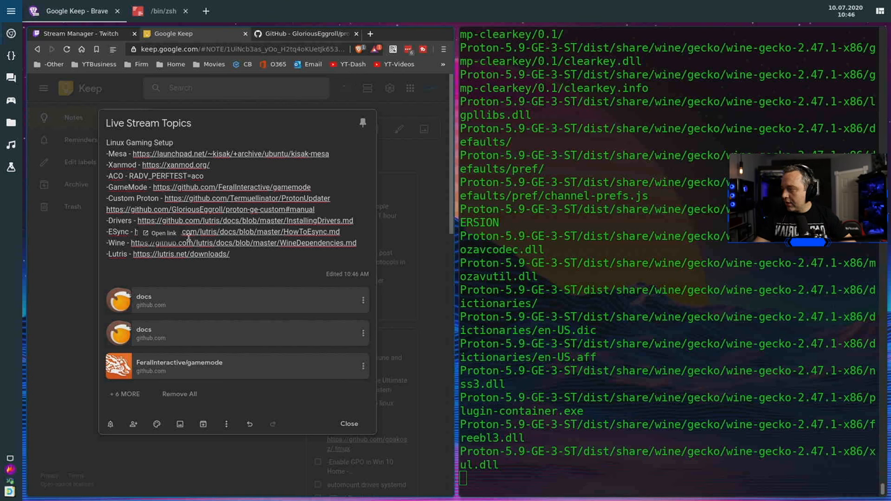
{"action": "left_click", "coordinate": [245, 220]}
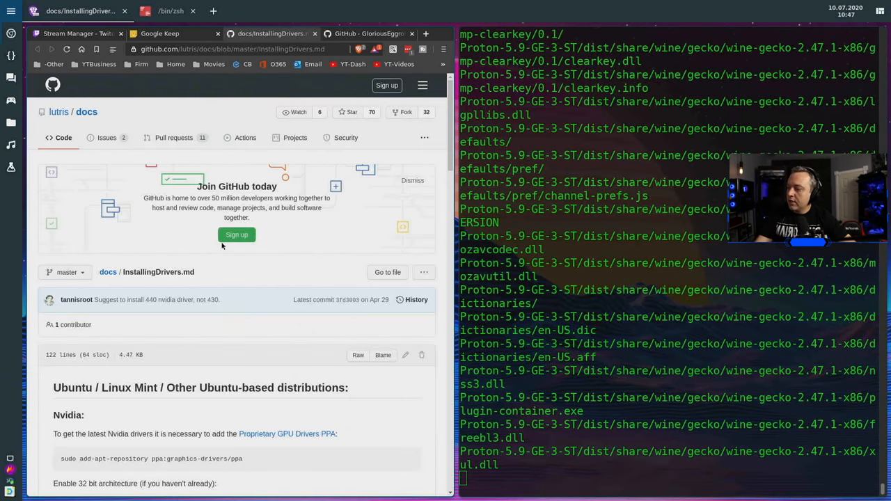
Step: Scroll the Lutris InstallingDrivers guide down to its AMD / Intel section
{"action": "scroll", "scroll_direction": "down", "scroll_amount": 3}
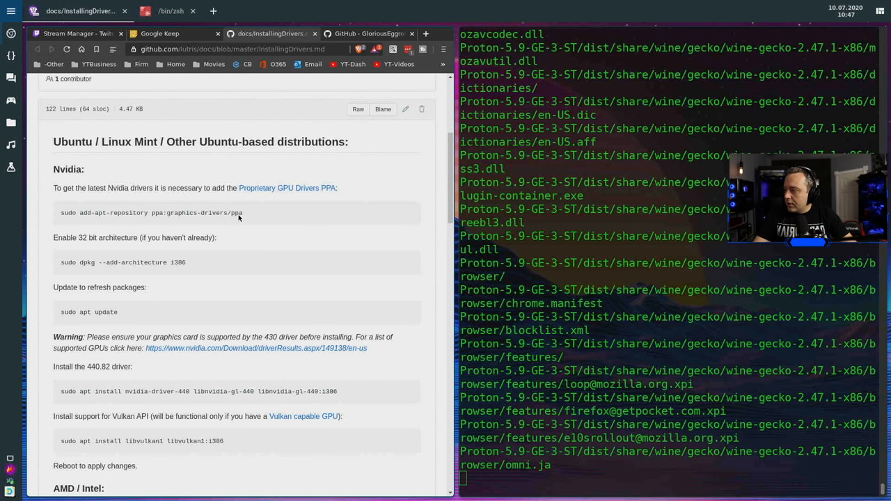
{"action": "scroll", "scroll_direction": "down", "scroll_amount": 3}
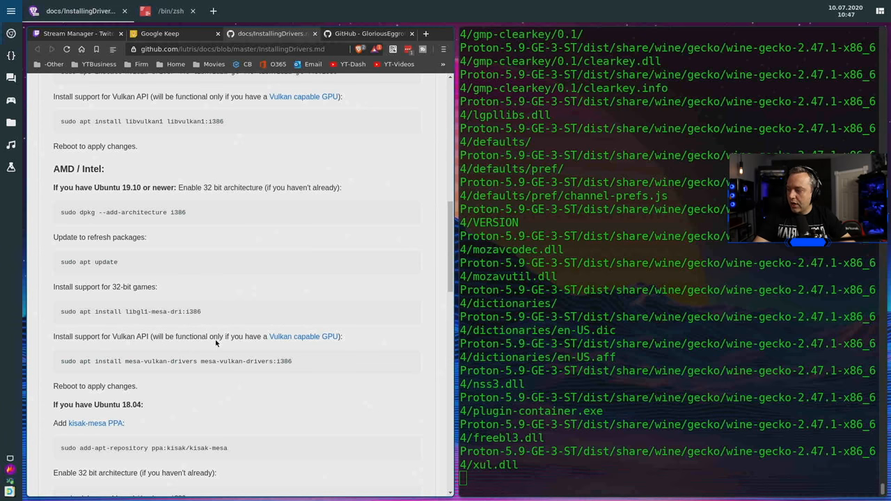
{"action": "mouse_move", "coordinate": [222, 355]}
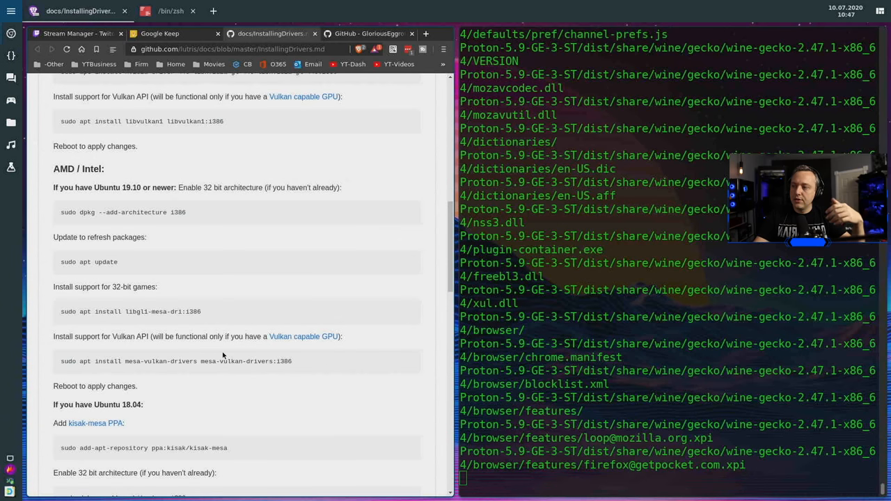
{"action": "scroll", "scroll_direction": "down", "scroll_amount": 3}
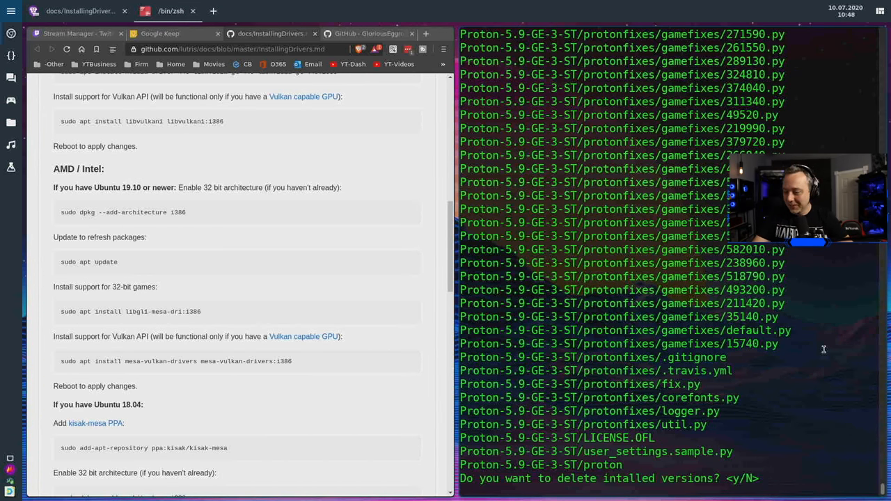
Step: Answer N to keep the installed Proton versions, then return to the Lutris drivers guide
{"action": "type", "text": "N"}
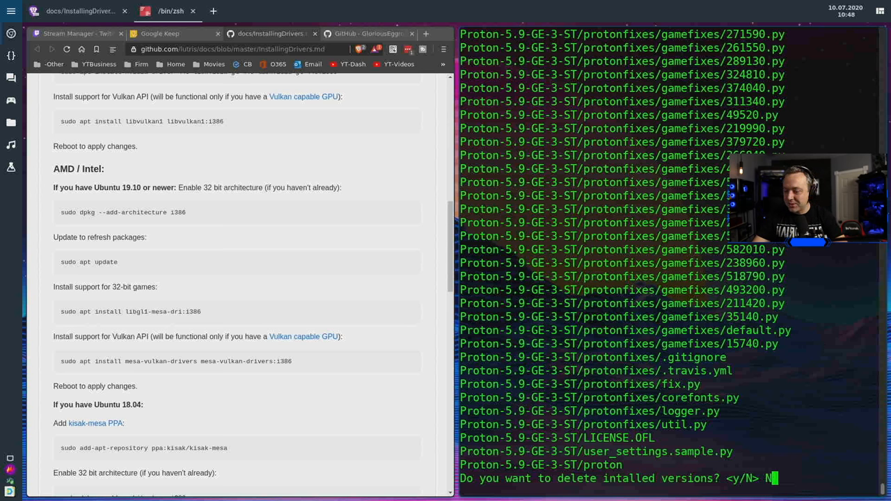
{"action": "key", "text": "Return"}
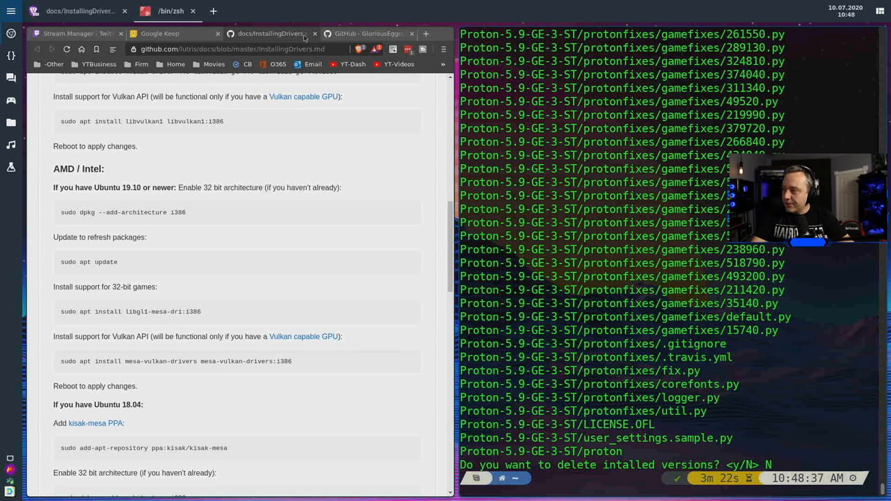
{"action": "left_click", "coordinate": [160, 33]}
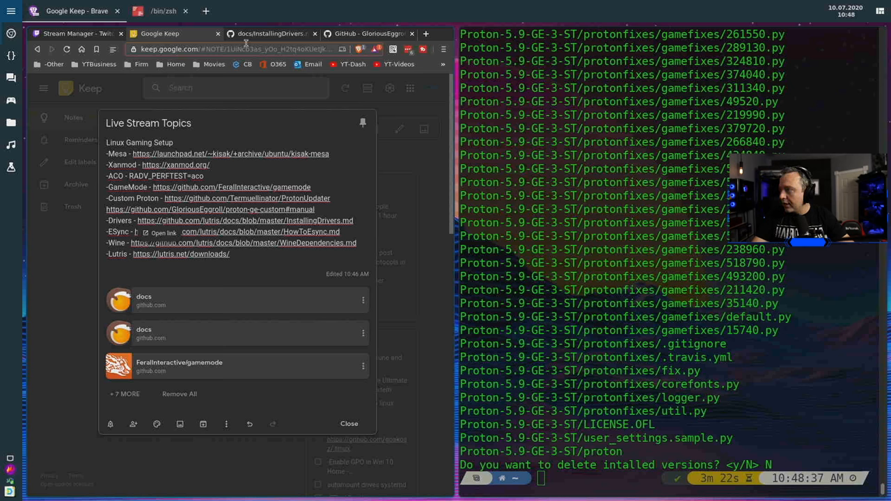
{"action": "left_click", "coordinate": [268, 33]}
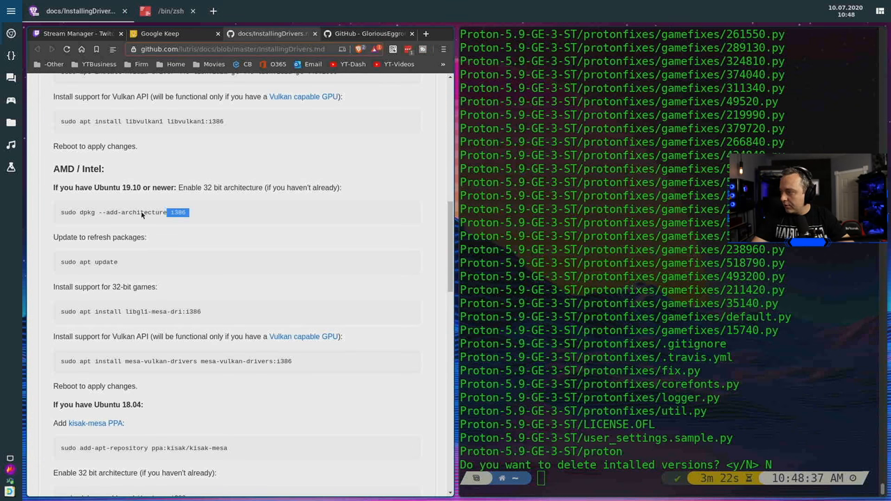
Step: Run the i386 architecture, apt update, libgl1-mesa-dri:i386 and mesa-vulkan-drivers install commands
{"action": "triple_click", "coordinate": [123, 212]}
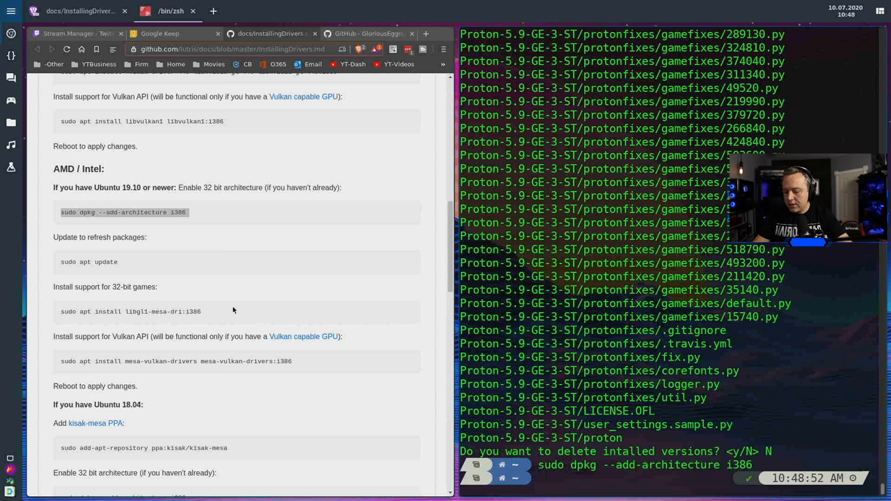
{"action": "type", "text": "sudo apt i"}
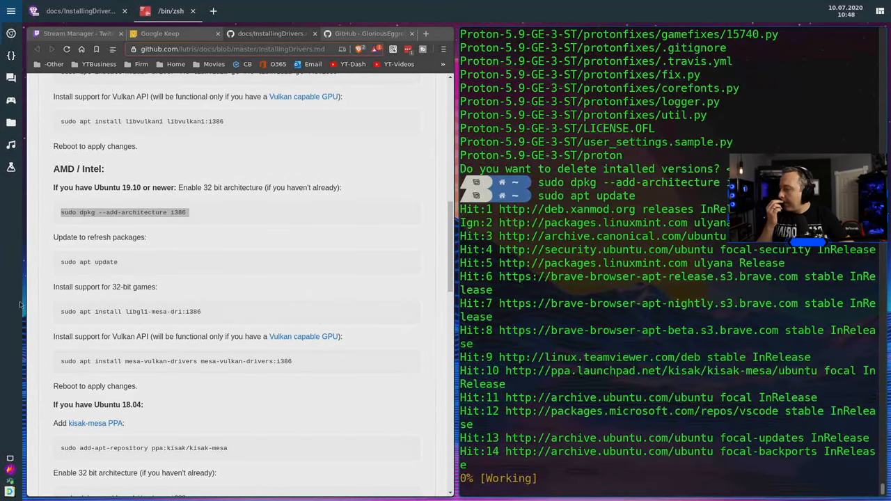
{"action": "double_click", "coordinate": [105, 311]}
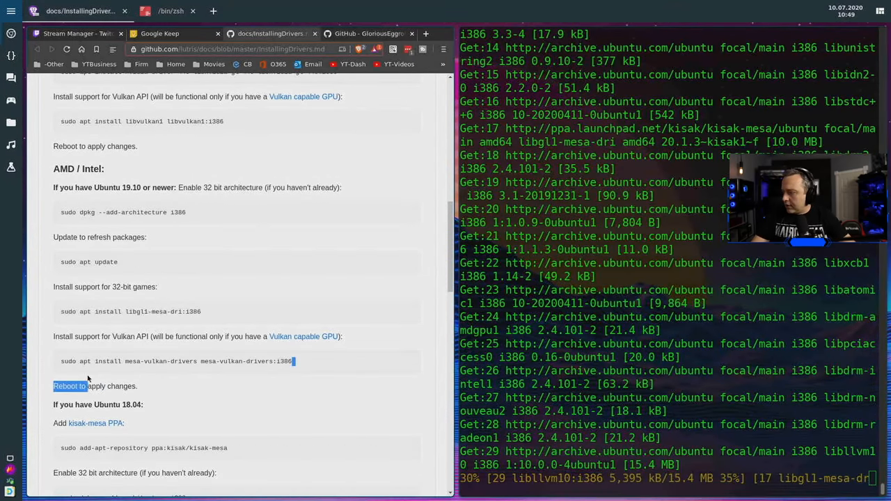
{"action": "right_click", "coordinate": [174, 360]}
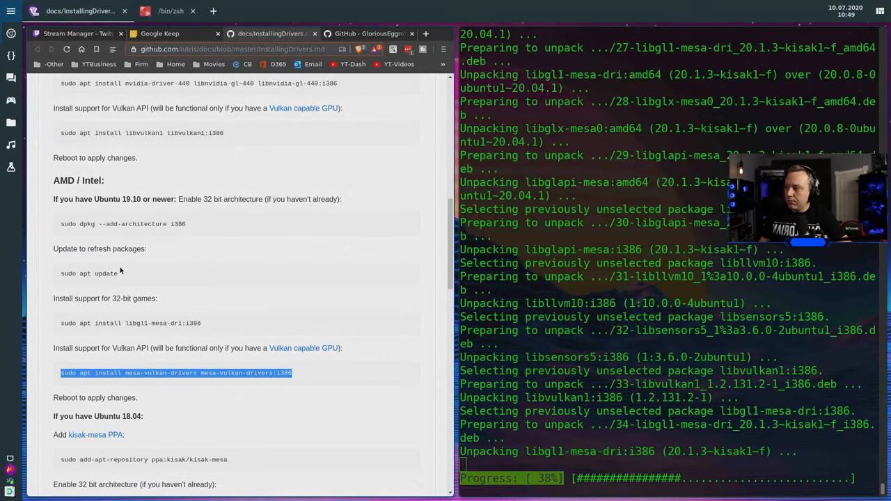
{"action": "scroll", "scroll_direction": "up", "scroll_amount": 3}
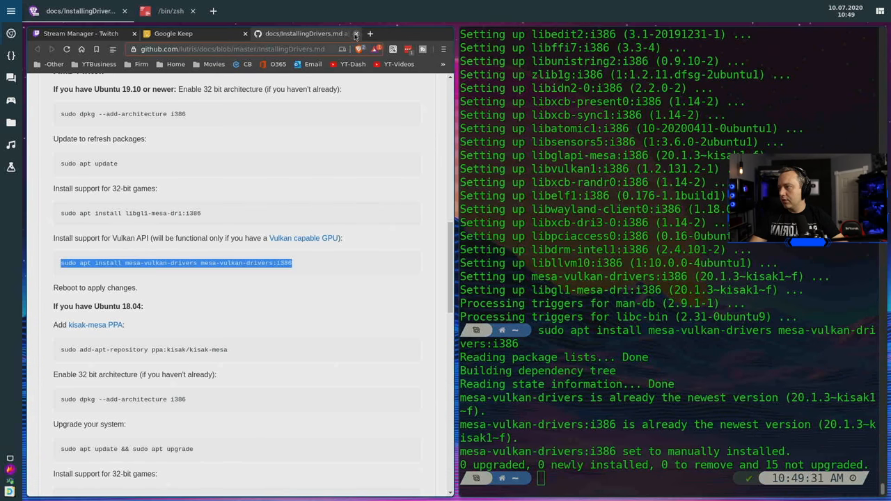
Step: Open the HowToEsync guide from the note and run ulimit -Hn, which reports 1048576
{"action": "left_click", "coordinate": [355, 33]}
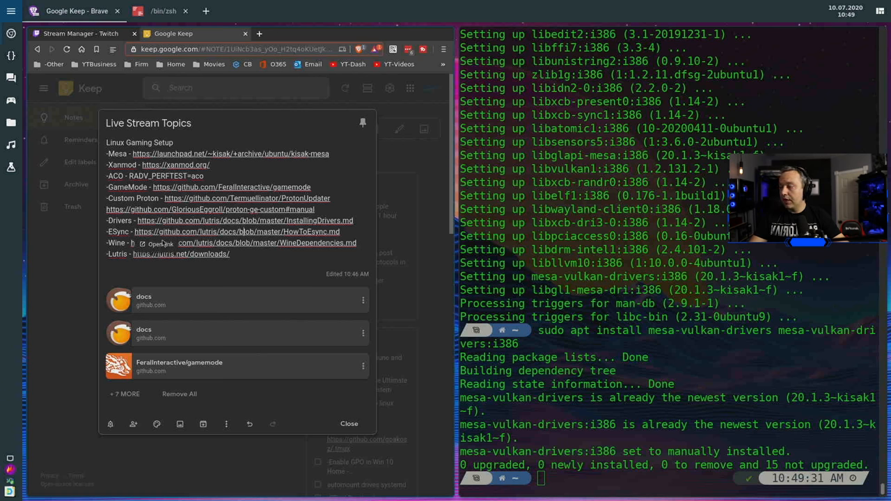
{"action": "left_click", "coordinate": [236, 231]}
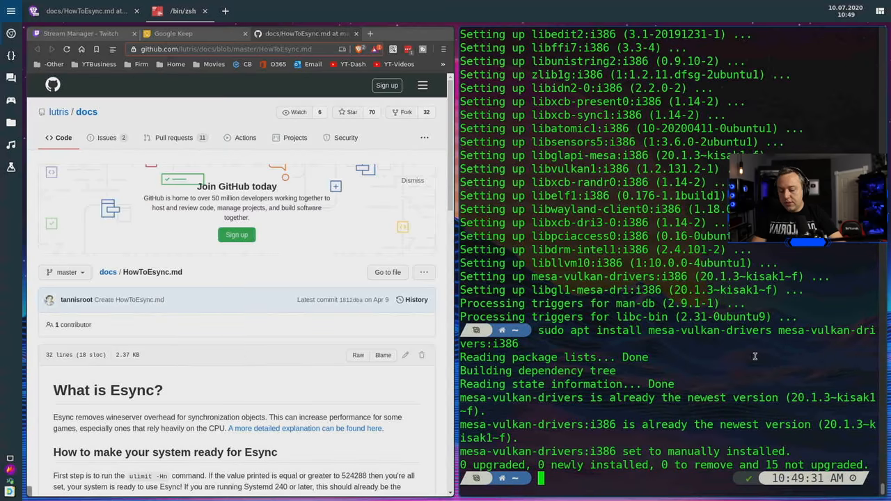
{"action": "type", "text": "ulimit -Hn"}
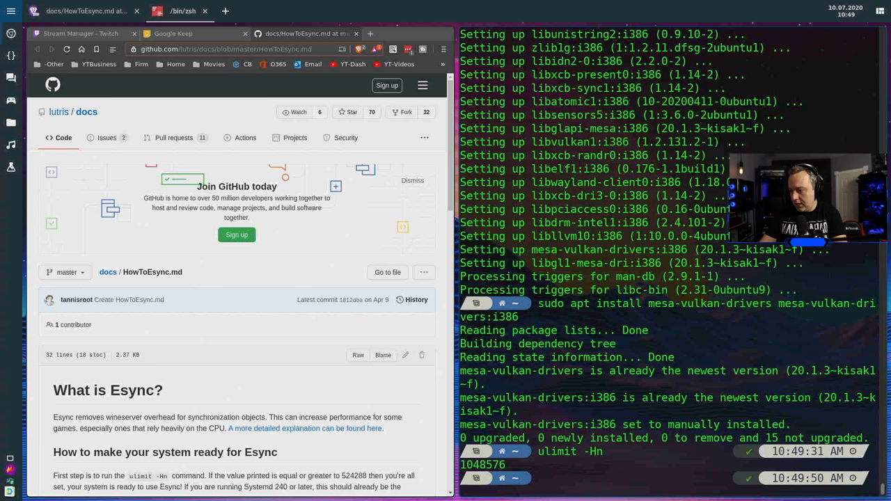
{"action": "scroll", "scroll_direction": "down", "scroll_amount": 3}
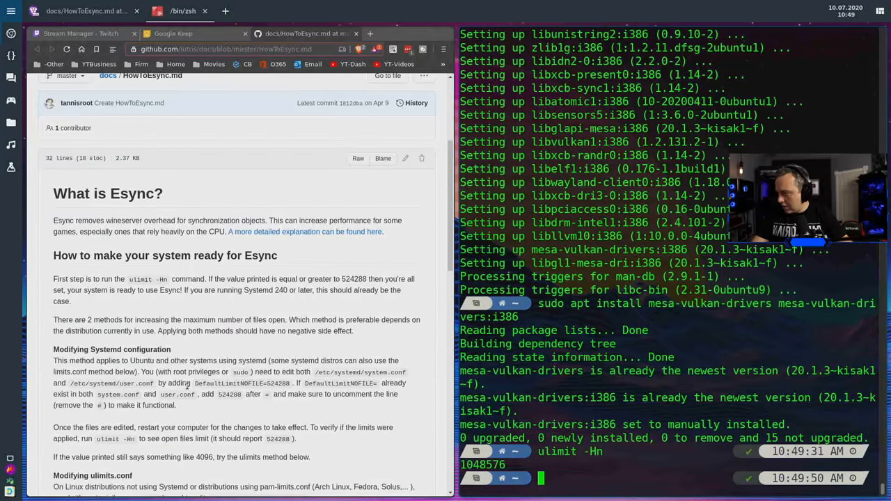
{"action": "scroll", "scroll_direction": "down", "scroll_amount": 3}
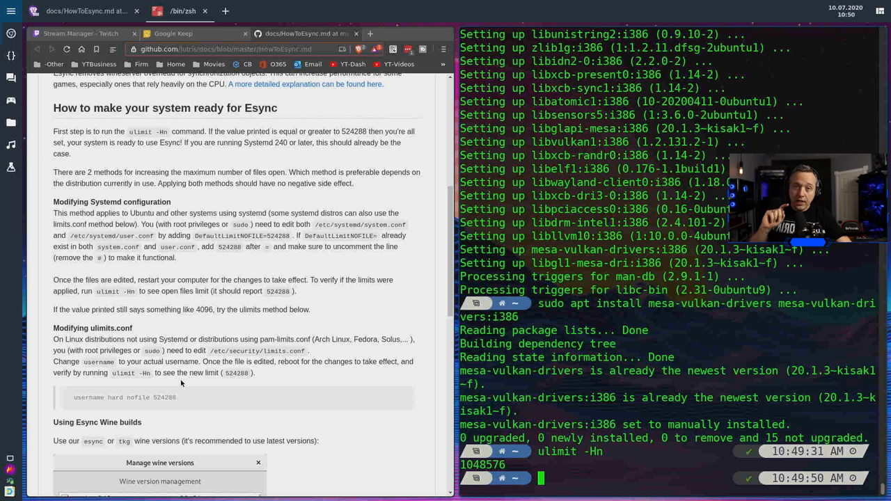
{"action": "mouse_move", "coordinate": [215, 327]}
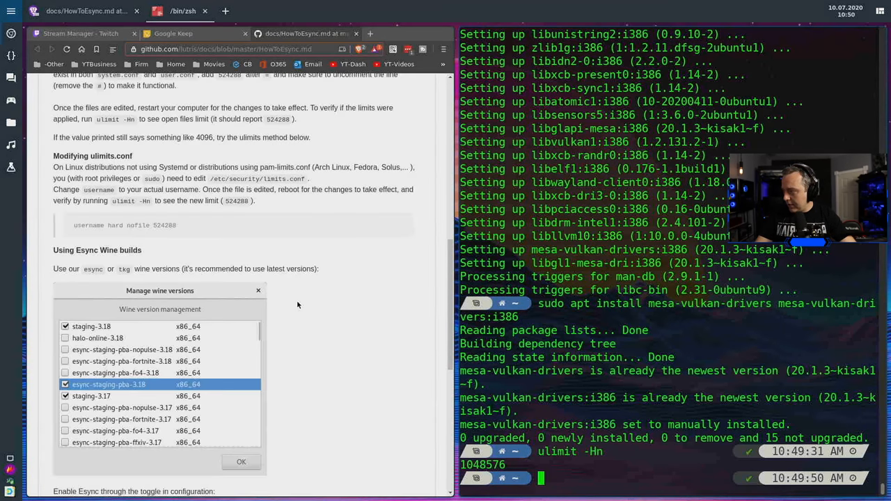
{"action": "mouse_move", "coordinate": [284, 304]}
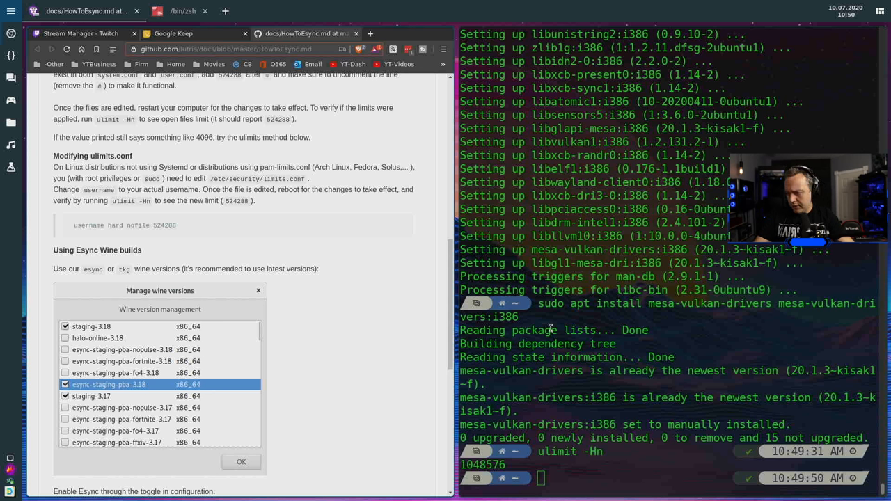
{"action": "mouse_move", "coordinate": [451, 150]}
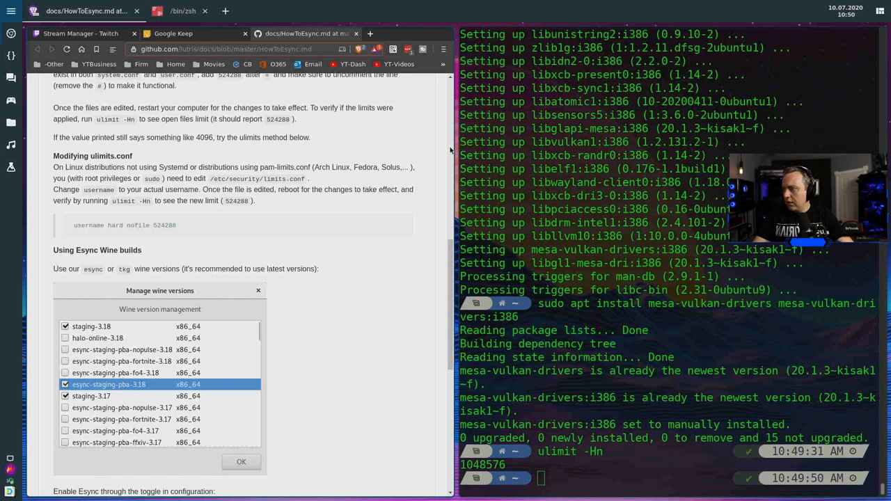
{"action": "mouse_move", "coordinate": [331, 242]}
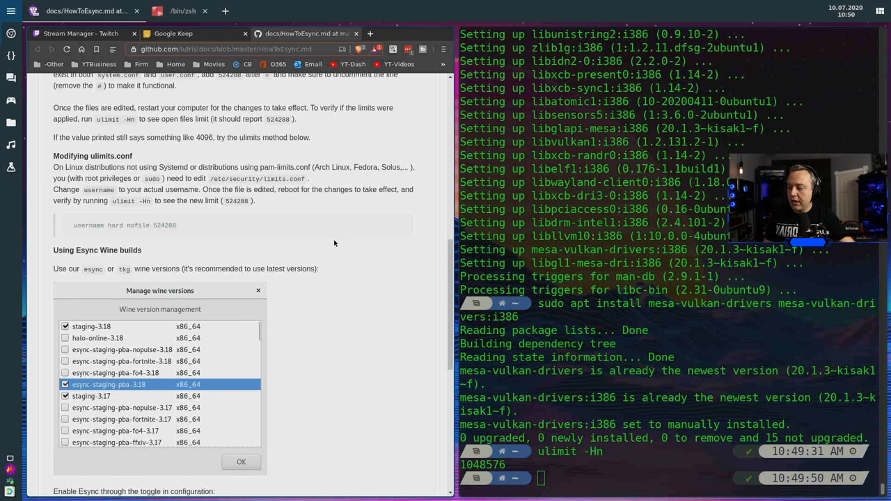
{"action": "mouse_move", "coordinate": [345, 266]}
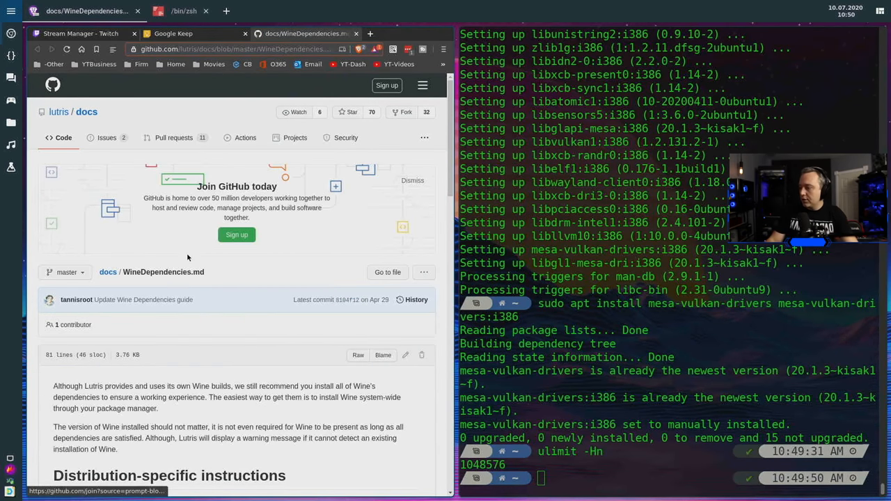
Step: Copy and run the WineHQ key commands and the Ubuntu 20.04 focal add-apt-repository command
{"action": "scroll", "scroll_direction": "down", "scroll_amount": 3}
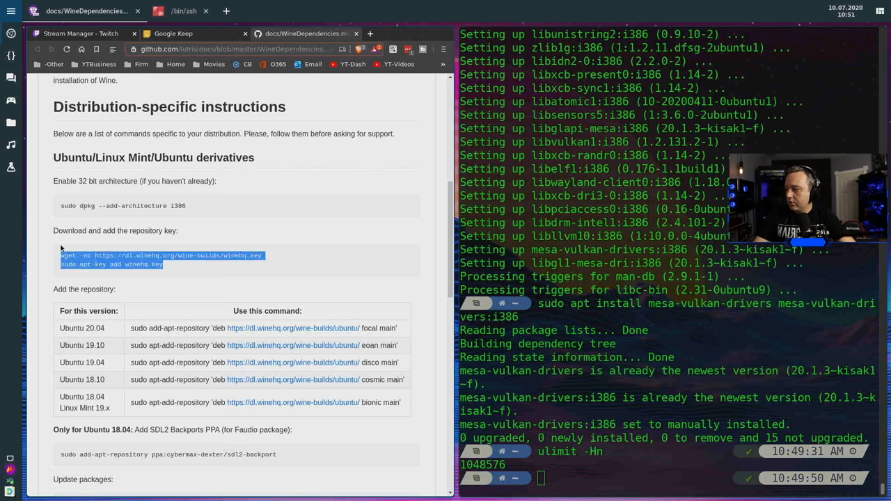
{"action": "mouse_move", "coordinate": [309, 262]}
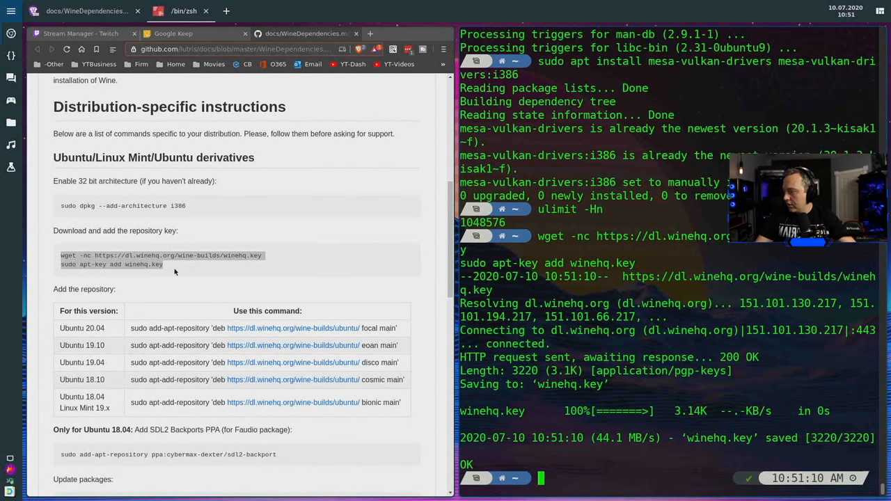
{"action": "scroll", "scroll_direction": "down", "scroll_amount": 3}
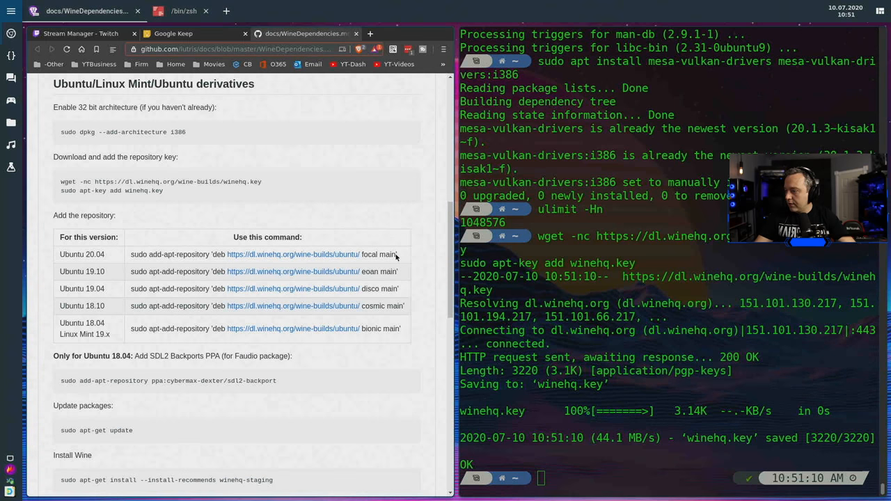
{"action": "right_click", "coordinate": [264, 254]}
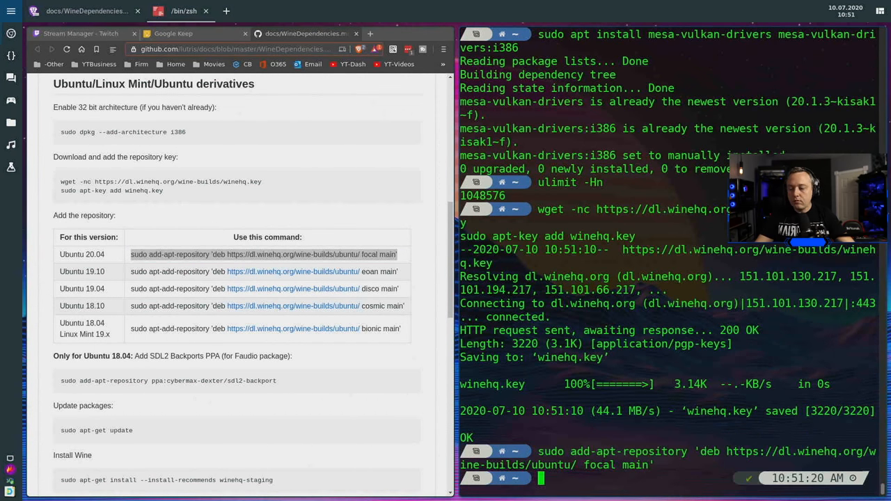
{"action": "scroll", "scroll_direction": "down", "scroll_amount": 3}
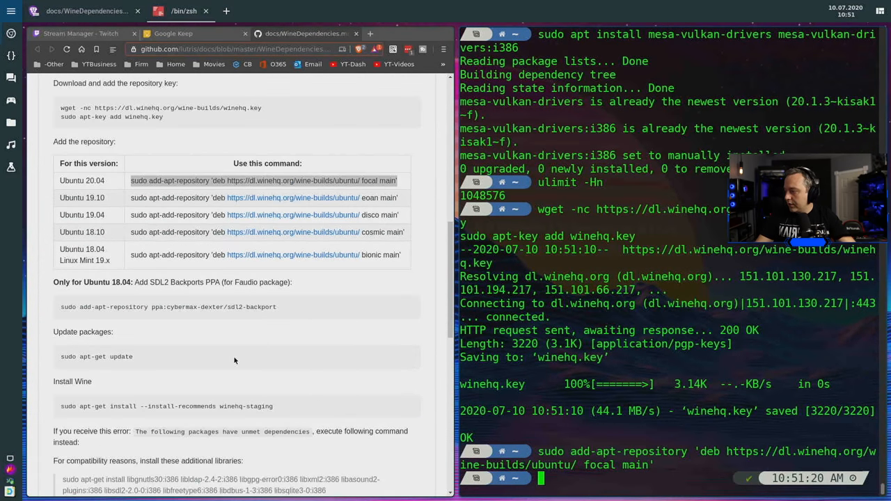
{"action": "mouse_move", "coordinate": [211, 376]}
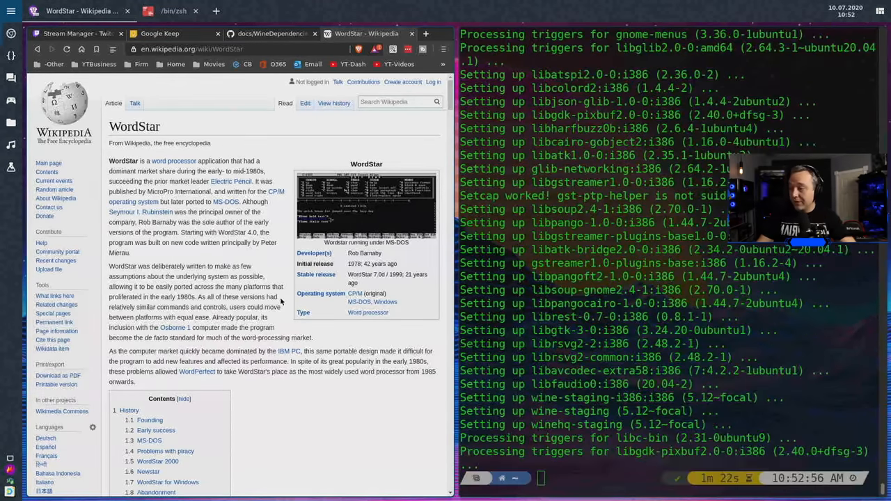
{"action": "mouse_move", "coordinate": [258, 278]}
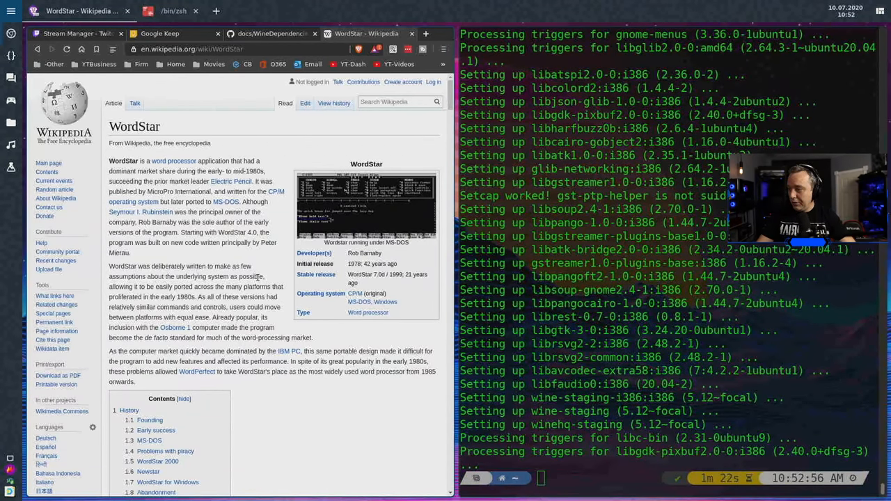
Step: Browse the Wikipedia WordStar article and jump to its WordStar 2000 section
{"action": "scroll", "scroll_direction": "down", "scroll_amount": 3}
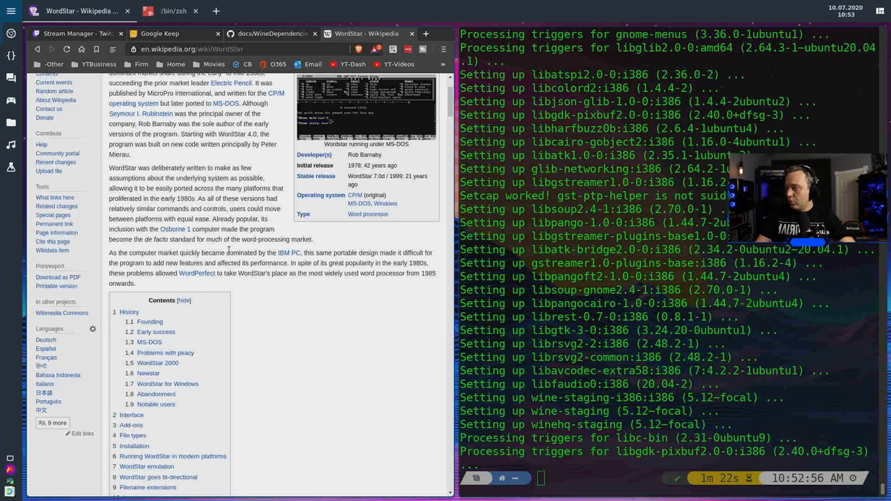
{"action": "scroll", "scroll_direction": "up", "scroll_amount": 3}
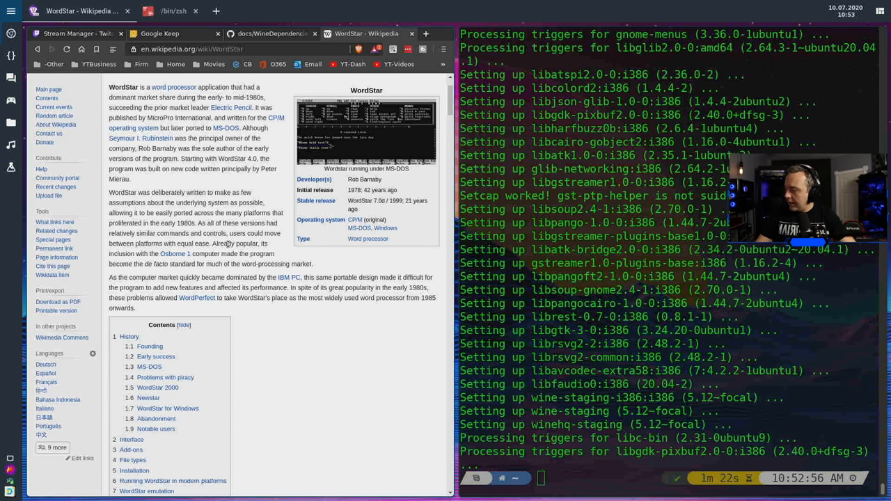
{"action": "mouse_move", "coordinate": [157, 388]}
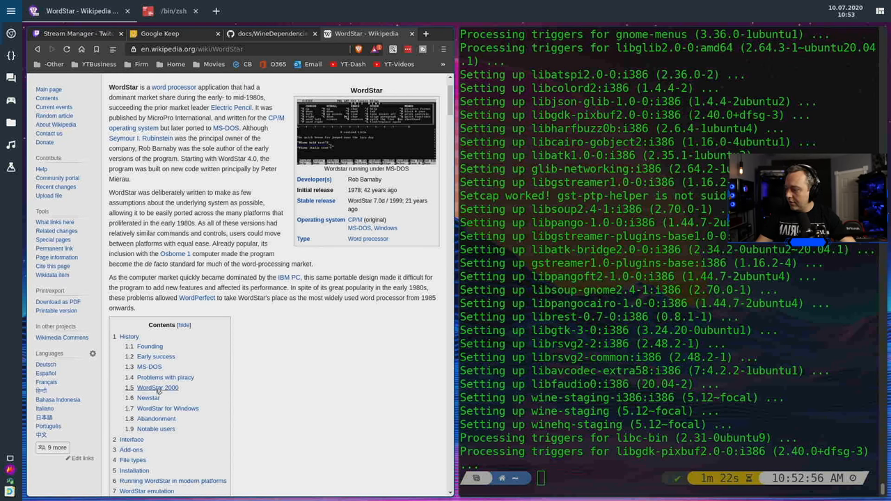
{"action": "left_click", "coordinate": [158, 388]}
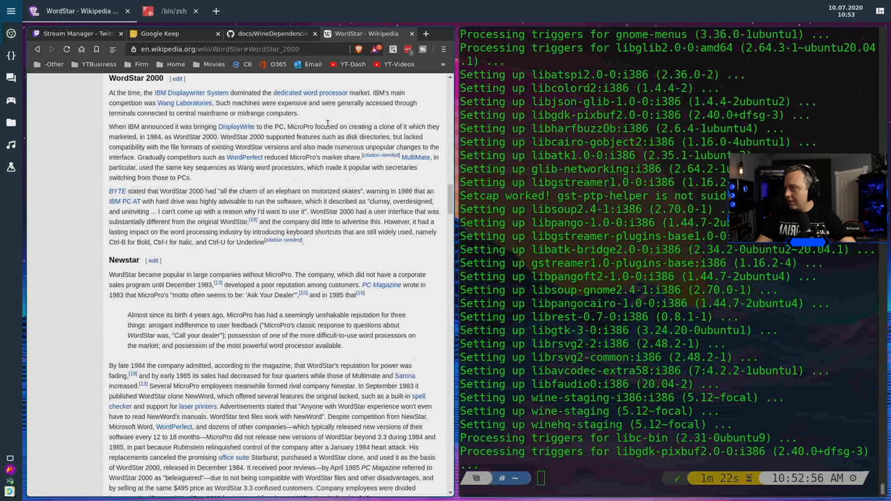
{"action": "mouse_move", "coordinate": [236, 126]}
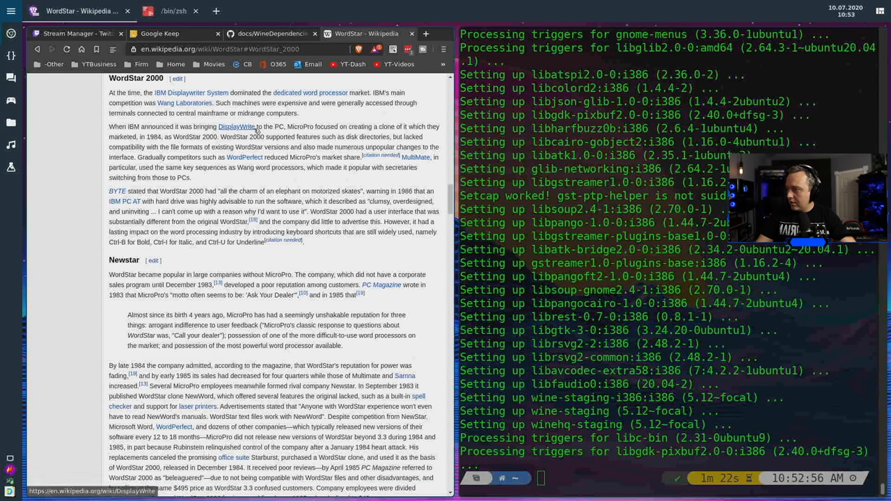
{"action": "mouse_move", "coordinate": [296, 177]}
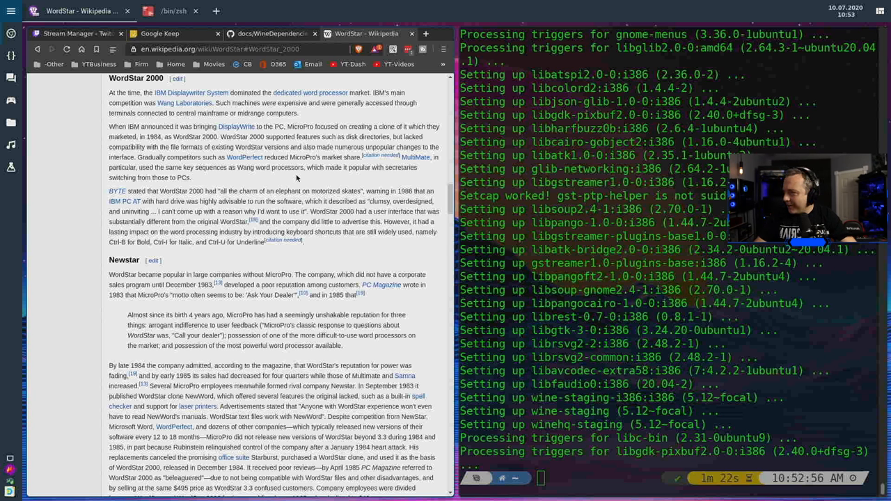
{"action": "mouse_move", "coordinate": [299, 170]}
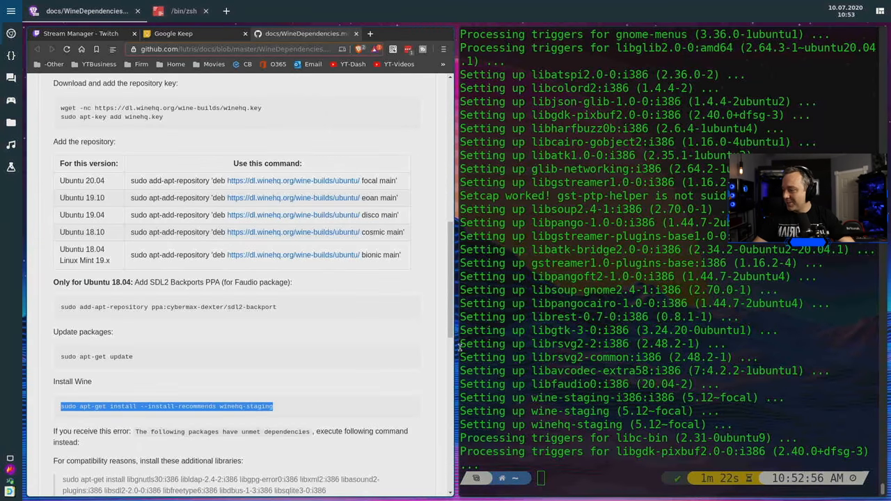
Step: Run the libgnutls30:i386 compatibility libraries install from the guide, then return to the note
{"action": "scroll", "scroll_direction": "down", "scroll_amount": 3}
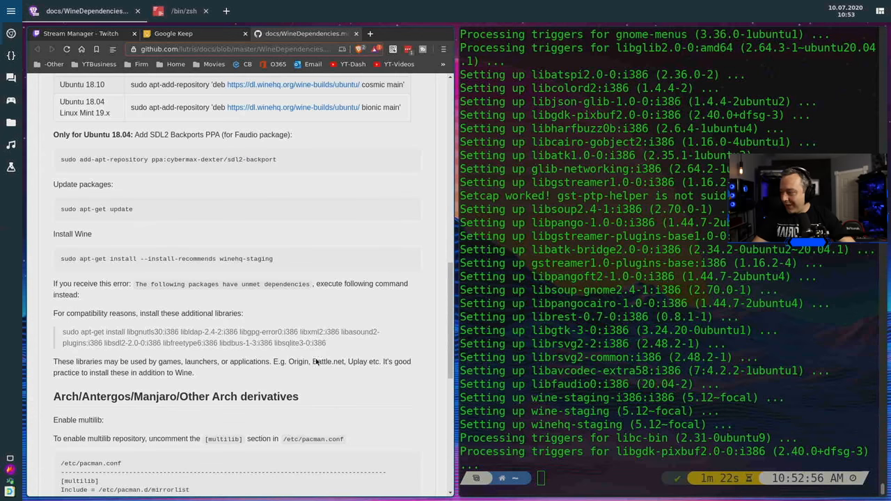
{"action": "mouse_move", "coordinate": [145, 218]}
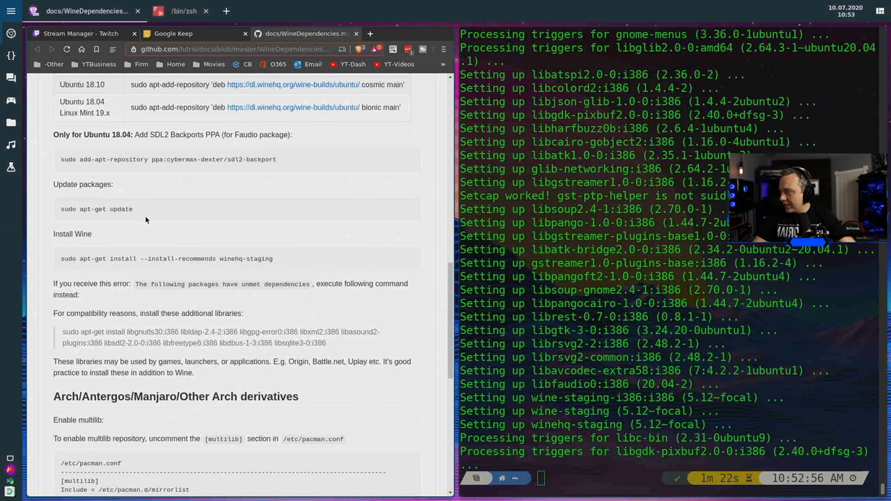
{"action": "scroll", "scroll_direction": "down", "scroll_amount": 3}
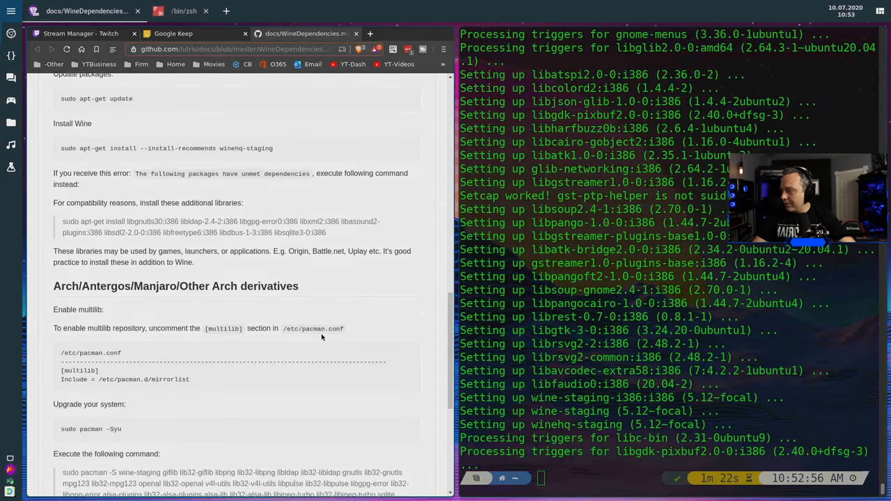
{"action": "scroll", "scroll_direction": "up", "scroll_amount": 3}
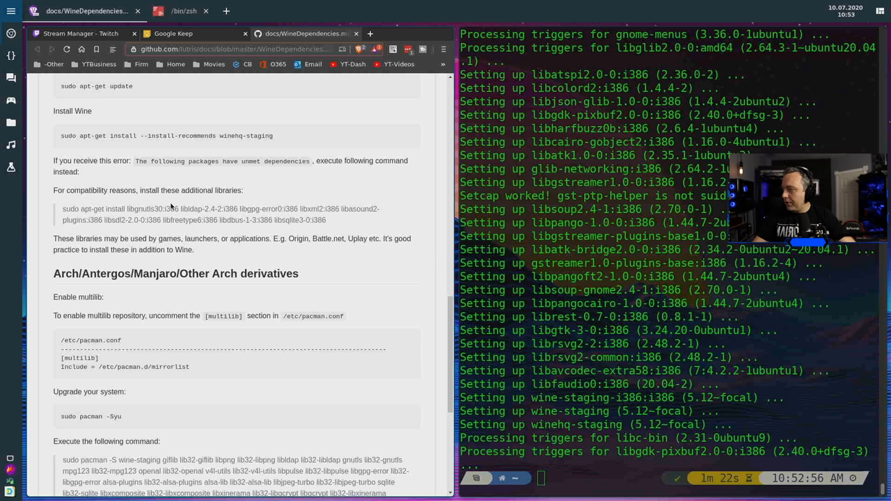
{"action": "mouse_move", "coordinate": [324, 221]}
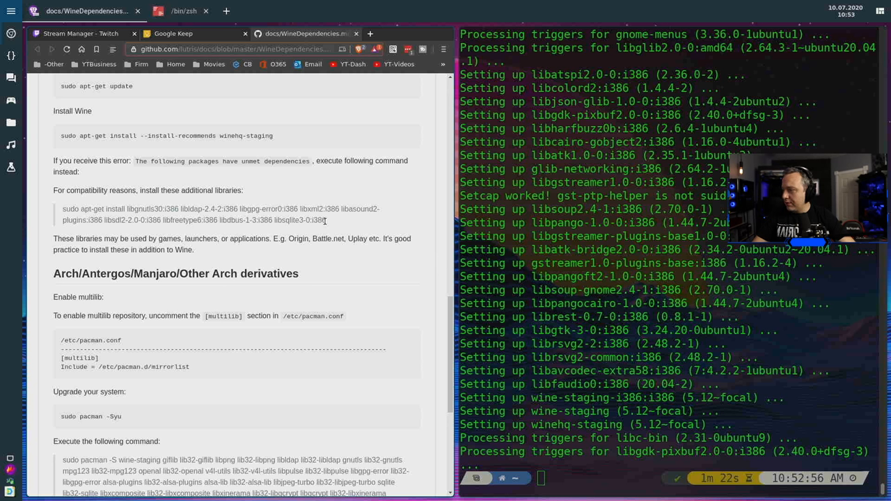
{"action": "mouse_move", "coordinate": [328, 223]}
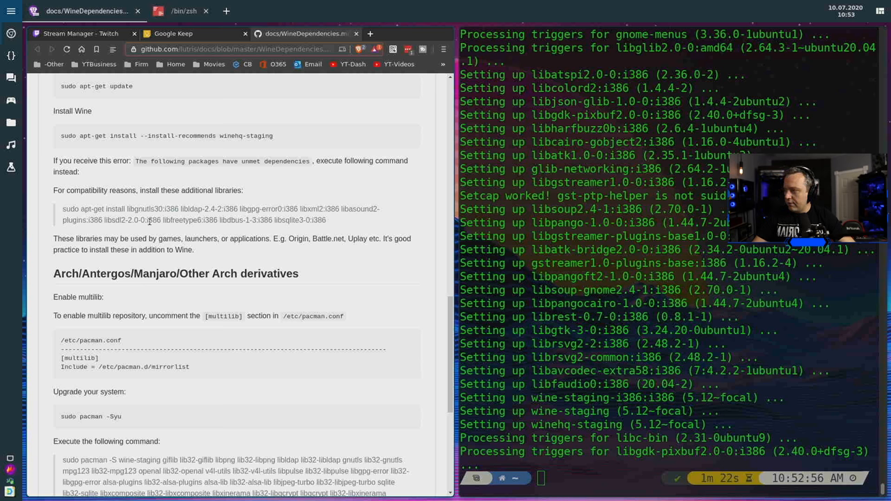
{"action": "mouse_move", "coordinate": [323, 223]}
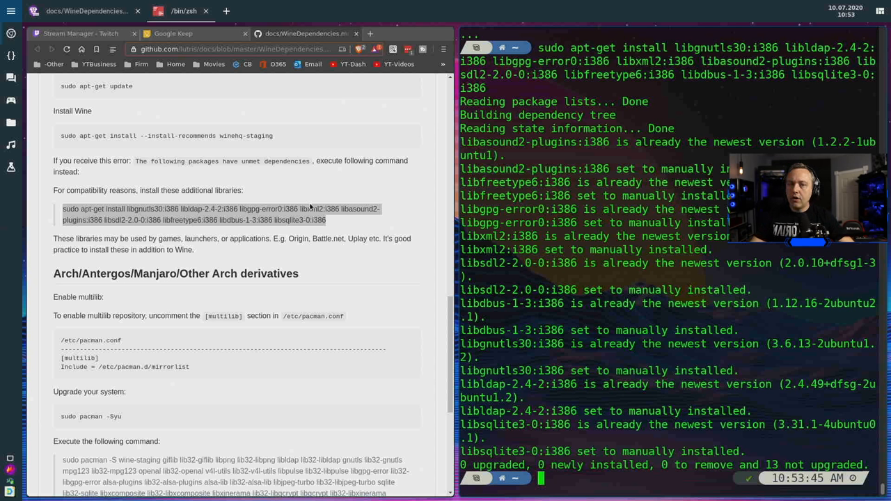
{"action": "mouse_move", "coordinate": [286, 144]}
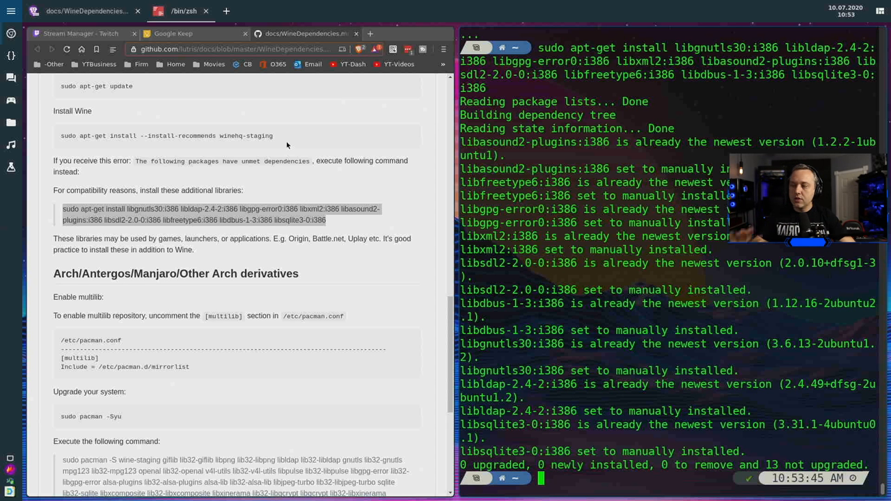
{"action": "mouse_move", "coordinate": [312, 107]}
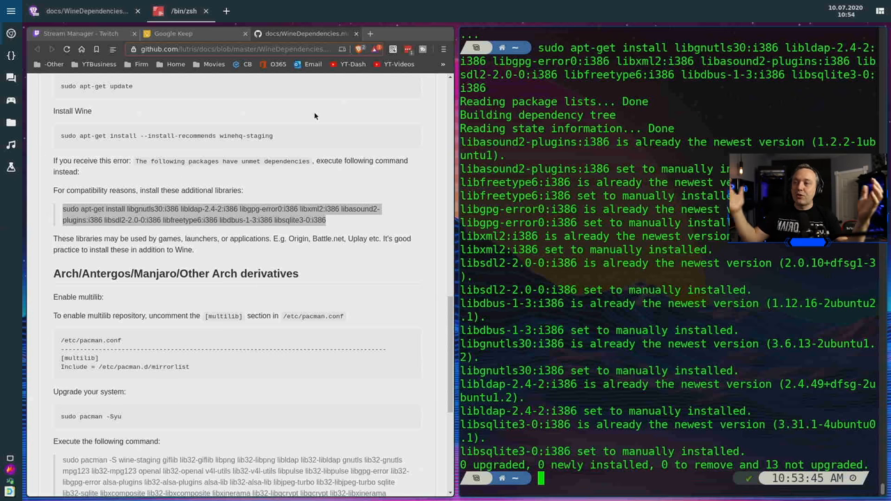
{"action": "mouse_move", "coordinate": [318, 171]}
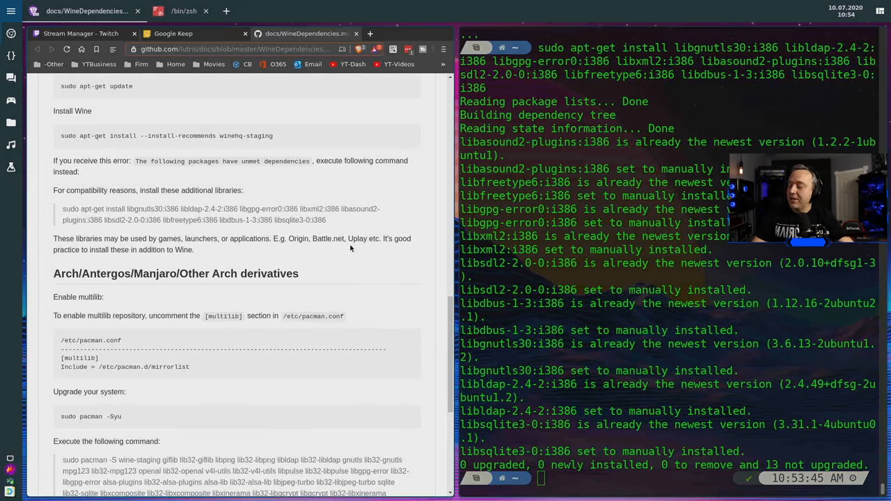
{"action": "left_click", "coordinate": [173, 33]}
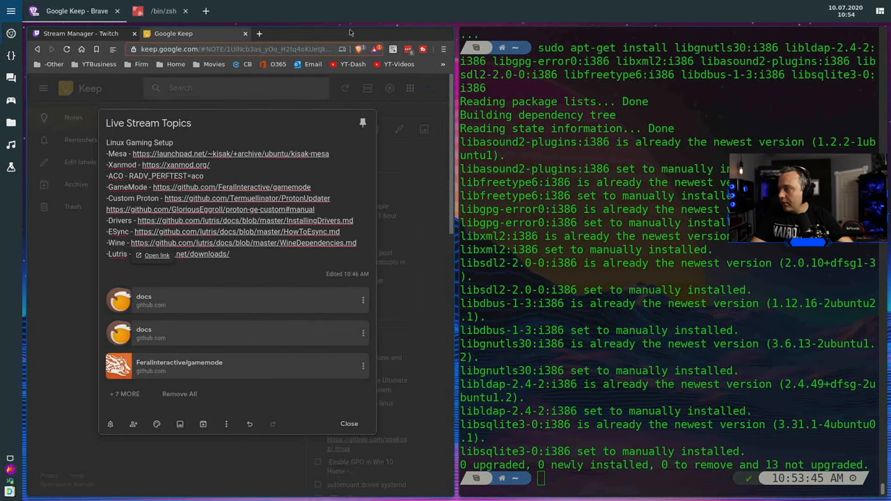
{"action": "mouse_move", "coordinate": [233, 260]}
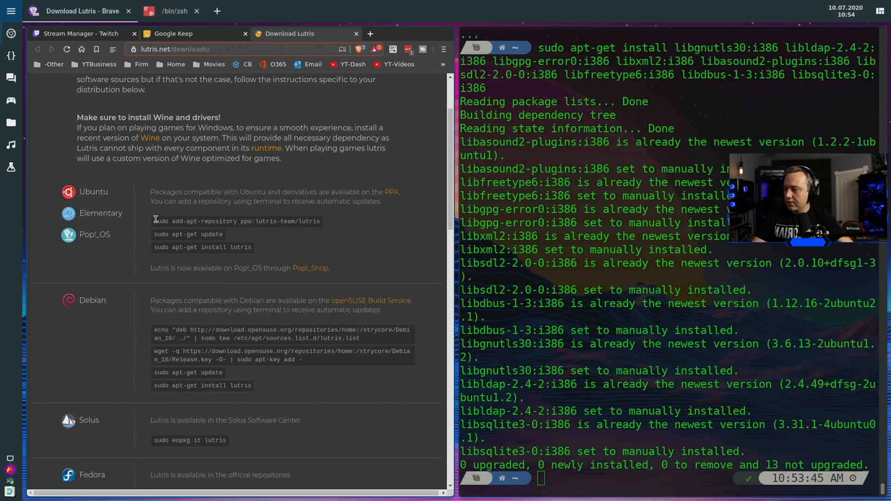
Step: Add the ppa:lutris-team/lutris repository, run sudo apt install lutris, and search applications for steam
{"action": "right_click", "coordinate": [237, 221]}
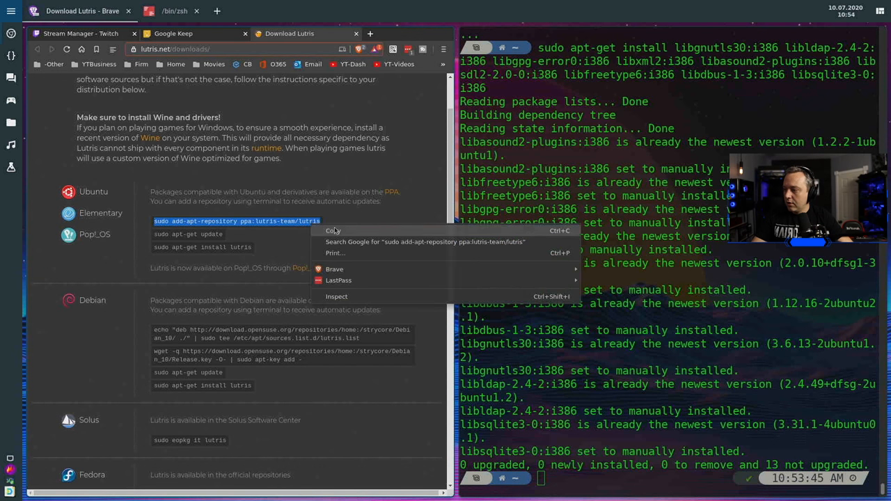
{"action": "left_click", "coordinate": [334, 230]}
{"action": "type", "text": "sudo apt"}
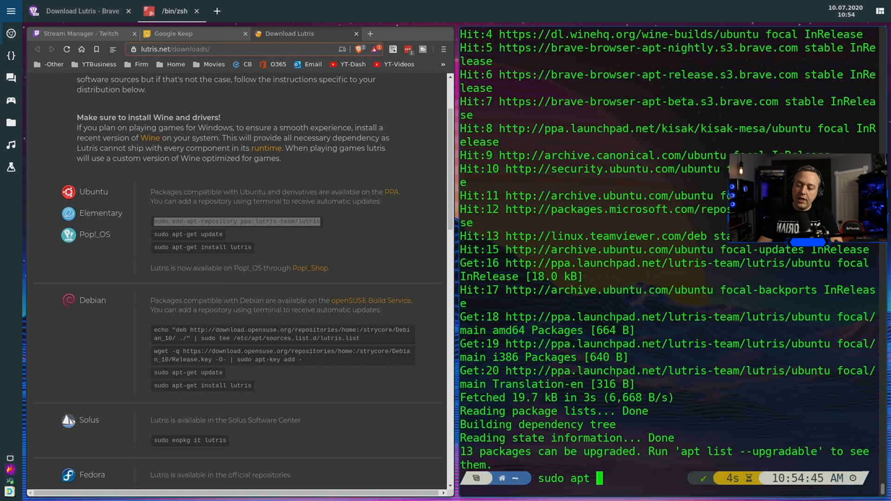
{"action": "type", "text": "install"}
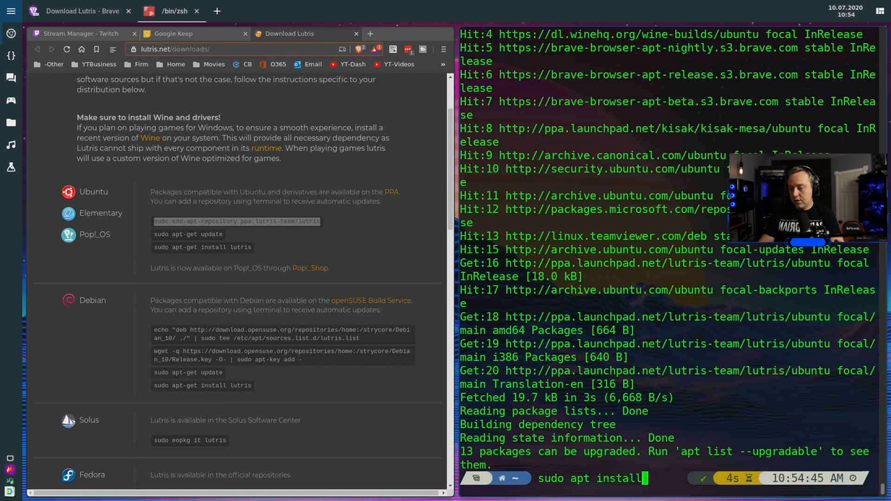
{"action": "type", "text": "lutris"}
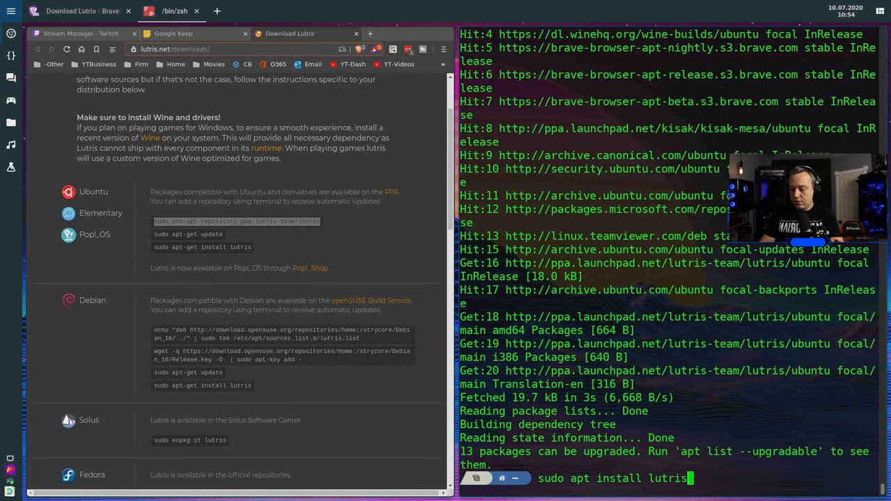
{"action": "key", "text": "Return"}
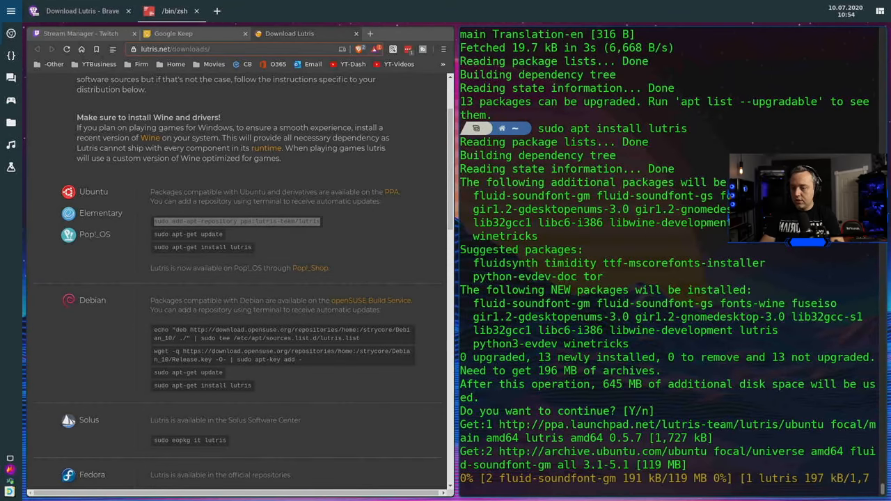
{"action": "left_click", "coordinate": [11, 12]}
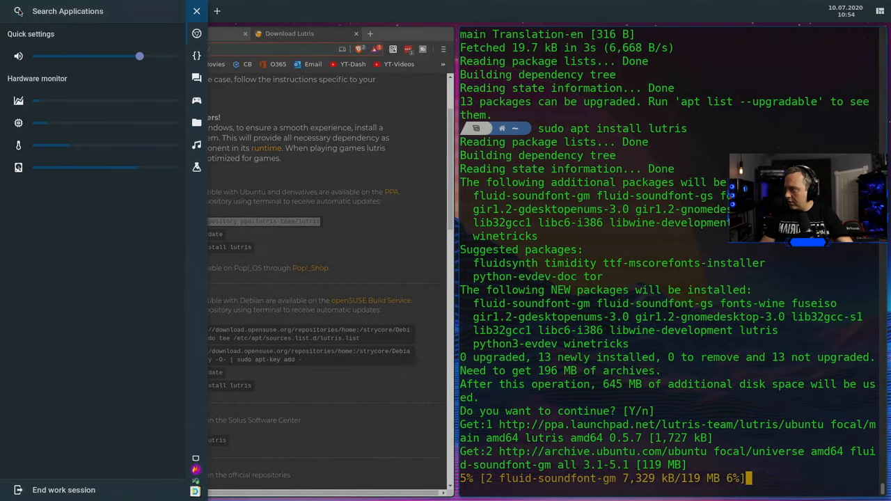
{"action": "type", "text": "steam"}
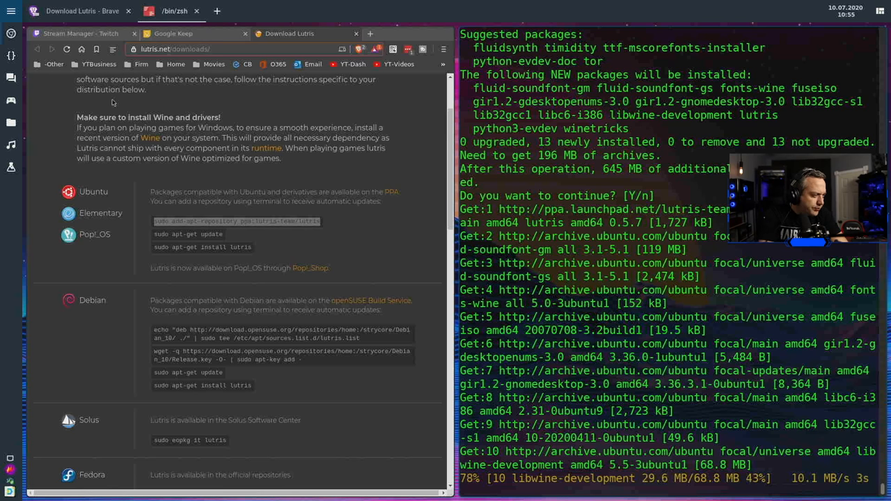
{"action": "mouse_move", "coordinate": [113, 103]}
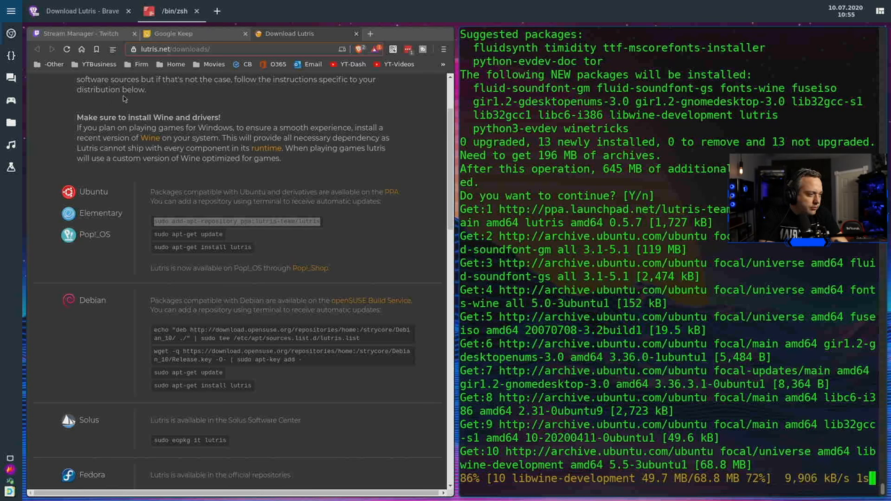
{"action": "mouse_move", "coordinate": [105, 88]}
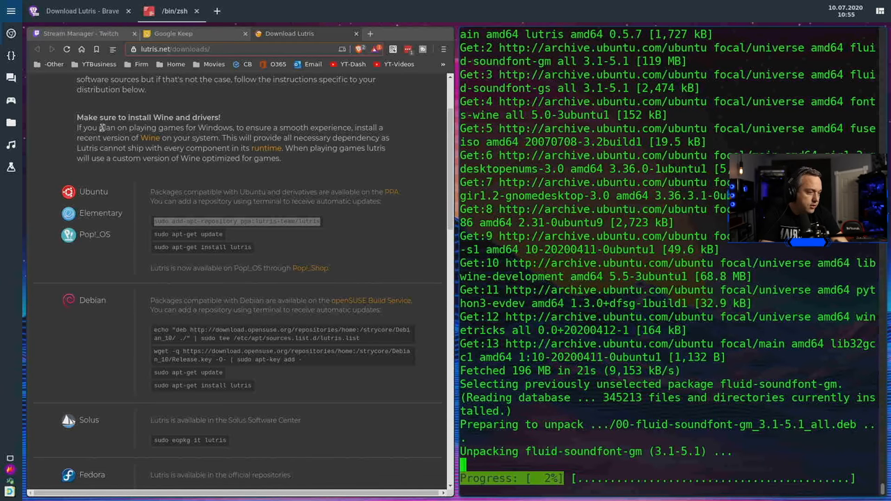
{"action": "mouse_move", "coordinate": [113, 137]}
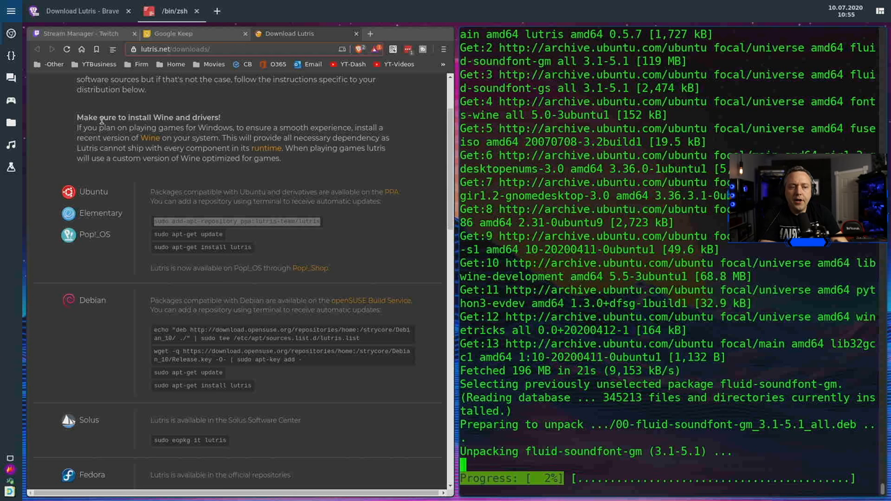
{"action": "mouse_move", "coordinate": [104, 176]}
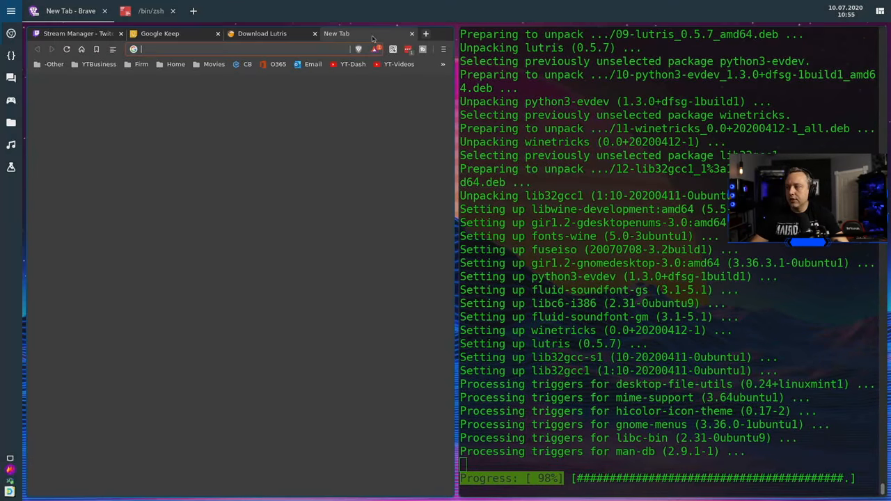
Step: Open the material-awesome repository on github.com, scroll its installation section, then close the page
{"action": "type", "text": "github.com/ChrisTitusTech/"}
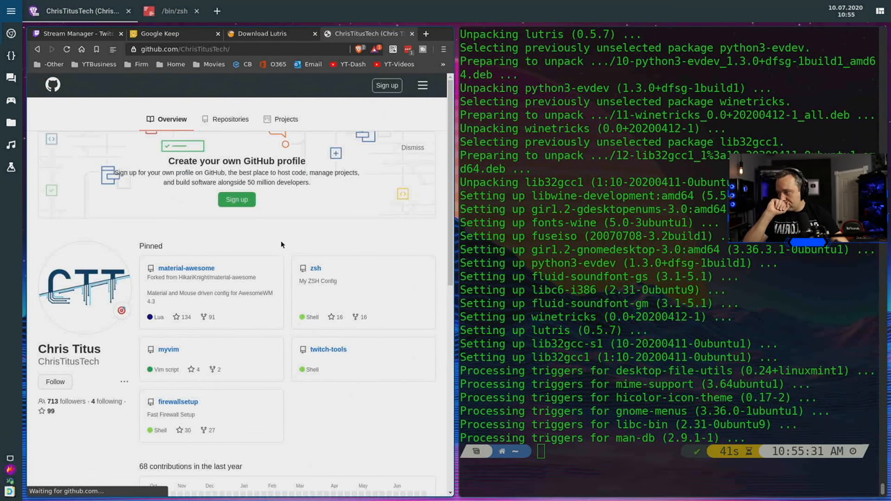
{"action": "left_click", "coordinate": [186, 268]}
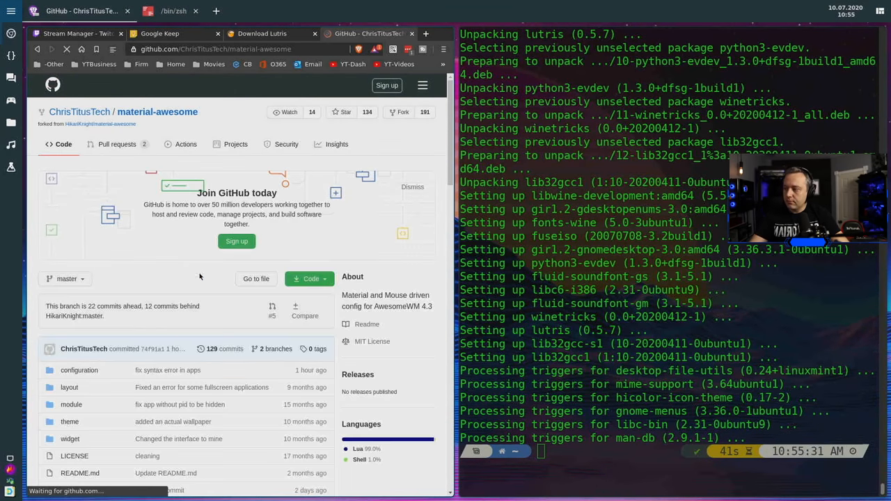
{"action": "scroll", "scroll_direction": "down", "scroll_amount": 3}
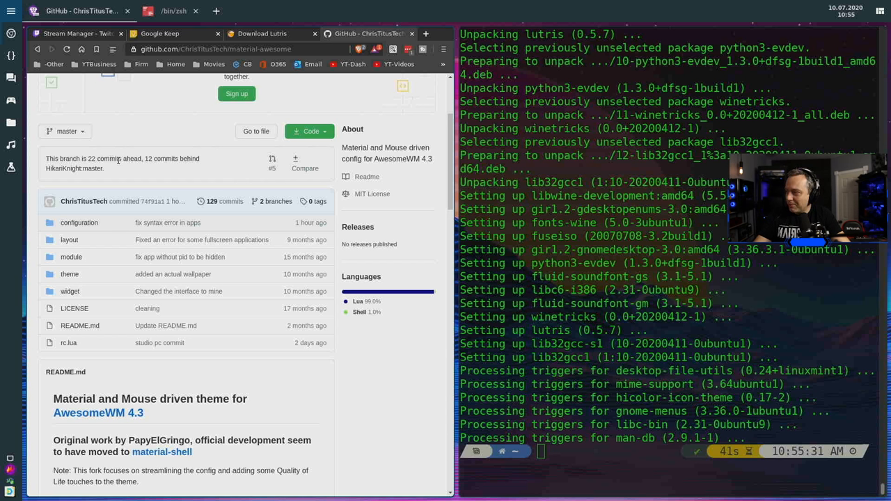
{"action": "mouse_move", "coordinate": [205, 162]}
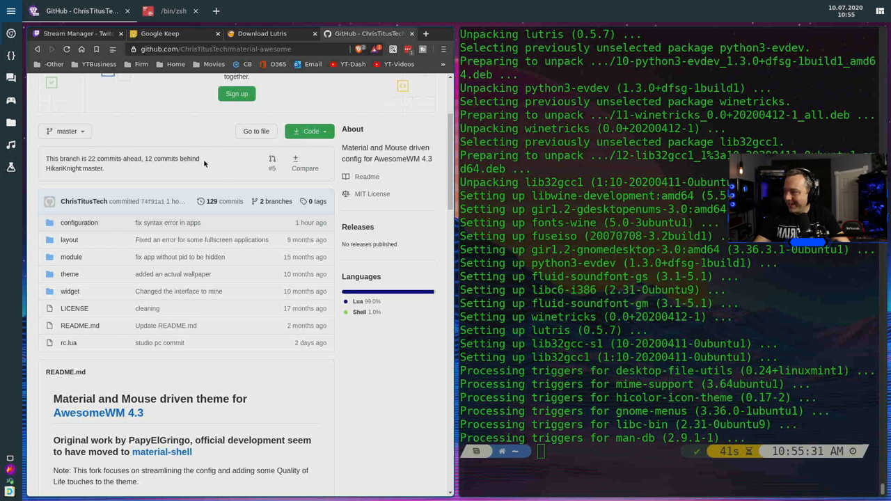
{"action": "mouse_move", "coordinate": [132, 188]}
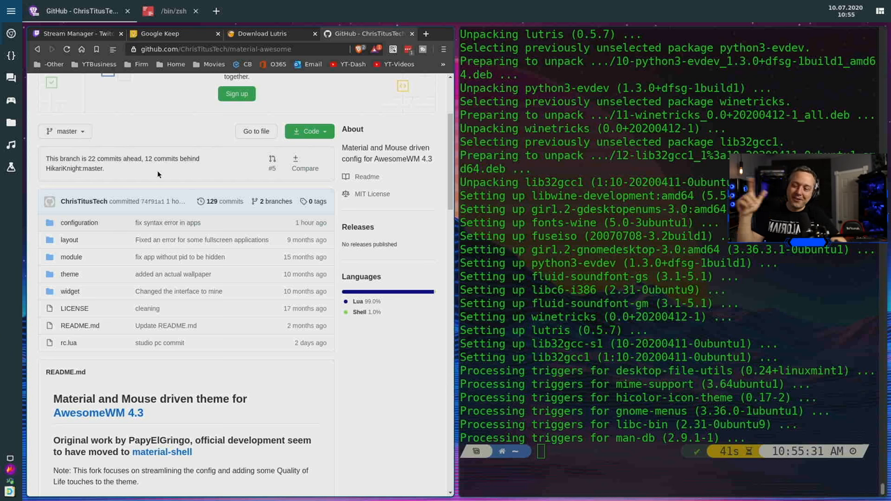
{"action": "scroll", "scroll_direction": "down", "scroll_amount": 3}
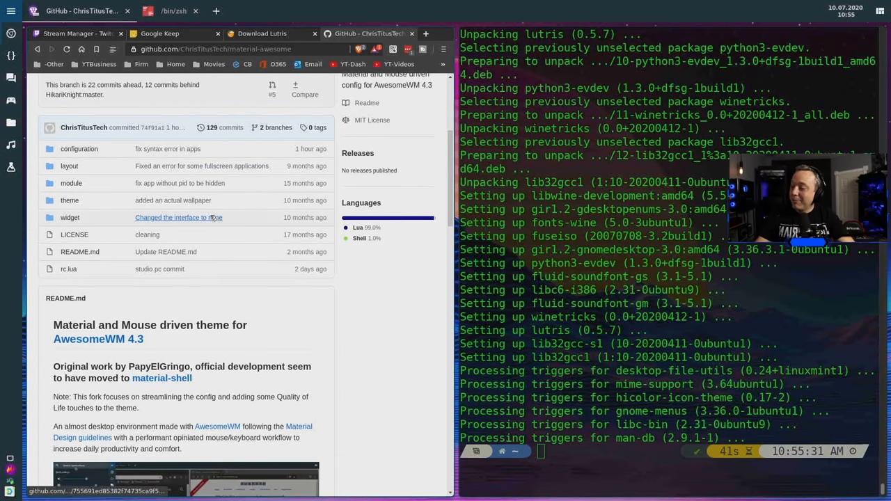
{"action": "scroll", "scroll_direction": "down", "scroll_amount": 3}
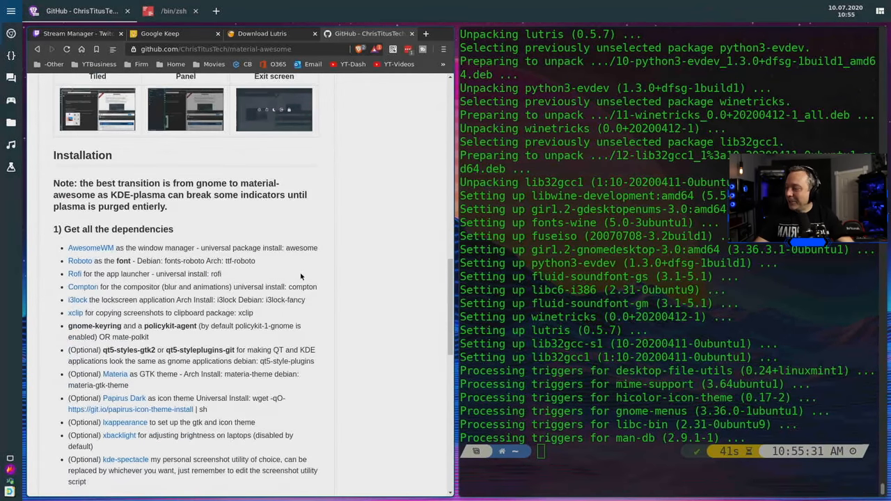
{"action": "scroll", "scroll_direction": "down", "scroll_amount": 3}
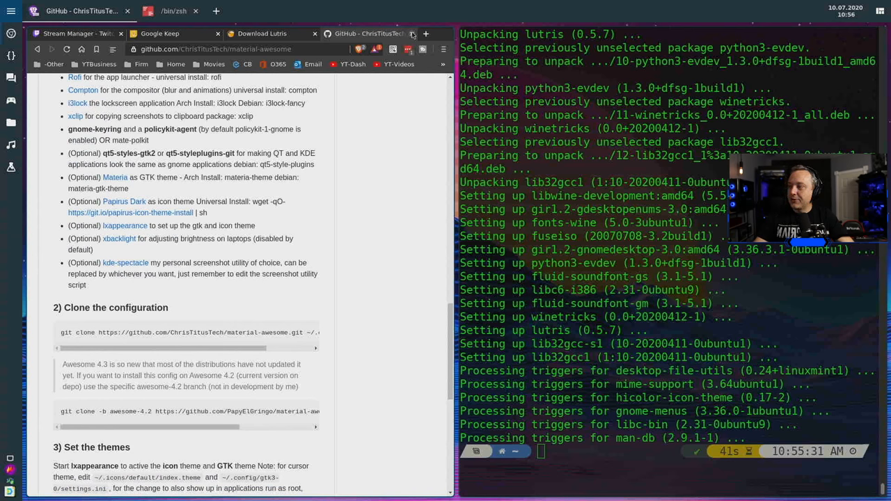
{"action": "left_click", "coordinate": [412, 33]}
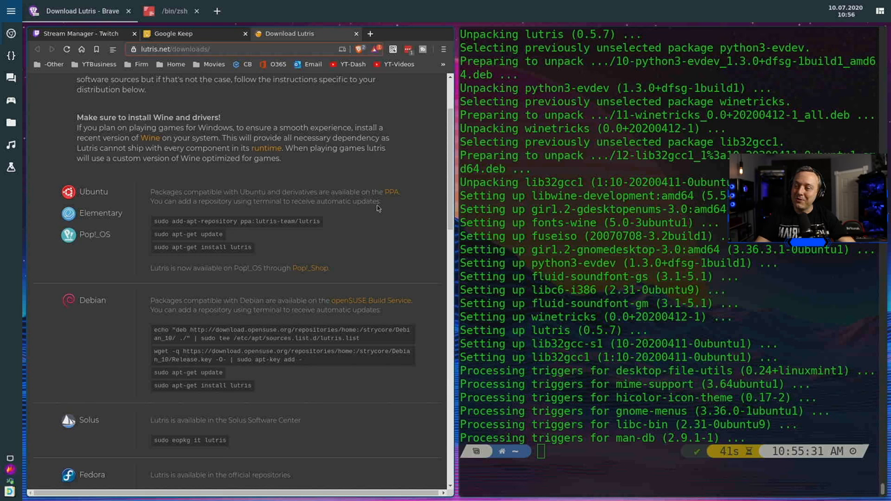
{"action": "mouse_move", "coordinate": [387, 215]}
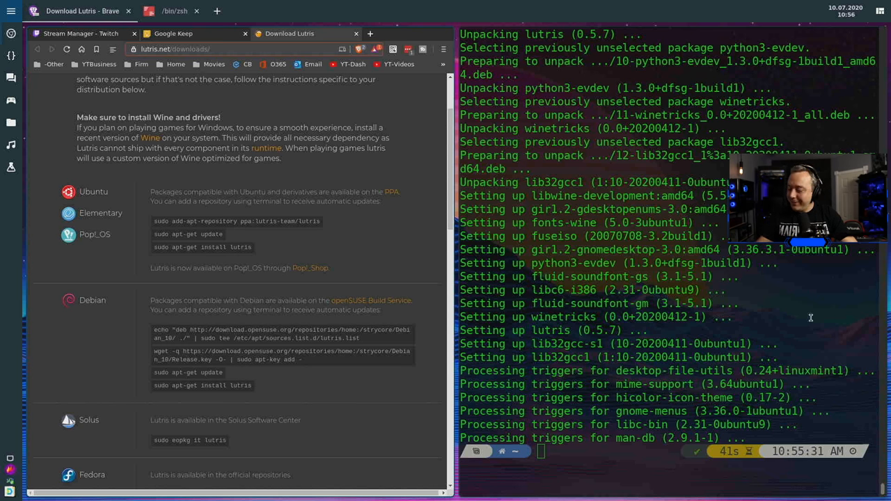
Step: Run sudo apt install steam and add 'Install Steam' to the Live Stream Topics note
{"action": "type", "text": "sudo"}
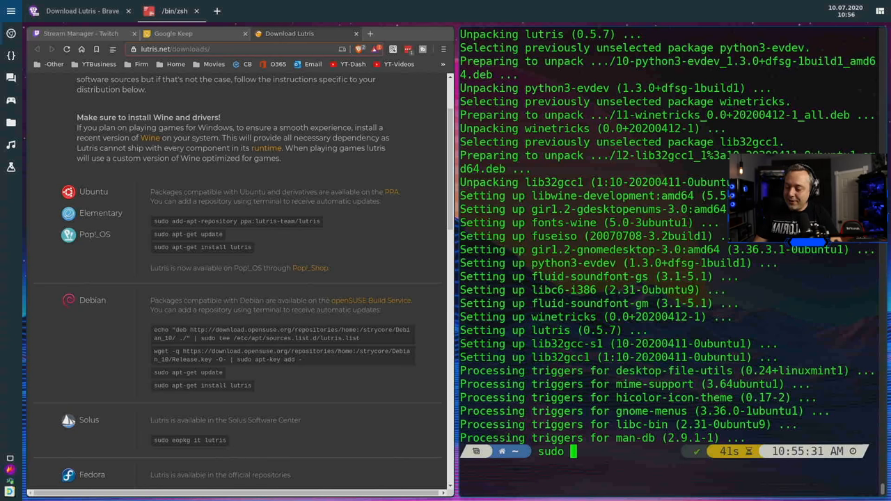
{"action": "type", "text": "apt inst"}
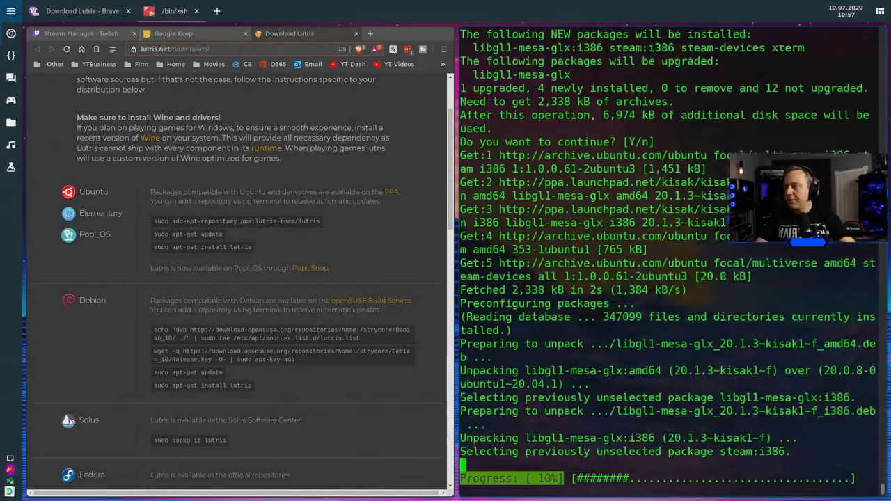
{"action": "left_click", "coordinate": [172, 33]}
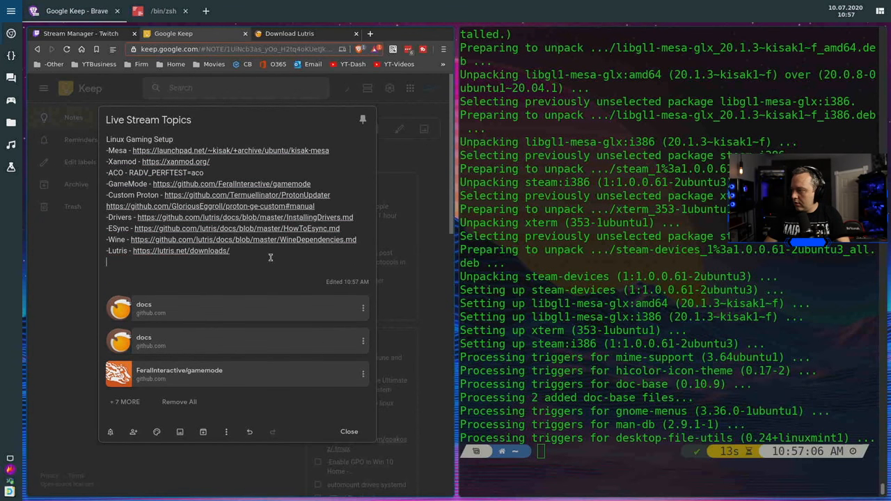
{"action": "type", "text": "Install Steam"}
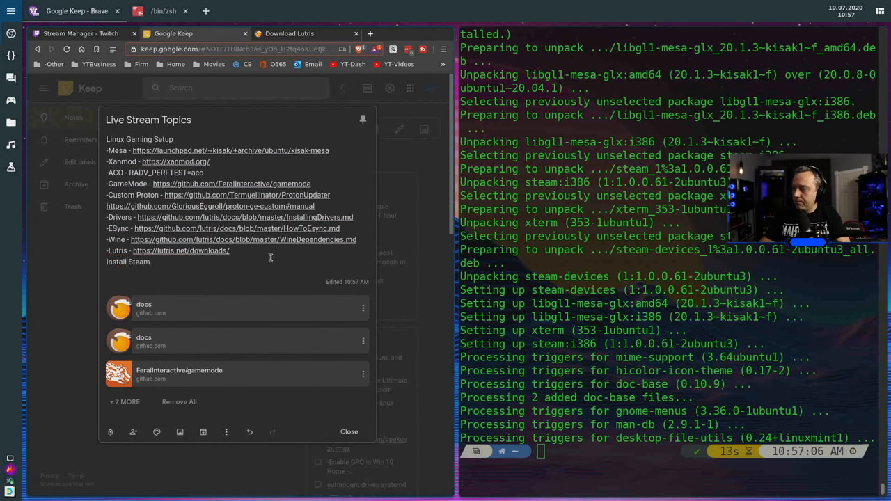
{"action": "left_click", "coordinate": [349, 431]}
{"action": "type", "text": "neofetch"}
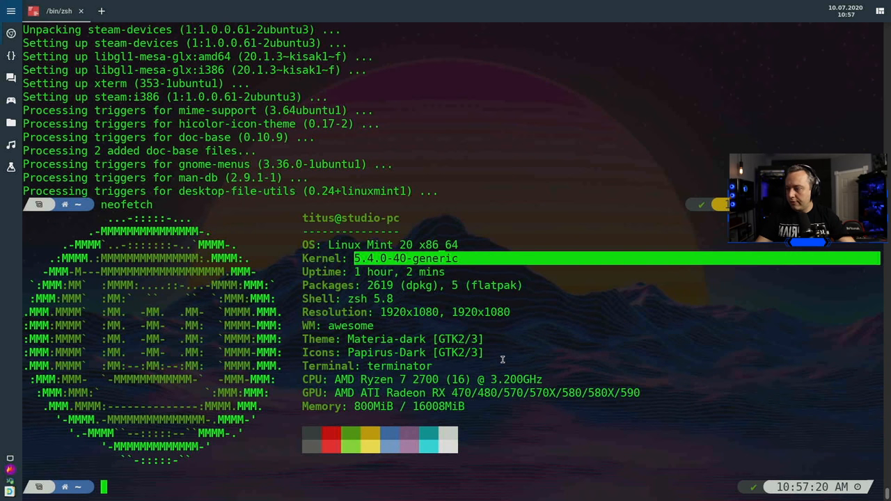
{"action": "mouse_move", "coordinate": [457, 221]}
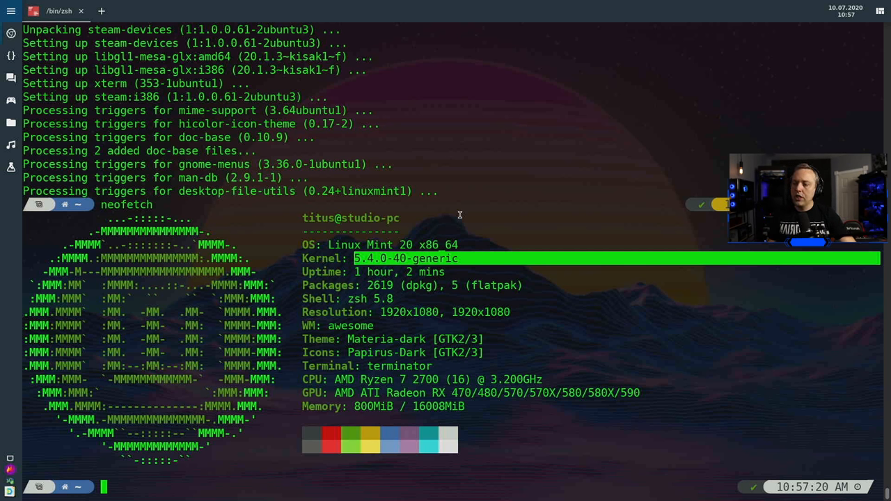
{"action": "mouse_move", "coordinate": [465, 213]}
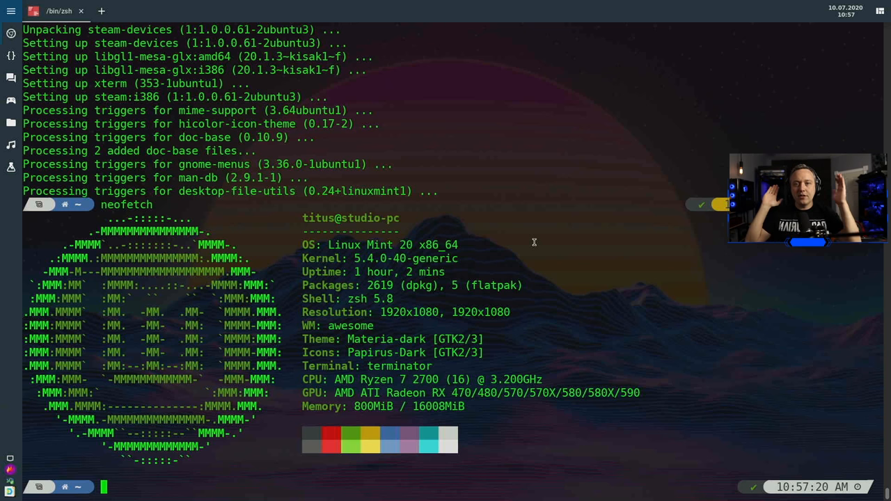
{"action": "mouse_move", "coordinate": [464, 212]}
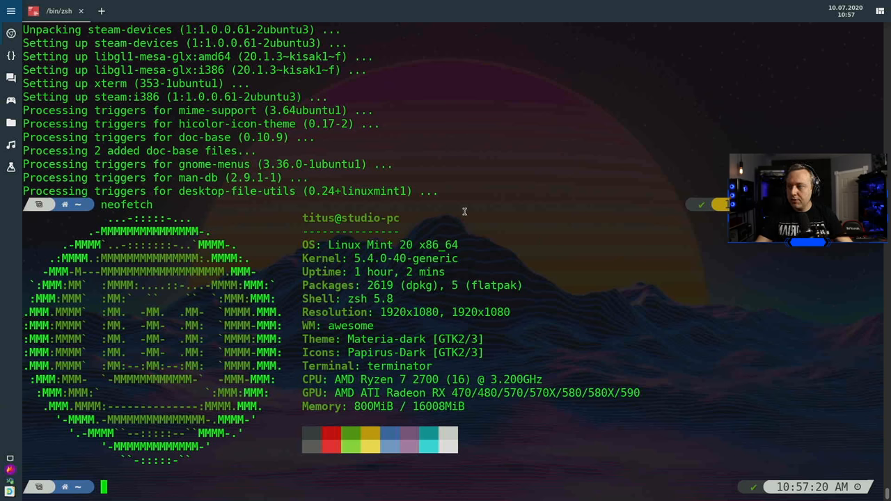
{"action": "mouse_move", "coordinate": [383, 251]}
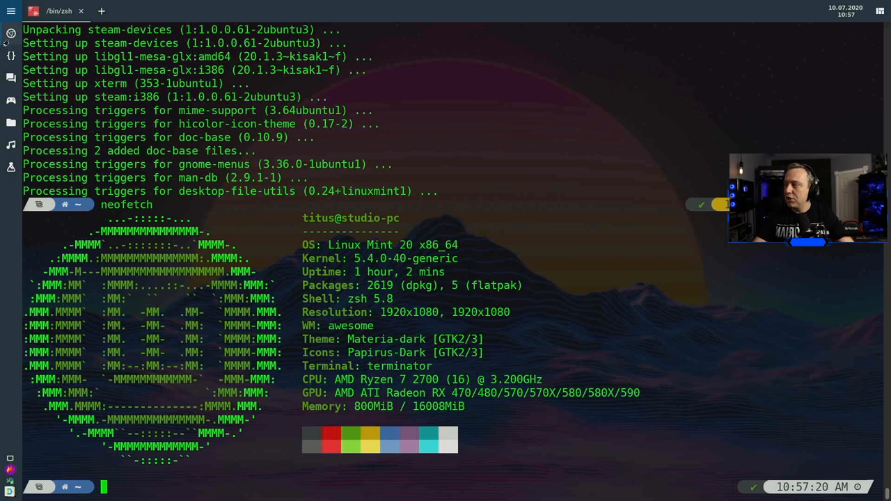
{"action": "left_click", "coordinate": [10, 11]}
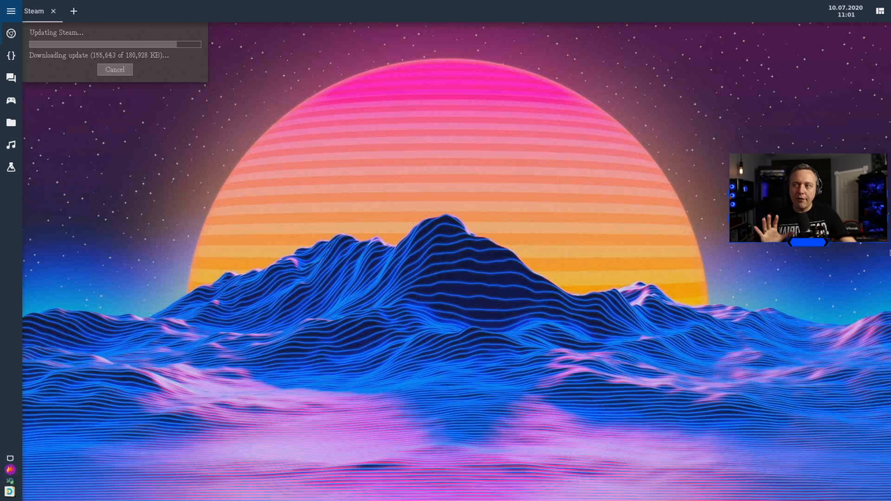
{"action": "mouse_move", "coordinate": [526, 177]}
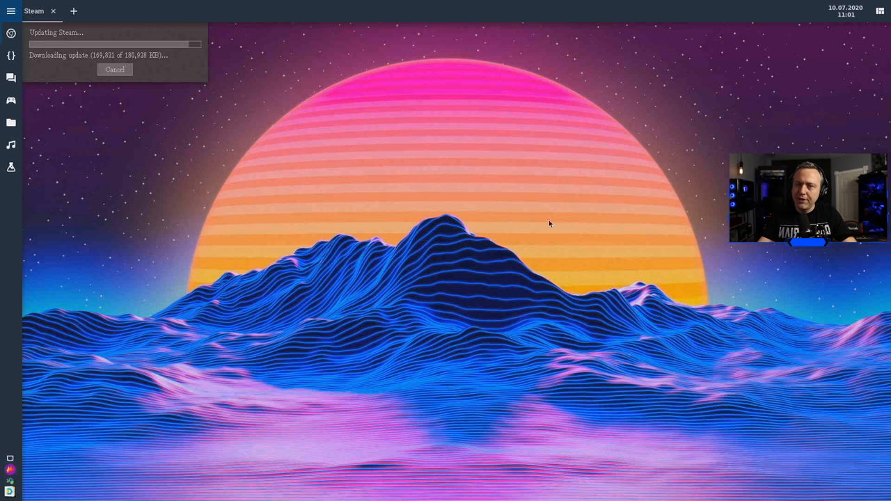
{"action": "mouse_move", "coordinate": [415, 183]}
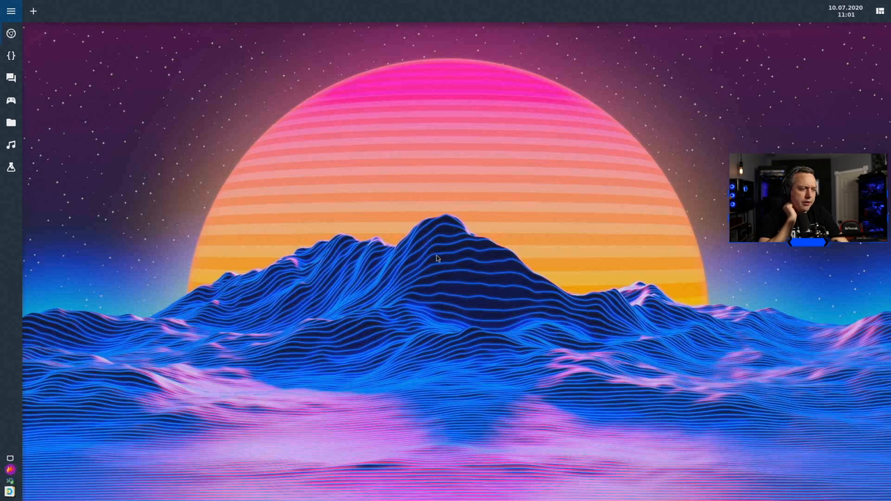
{"action": "mouse_move", "coordinate": [444, 253]}
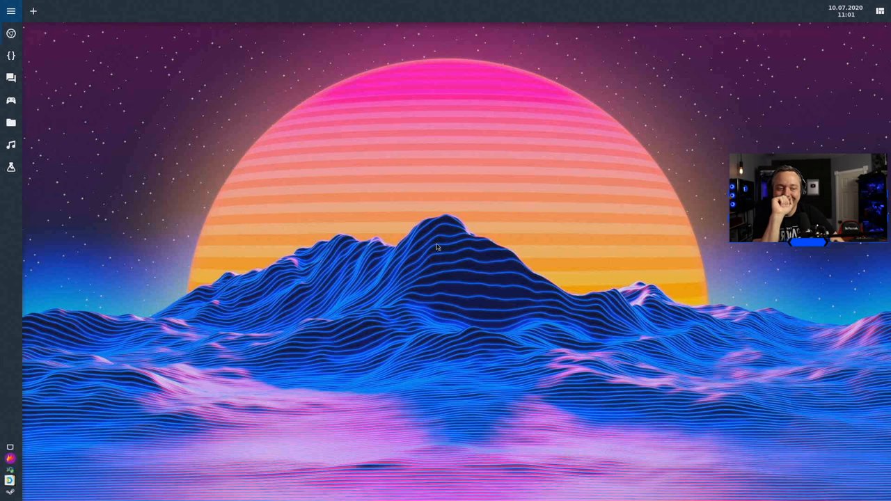
{"action": "mouse_move", "coordinate": [479, 196]}
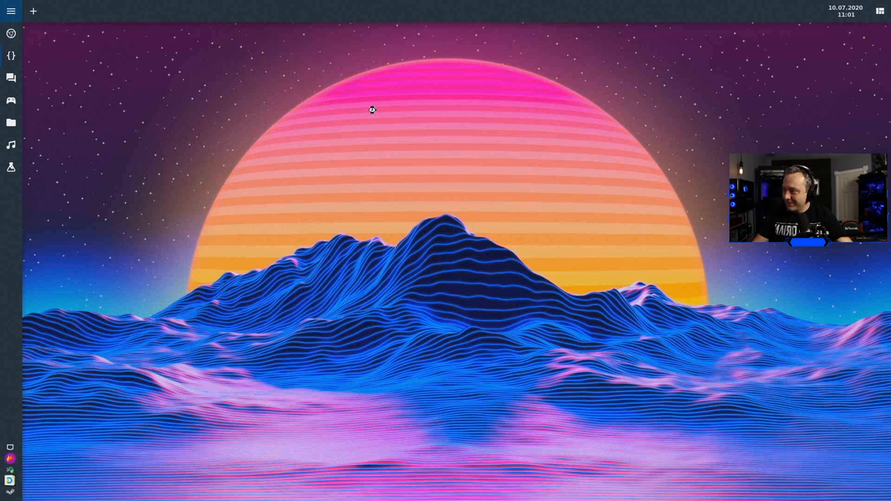
Step: Run neofetch in a new Terminator window to show Linux Mint 20 with the 5.7.8-xanmod2 kernel
{"action": "left_click", "coordinate": [32, 10]}
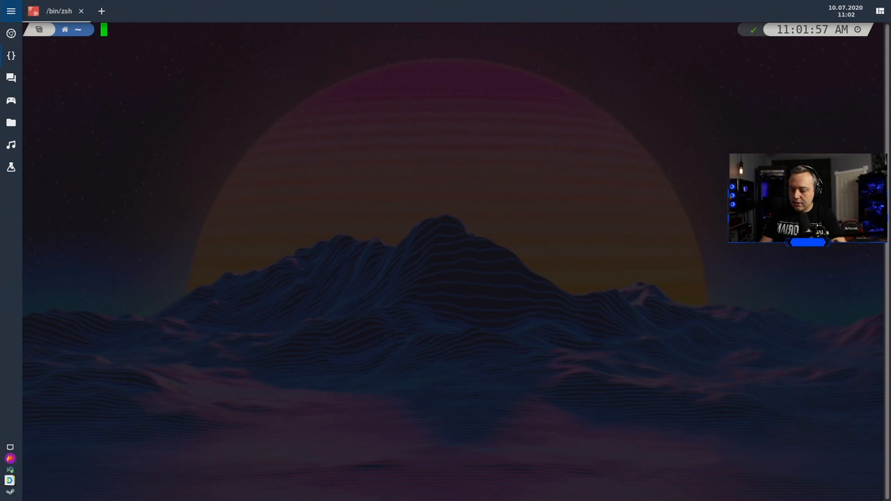
{"action": "type", "text": "neofetch"}
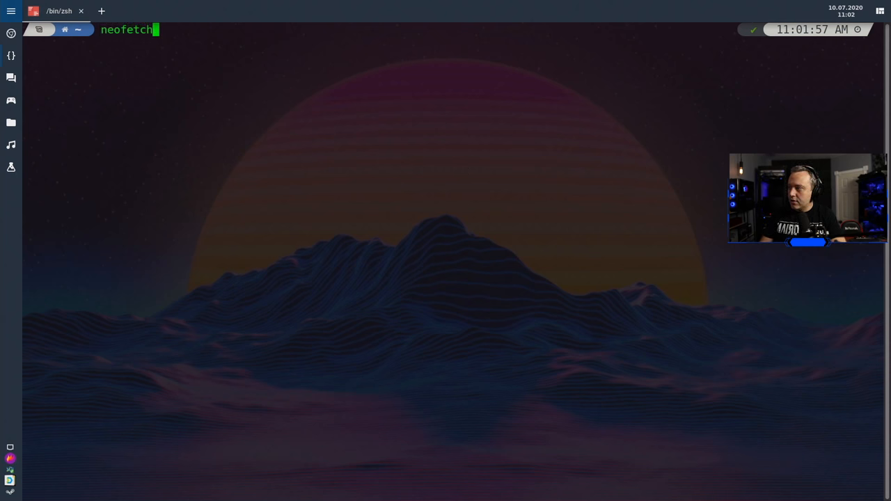
{"action": "key", "text": "Return"}
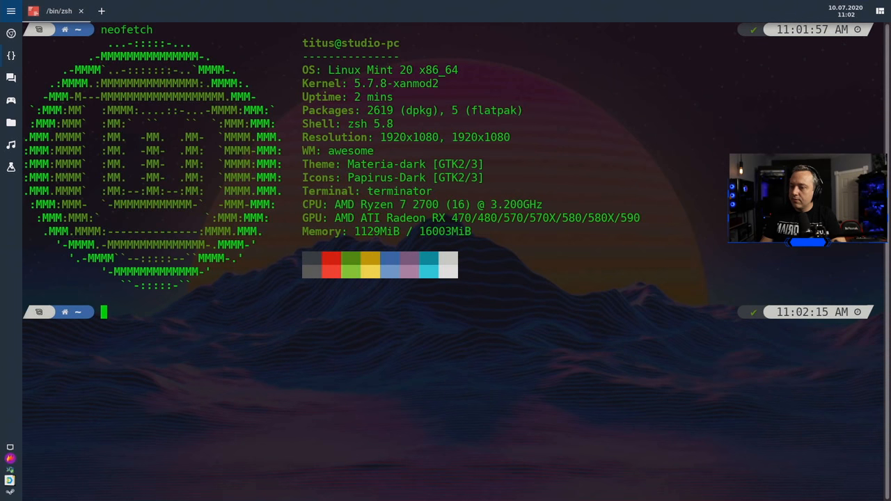